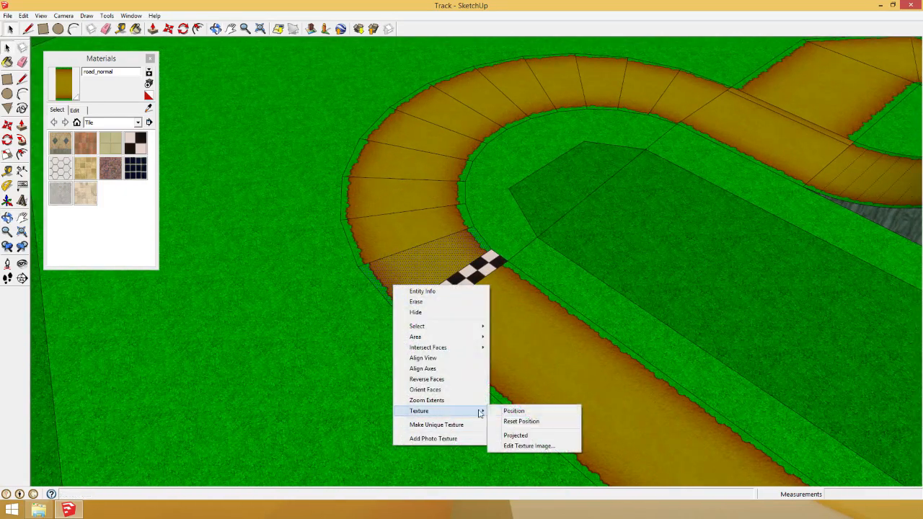
Begin texture positioning, then bring up the Control Panel's region (date, time, number format) settings
left_click(513, 409)
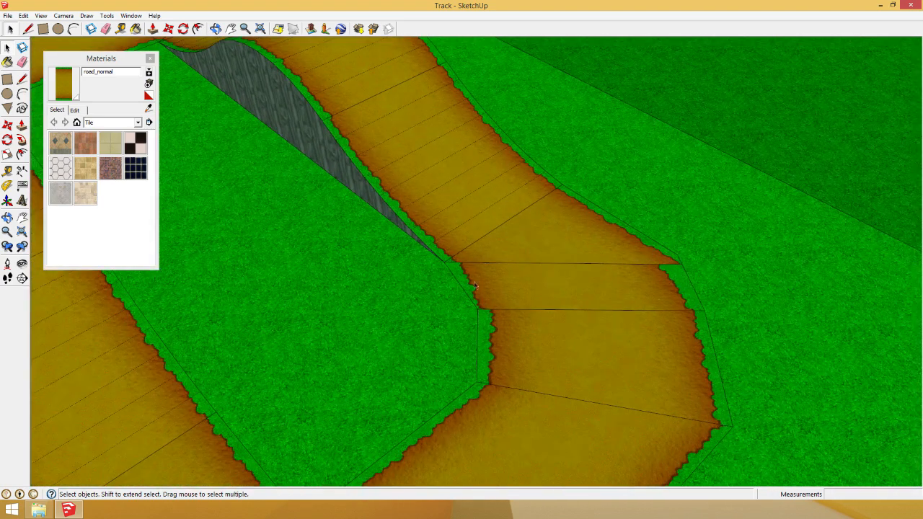
mouse_move(665, 271)
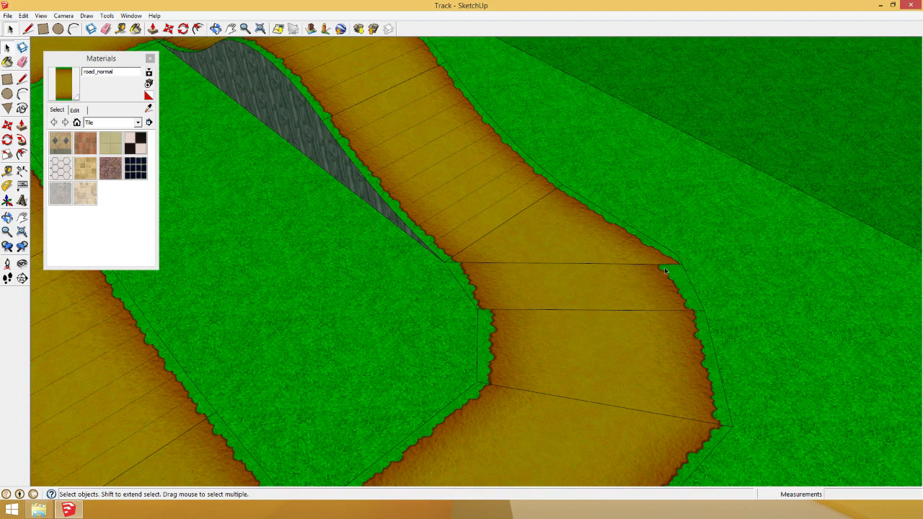
mouse_move(613, 382)
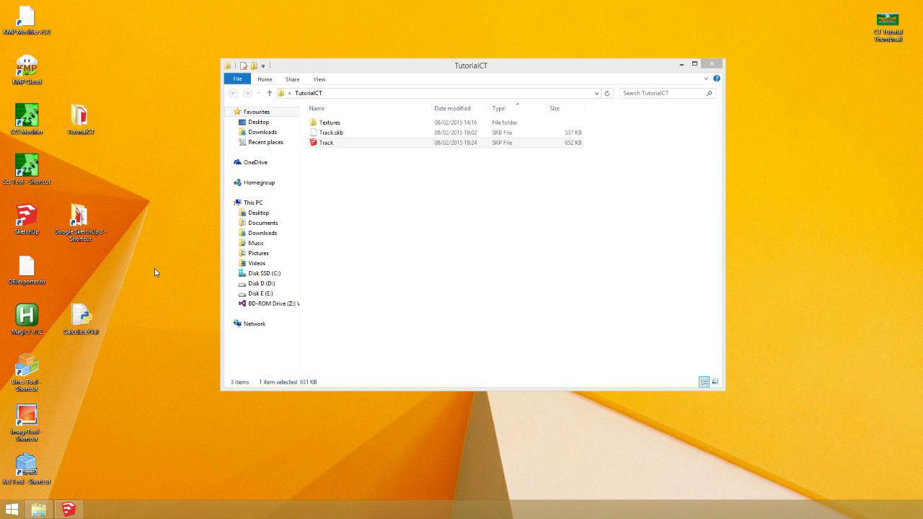
mouse_move(805, 132)
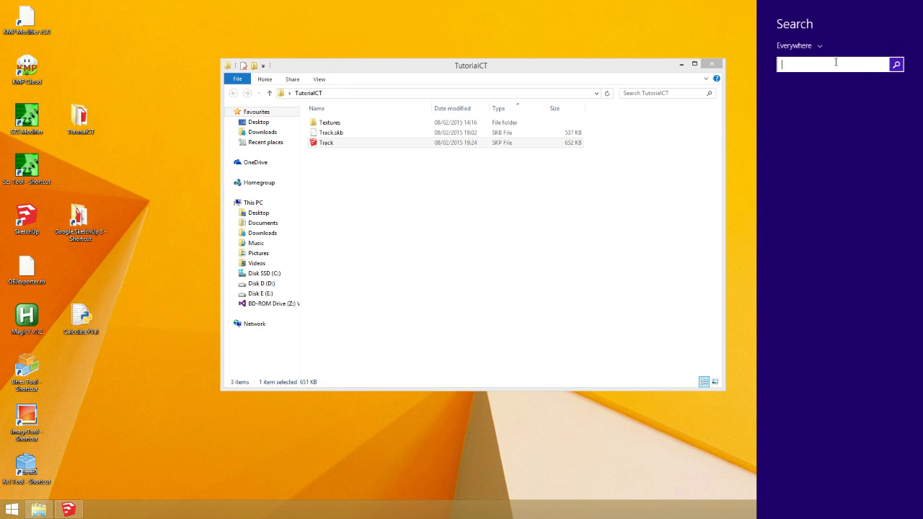
type("control panel")
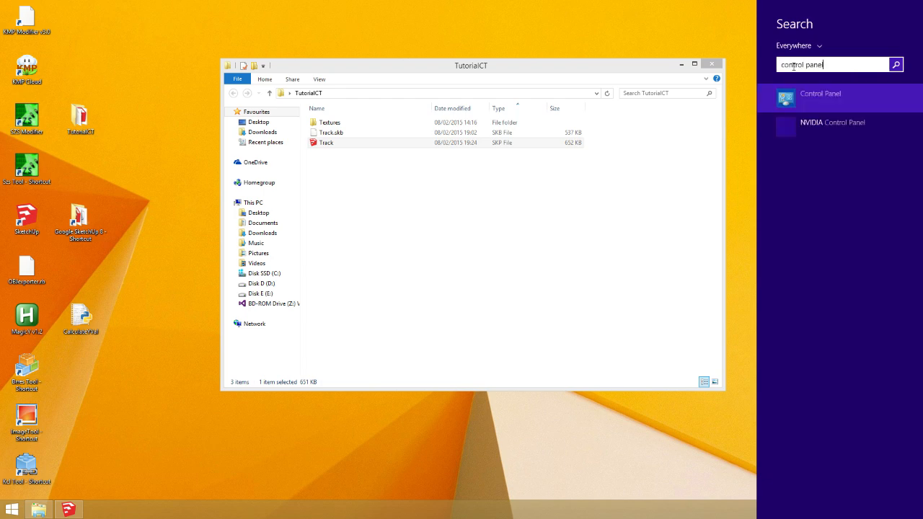
left_click(821, 98)
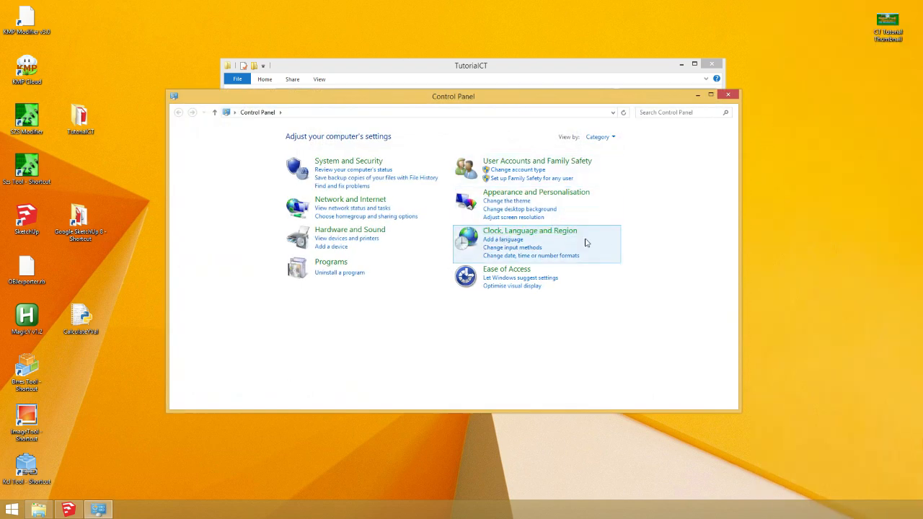
mouse_move(489, 259)
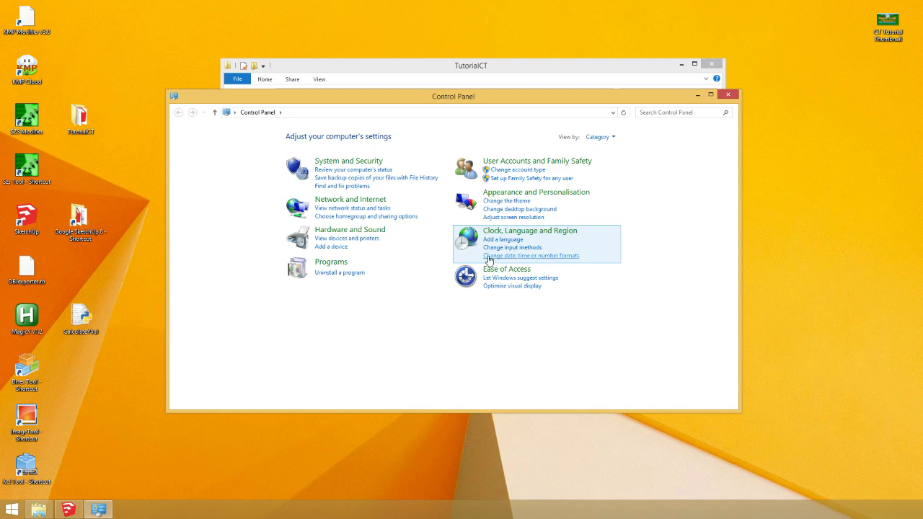
mouse_move(558, 260)
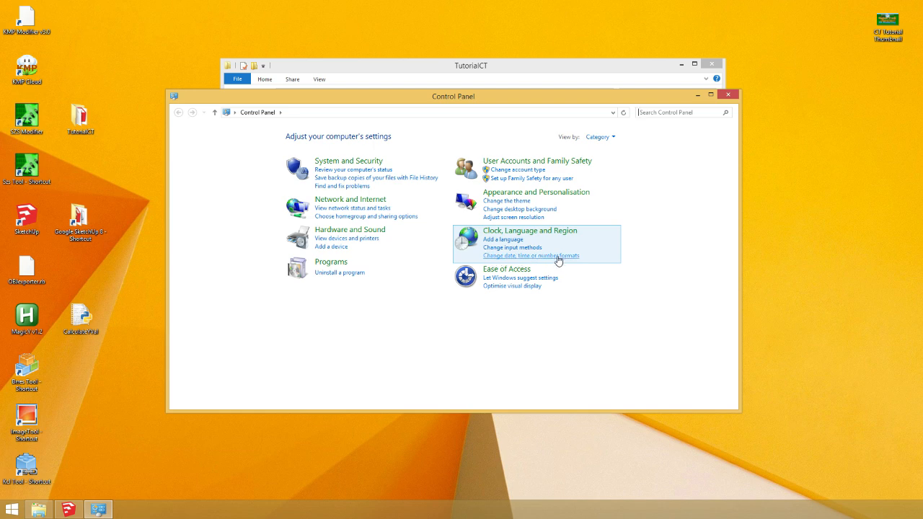
mouse_move(554, 261)
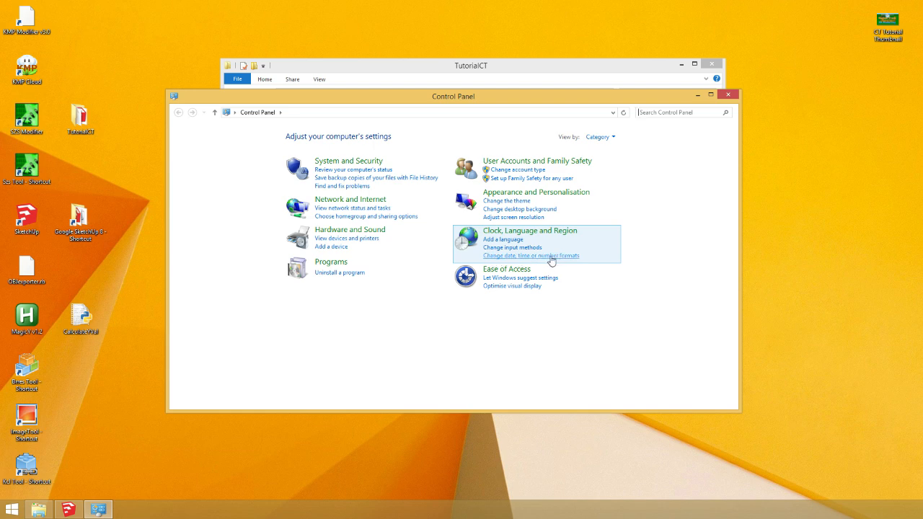
left_click(531, 256)
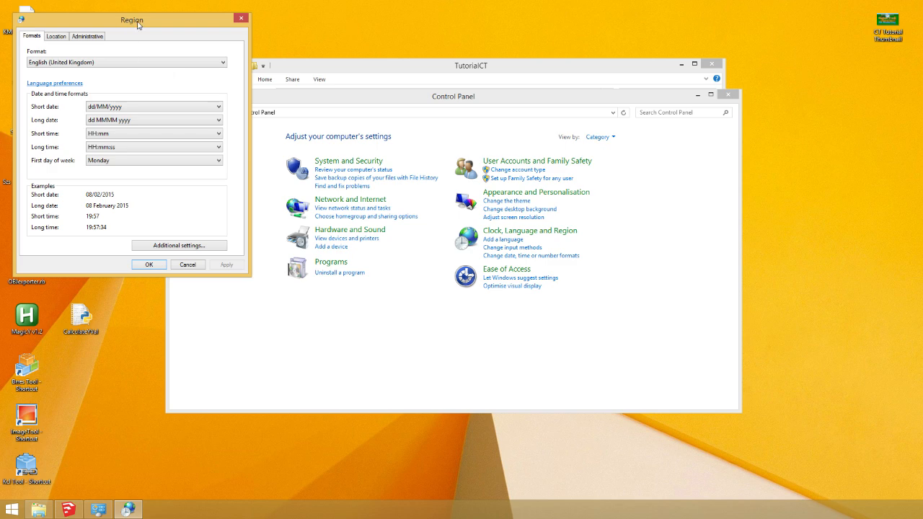
left_click_drag(133, 20, 369, 117)
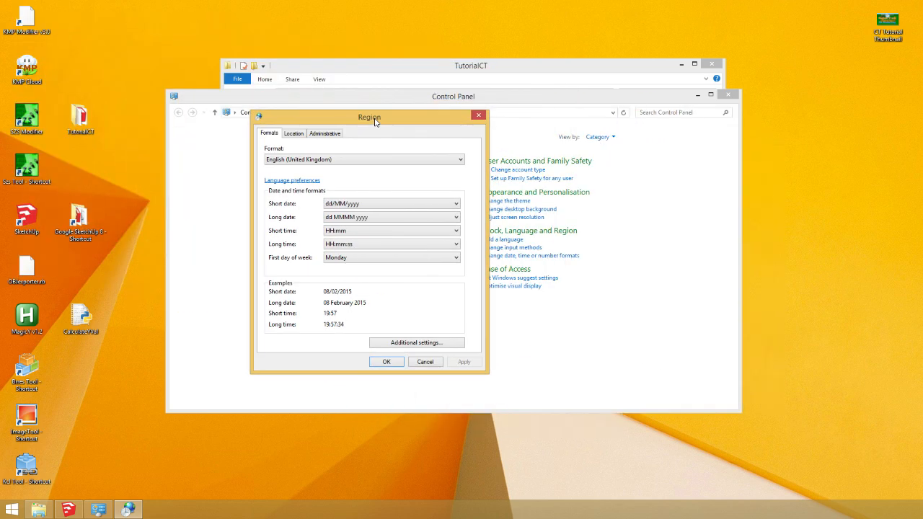
left_click_drag(370, 117, 392, 94)
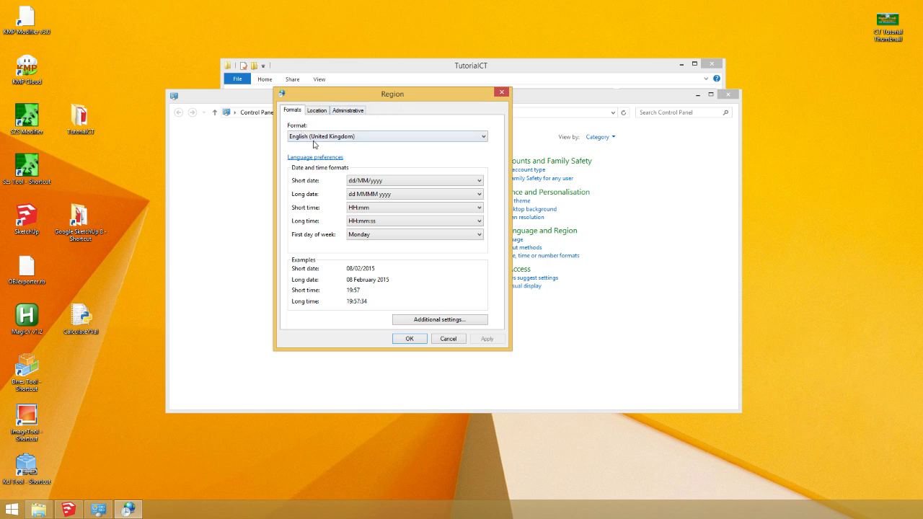
mouse_move(323, 147)
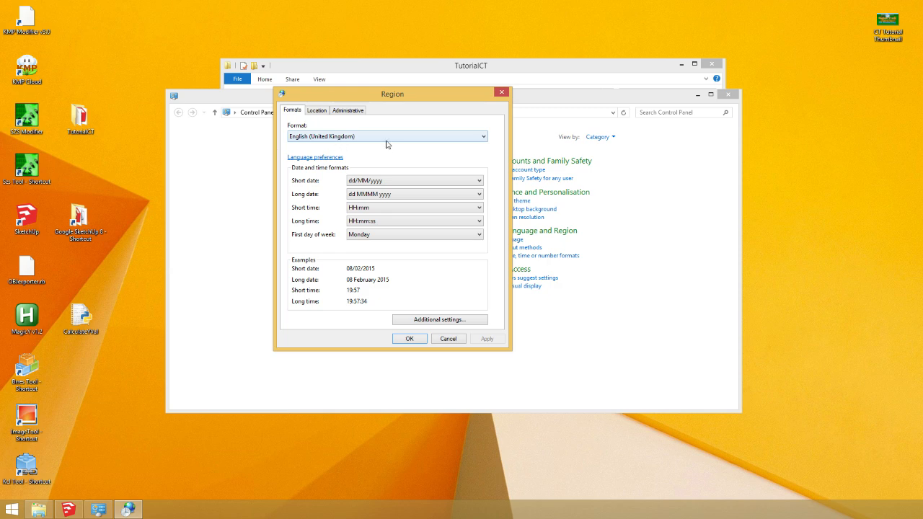
mouse_move(305, 148)
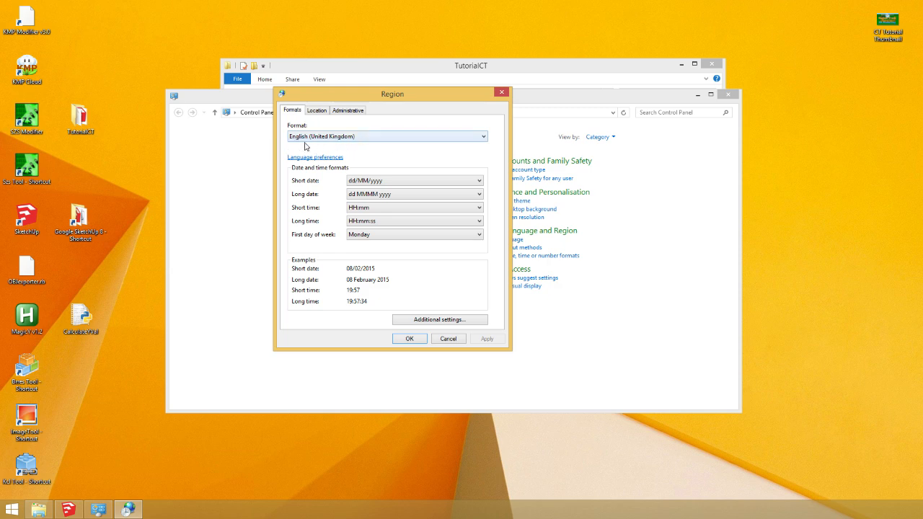
mouse_move(326, 146)
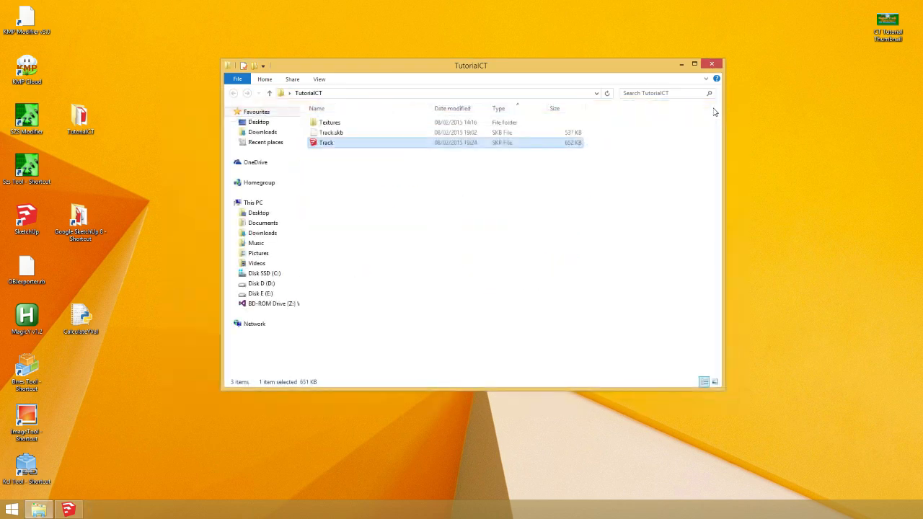
mouse_move(347, 232)
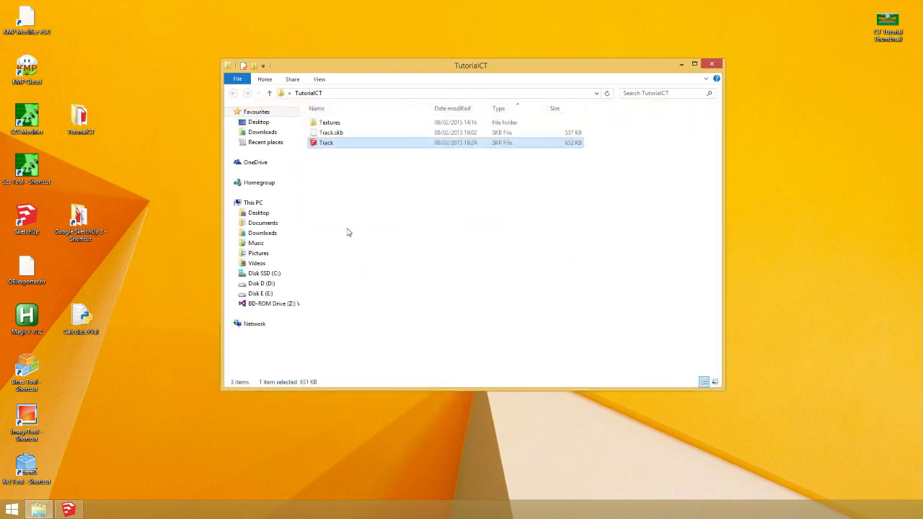
Reopen Track.skp and enlarge the checkered start-line texture so larger squares span the road
double_click(326, 143)
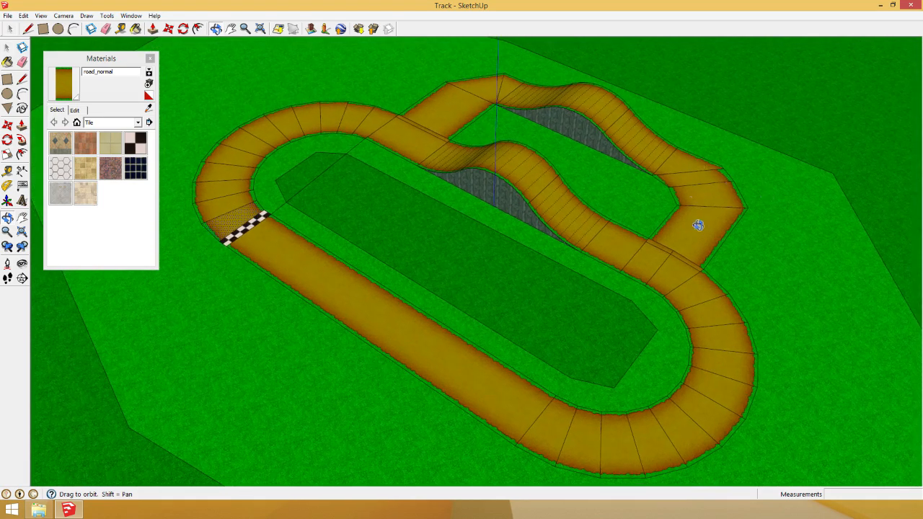
left_click_drag(699, 225, 652, 244)
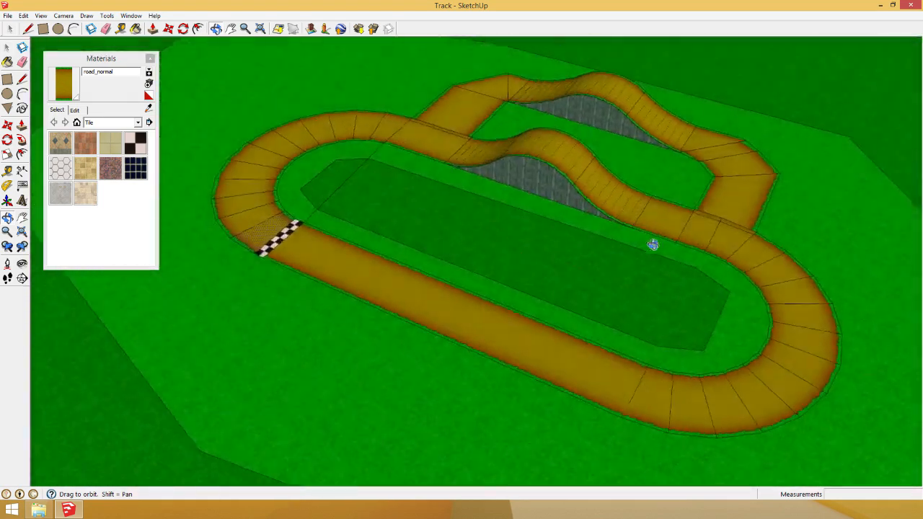
left_click_drag(652, 245, 485, 251)
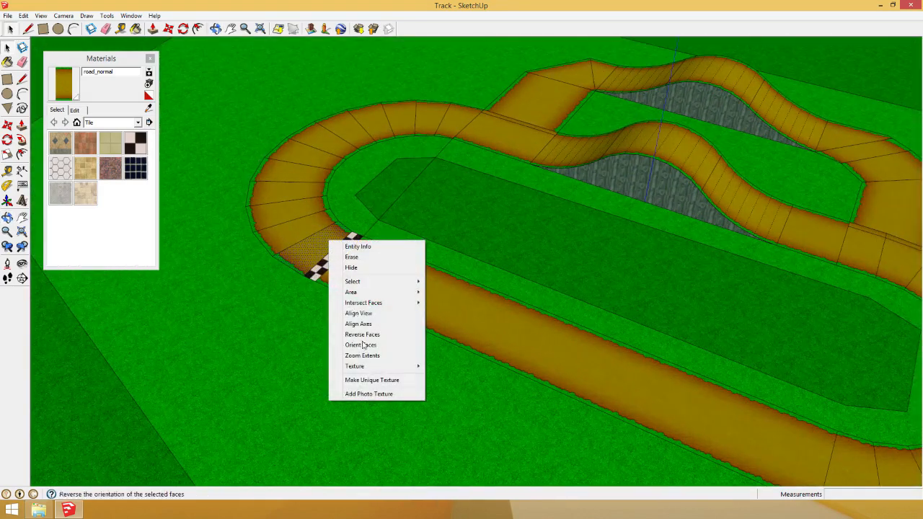
left_click(354, 366)
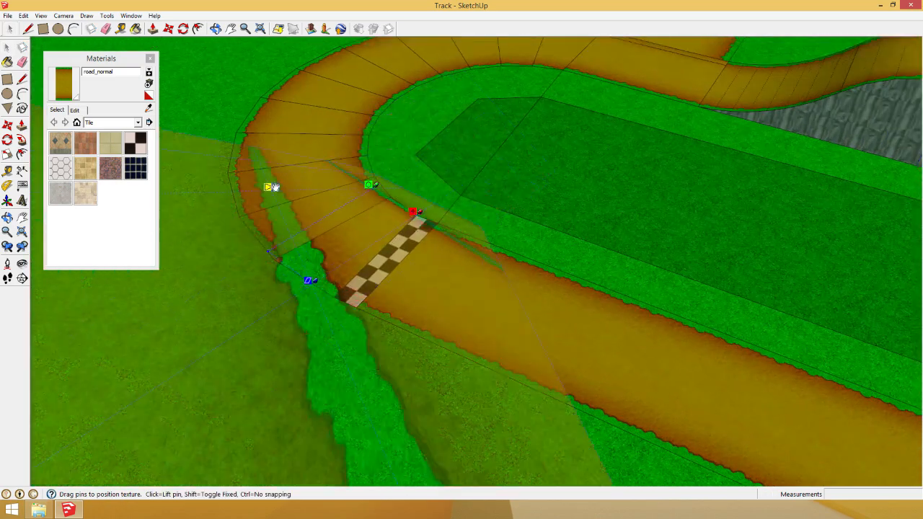
left_click_drag(269, 188, 214, 259)
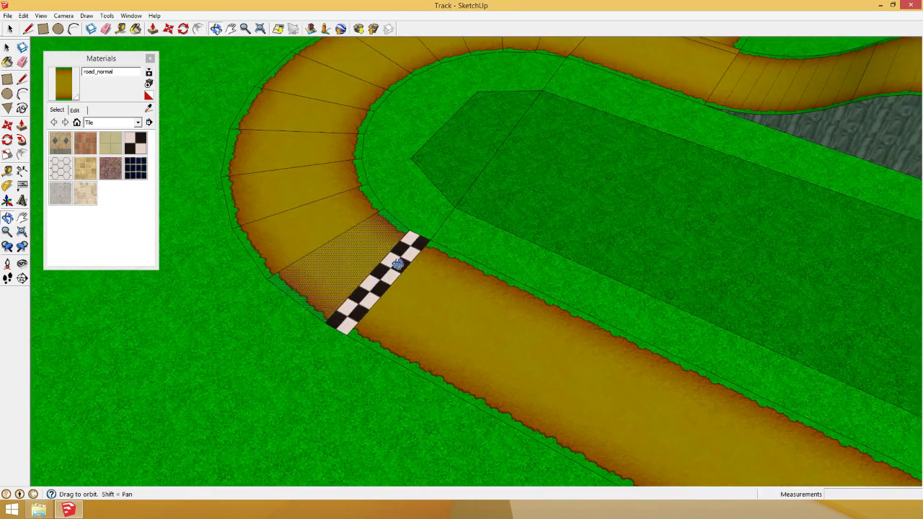
left_click_drag(397, 263, 361, 204)
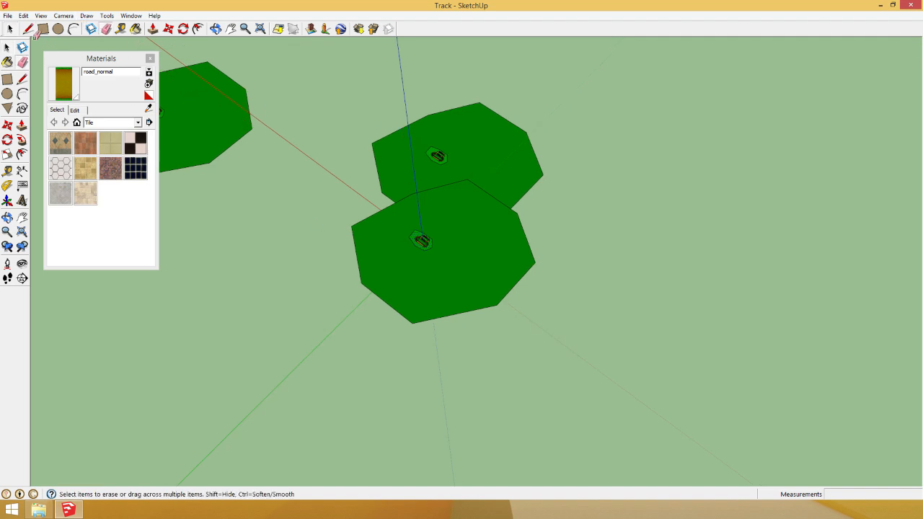
left_click(12, 47)
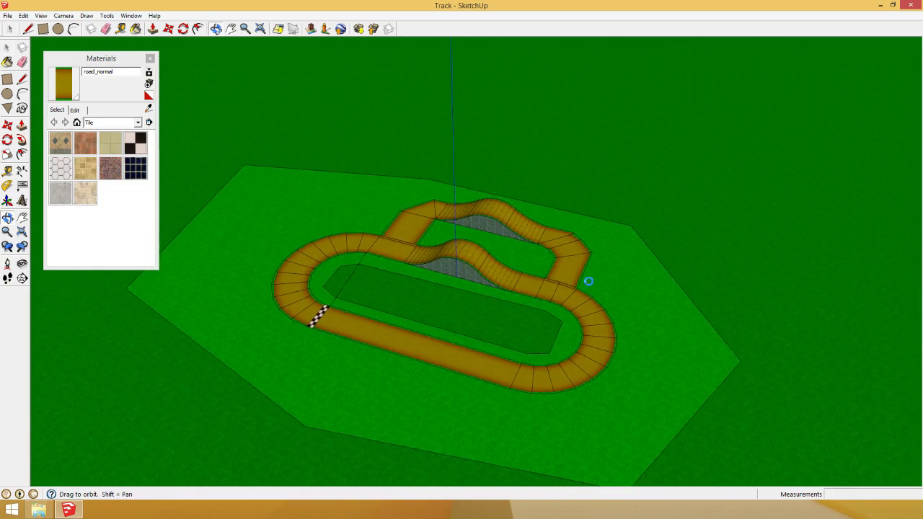
left_click_drag(588, 281, 479, 228)
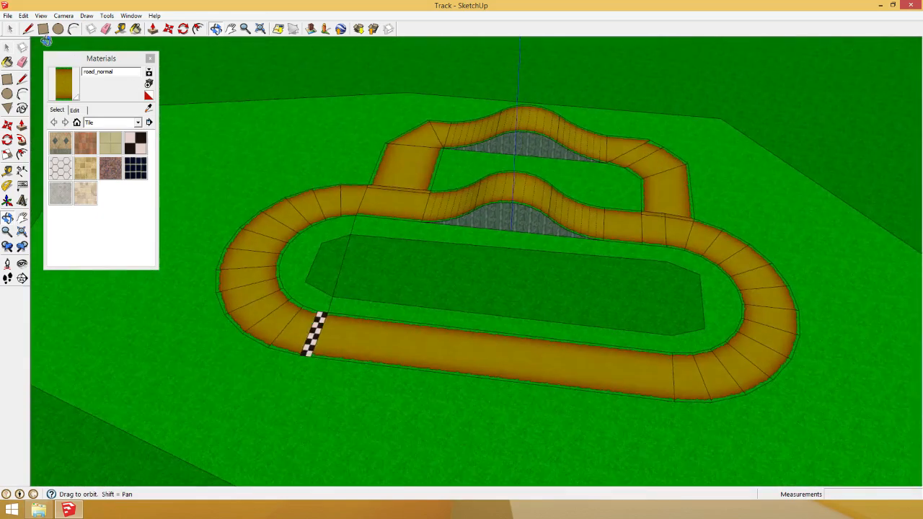
Export the model via OBJexporter as Track, converting all textures to PNG, and confirm the second save
left_click(9, 15)
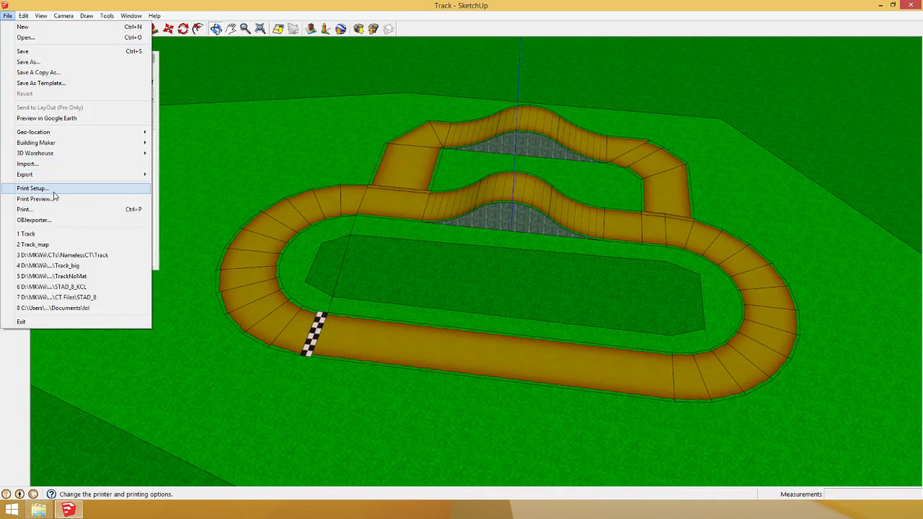
left_click(33, 219)
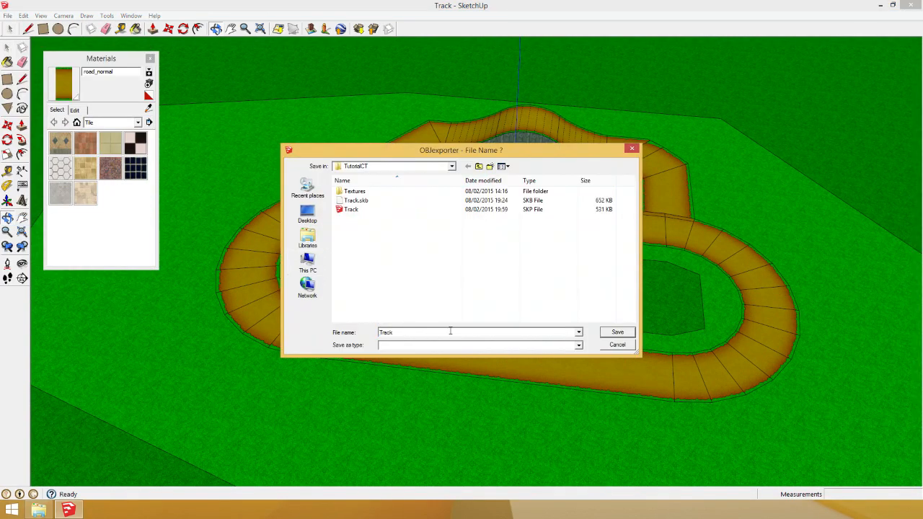
left_click(617, 332)
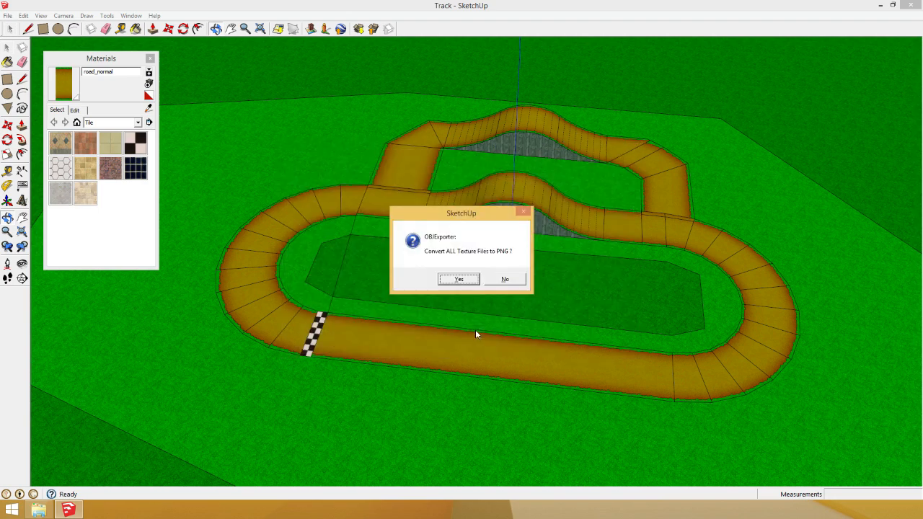
left_click(459, 280)
type("Track_b")
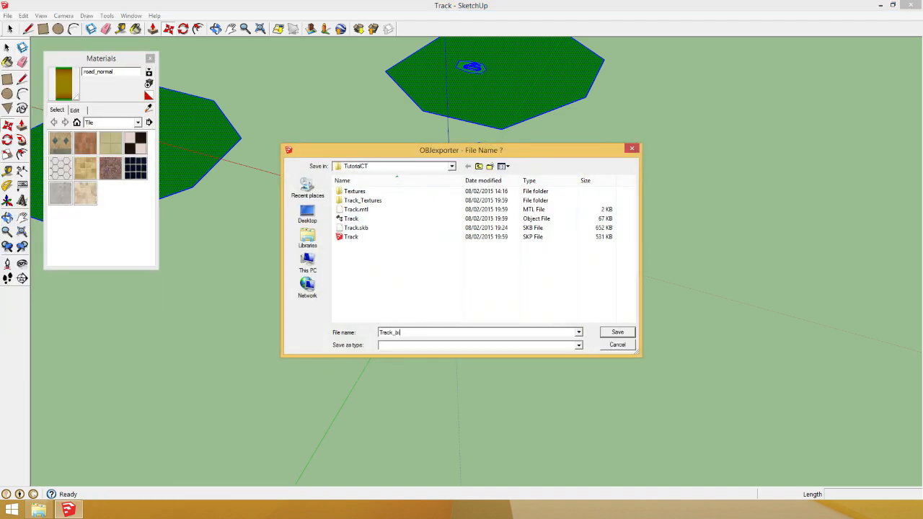
left_click(617, 332)
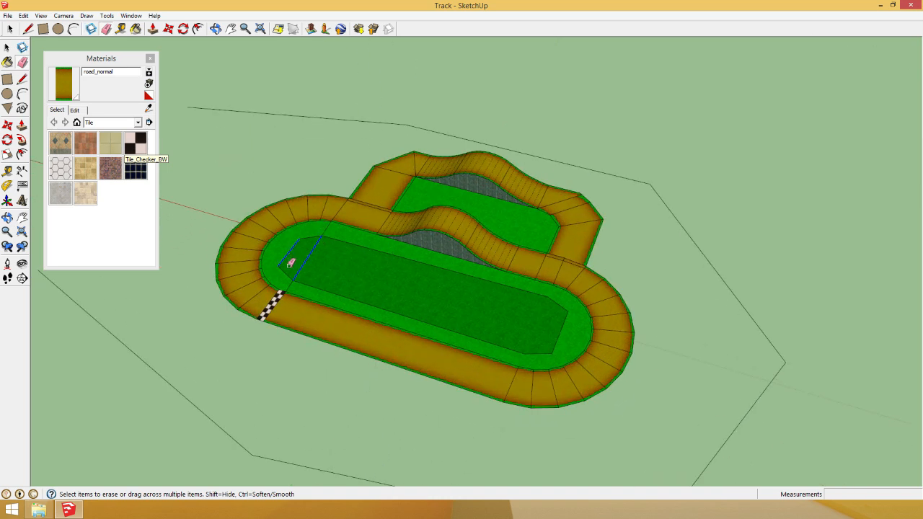
Orbit and zoom around the track to inspect the road
left_click(291, 263)
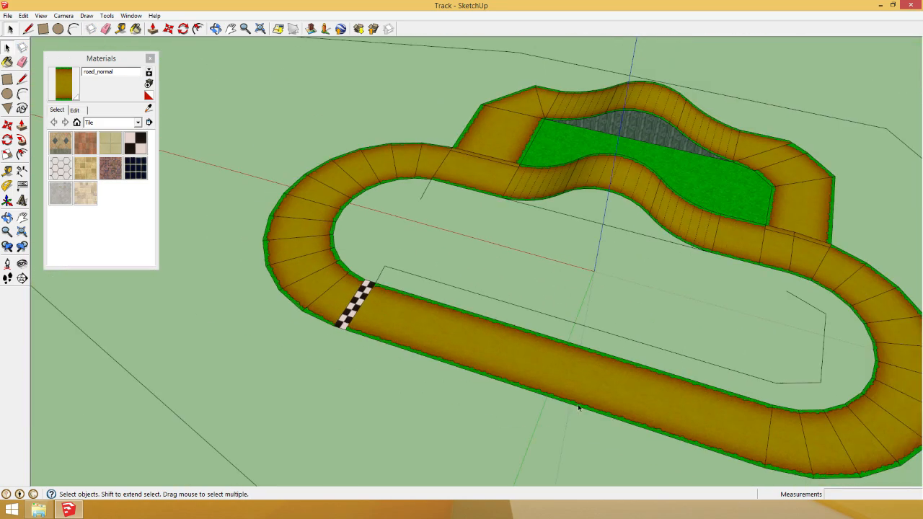
scroll("up", 3)
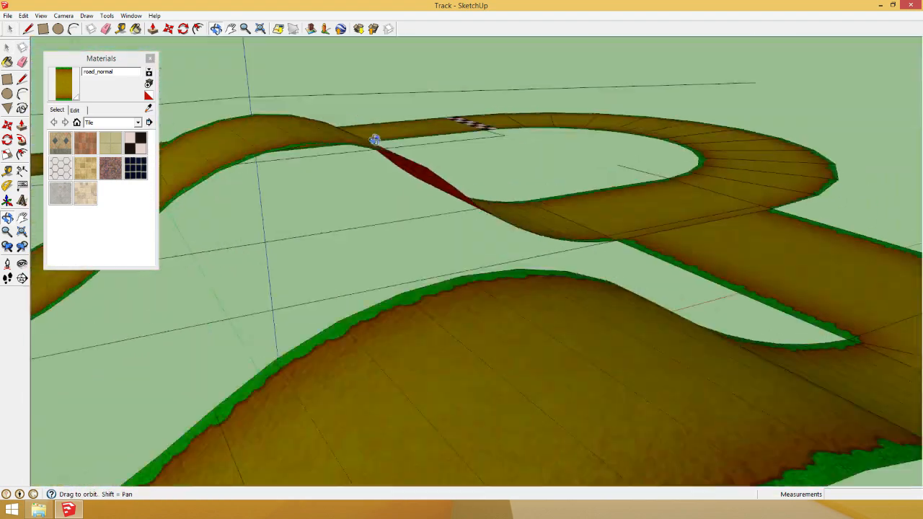
left_click_drag(375, 138, 774, 280)
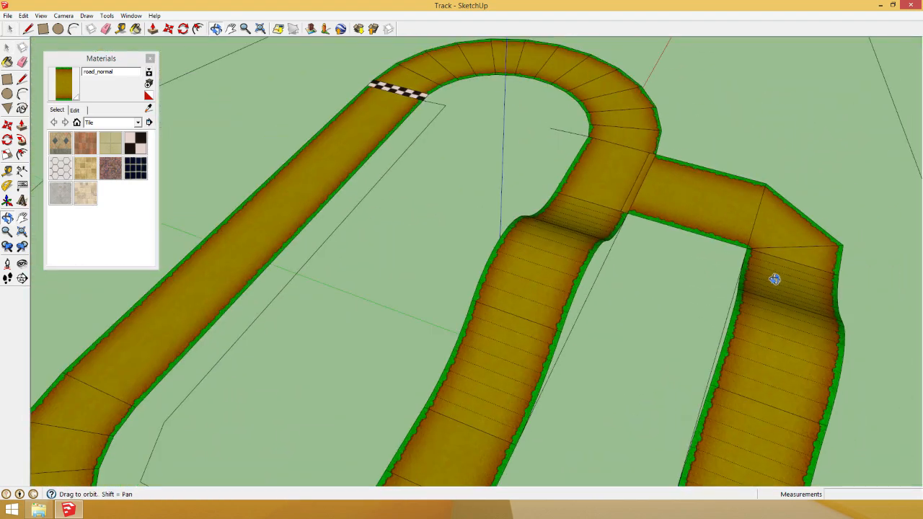
scroll("down", 3)
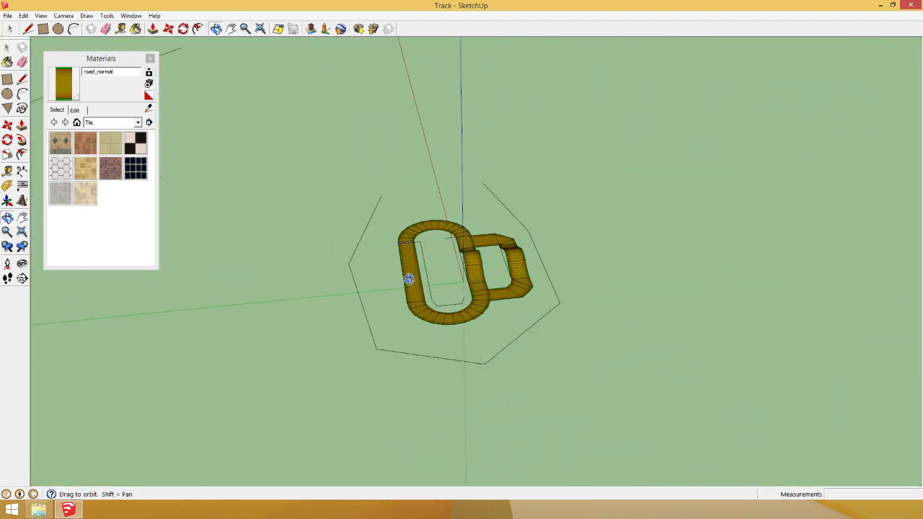
Export the model via OBJexporter as Track into TutorialCT, declining PNG texture conversion
left_click(7, 15)
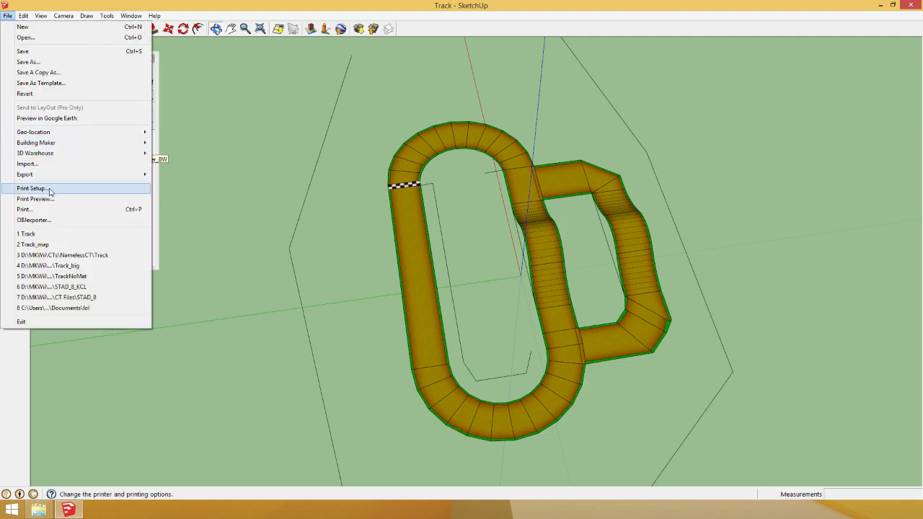
left_click(34, 219)
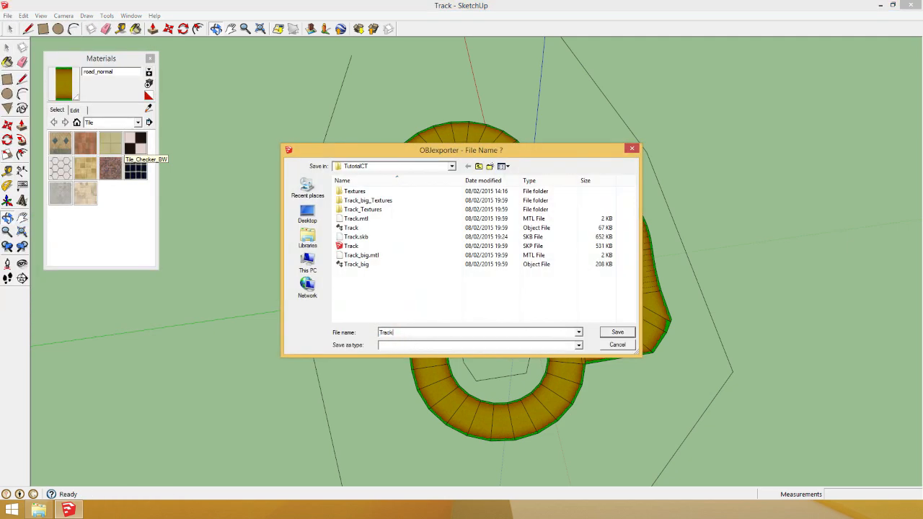
left_click(617, 332)
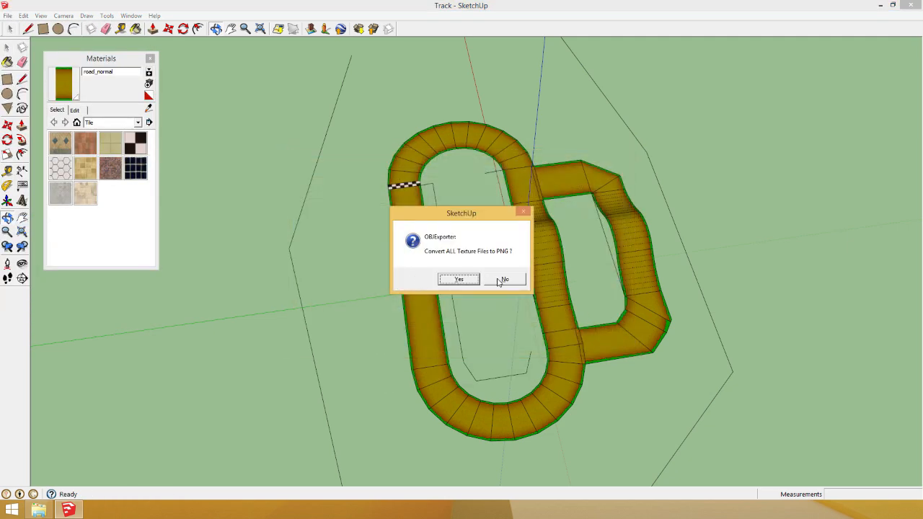
left_click(504, 280)
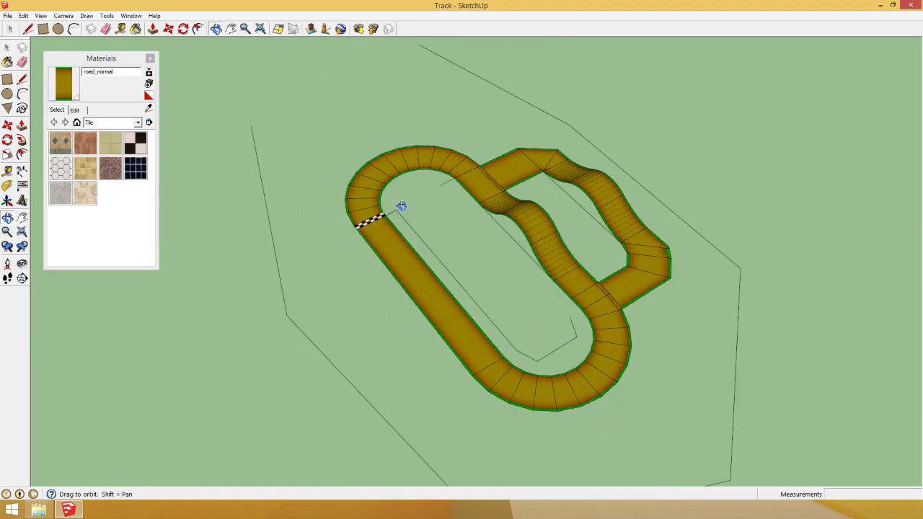
left_click_drag(401, 206, 339, 255)
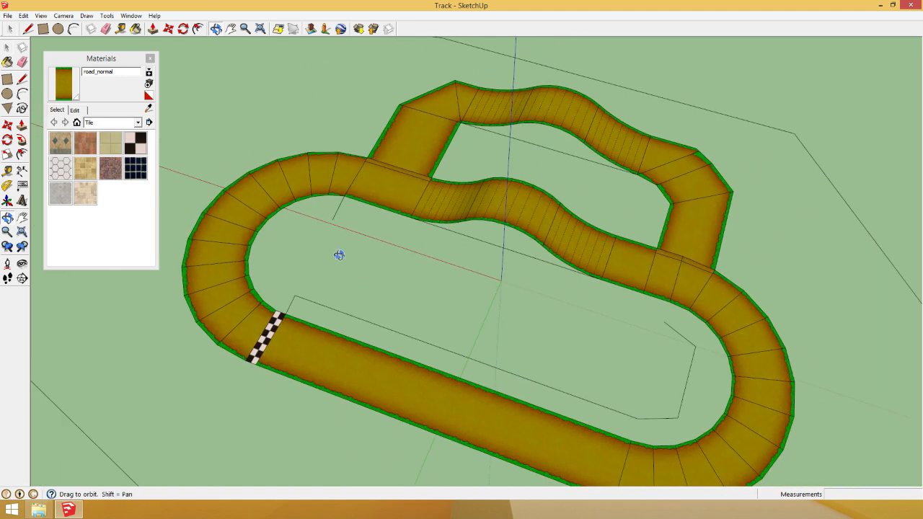
left_click_drag(339, 255, 329, 139)
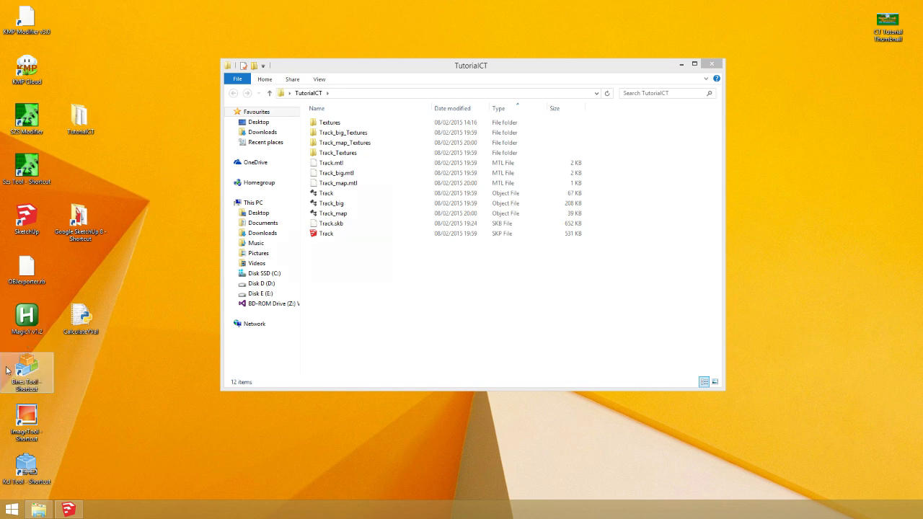
Launch BRRES Editor from its desktop shortcut
double_click(26, 372)
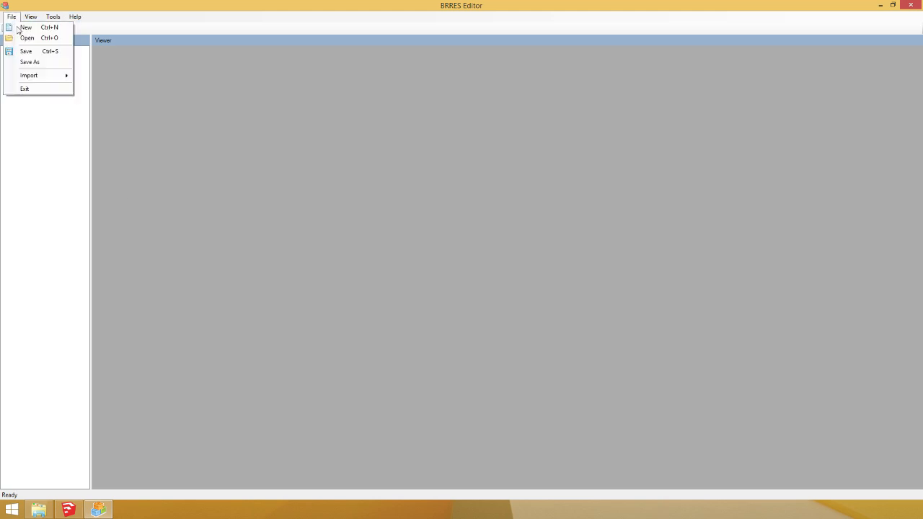
Load Track.obj from TutorialCT into the OBJ importer as a Course Model and start the import
left_click(28, 75)
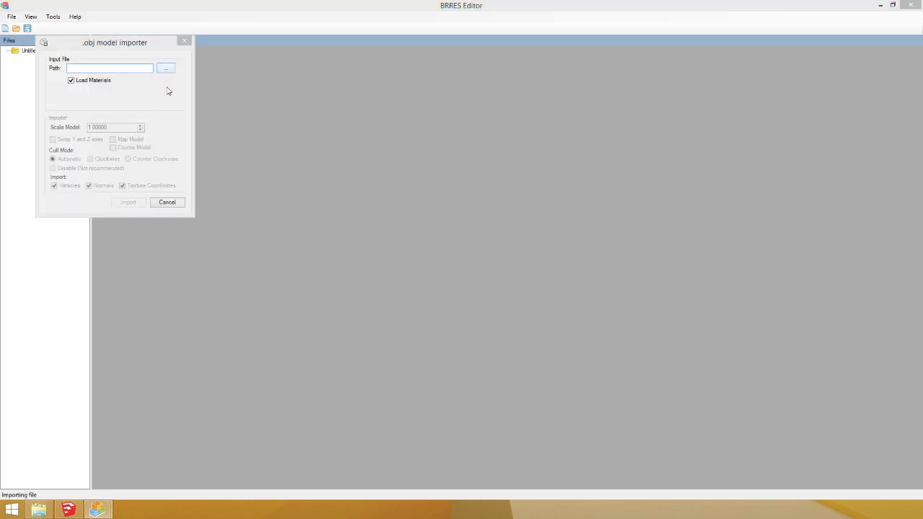
left_click(166, 68)
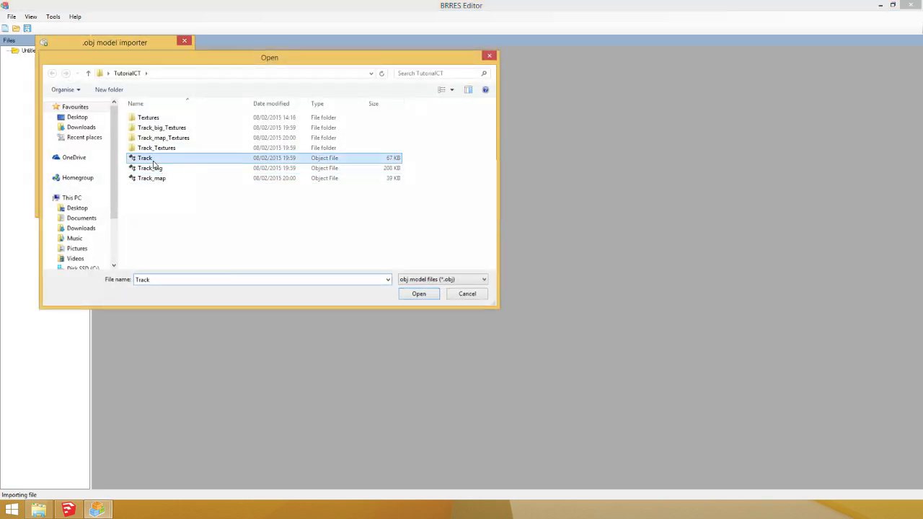
left_click(418, 294)
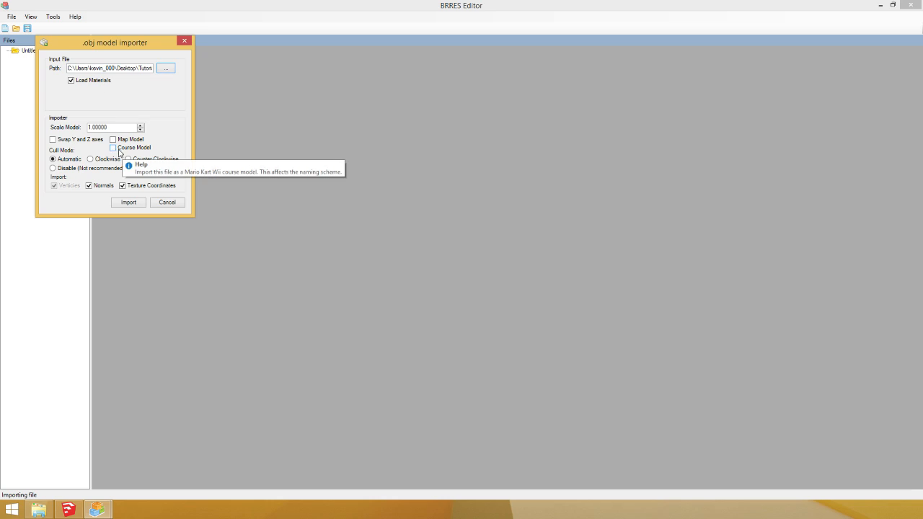
mouse_move(121, 152)
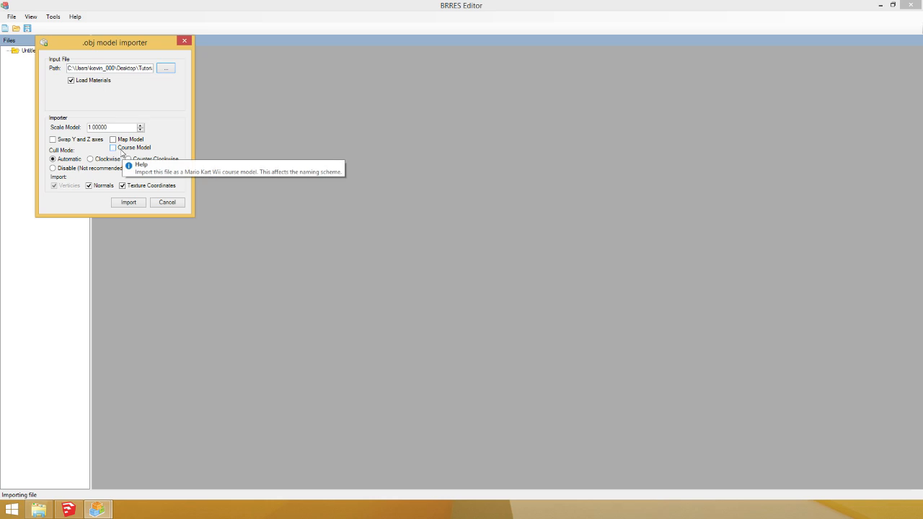
left_click(112, 147)
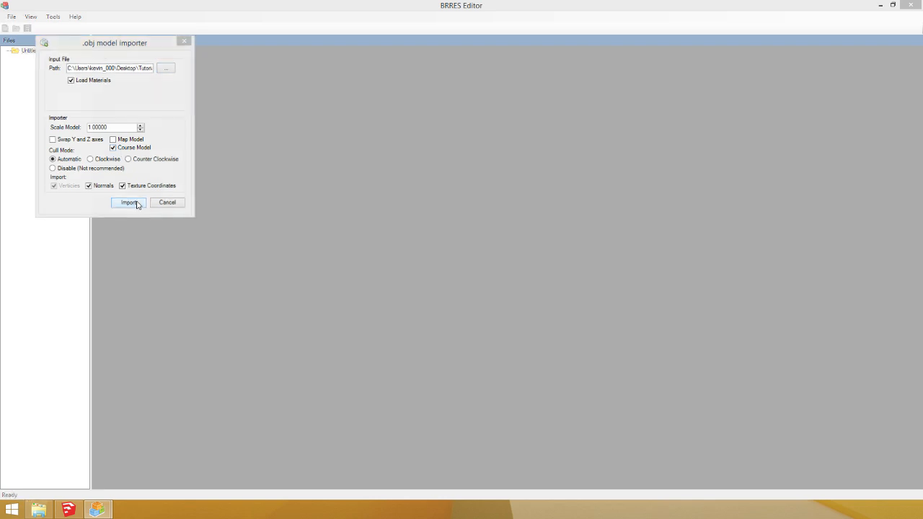
left_click(129, 202)
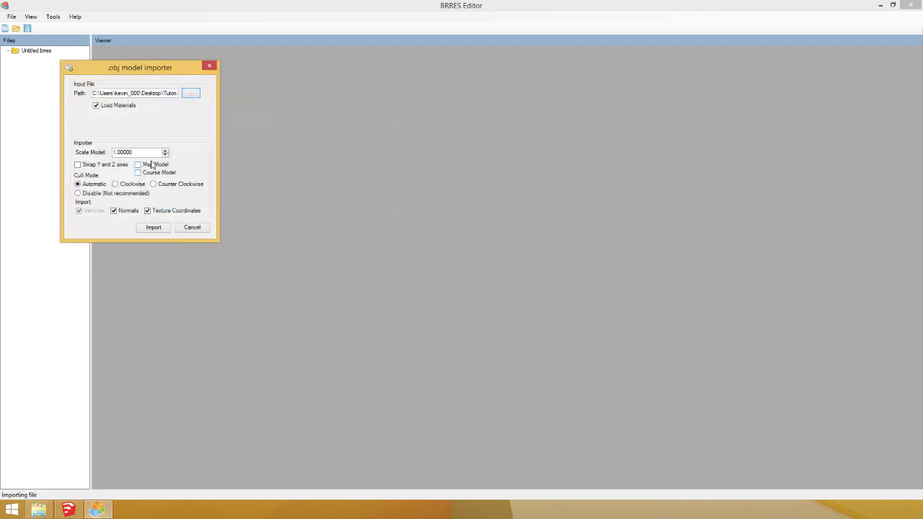
Import the track model and save it as the BRRES file Track in TutorialCT
left_click(153, 228)
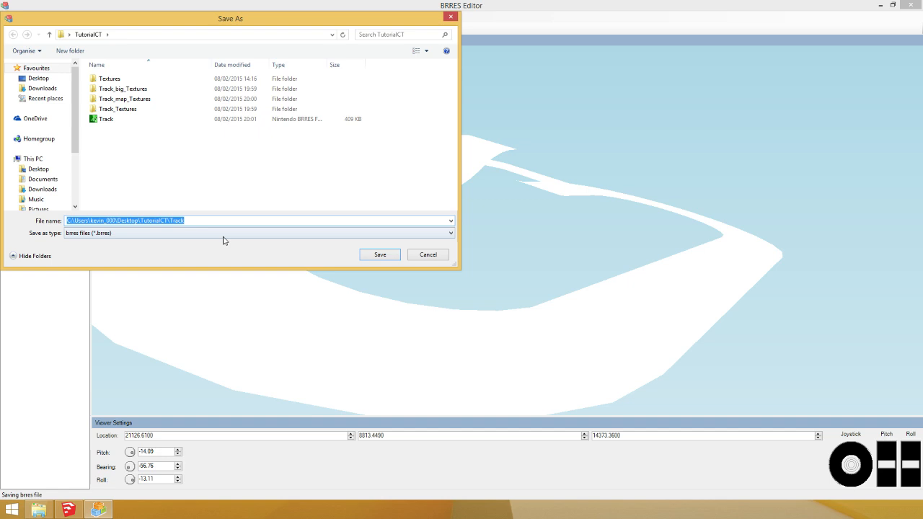
left_click(379, 254)
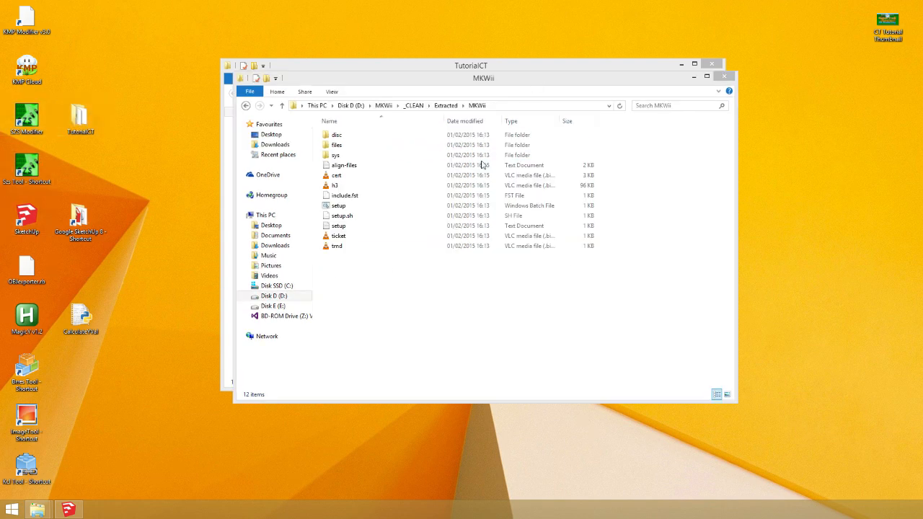
Browse into the extracted MKWii game's Race/Course folder and pick beginner_course.szs
left_click(716, 395)
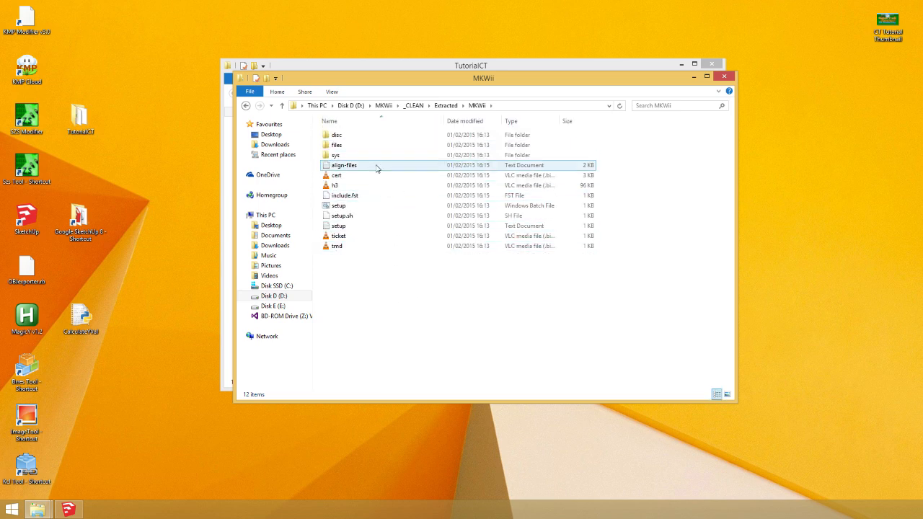
left_click(476, 105)
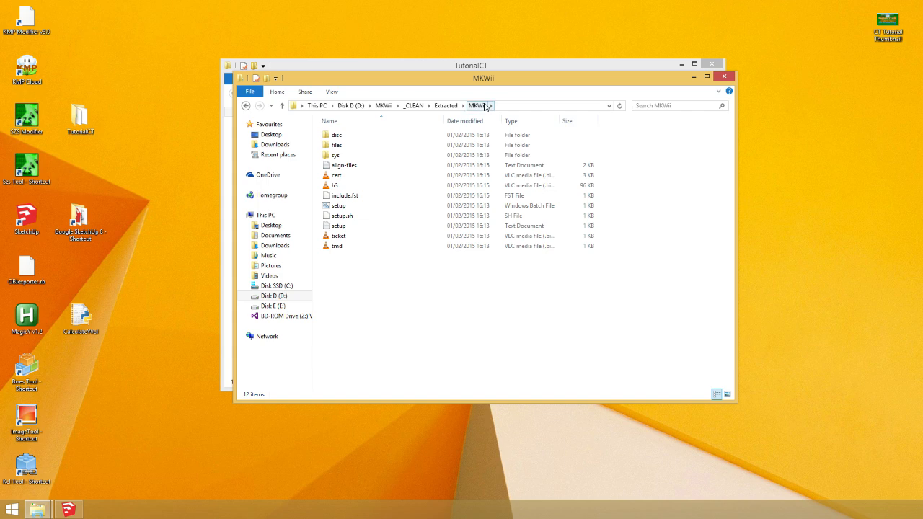
left_click(345, 196)
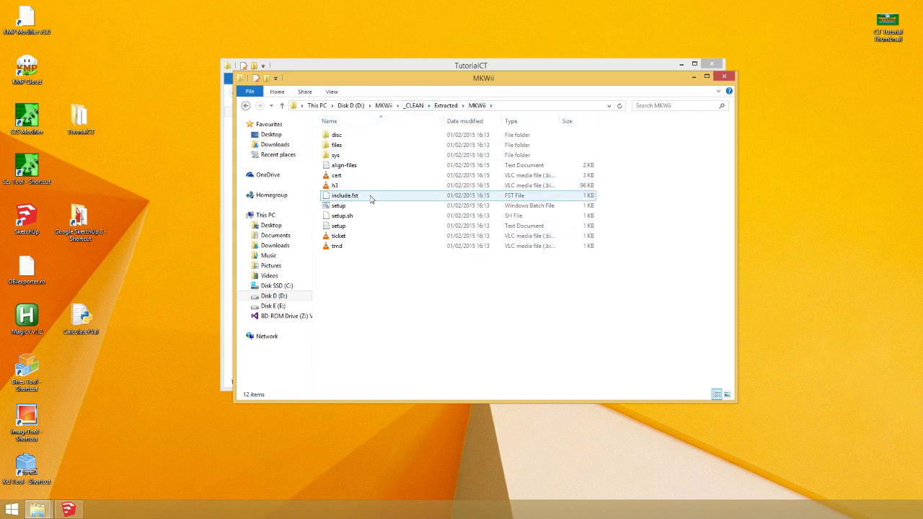
left_click(336, 135)
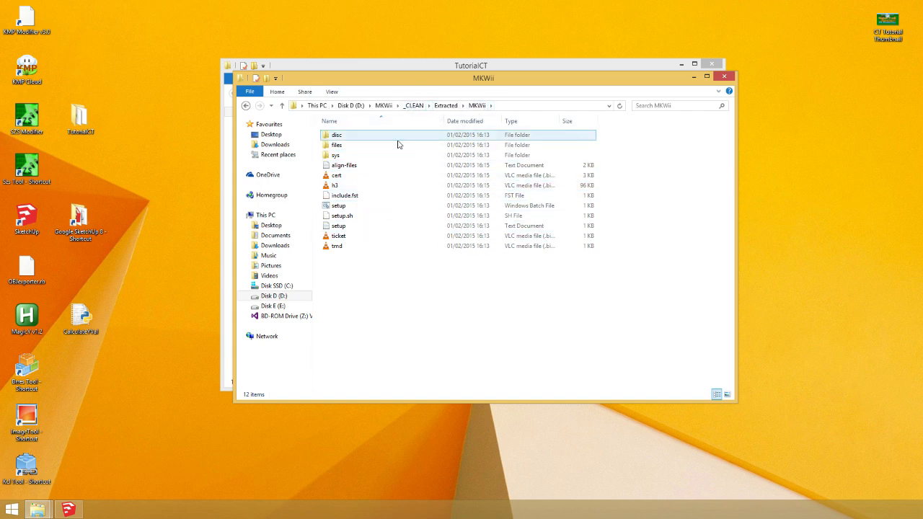
double_click(336, 144)
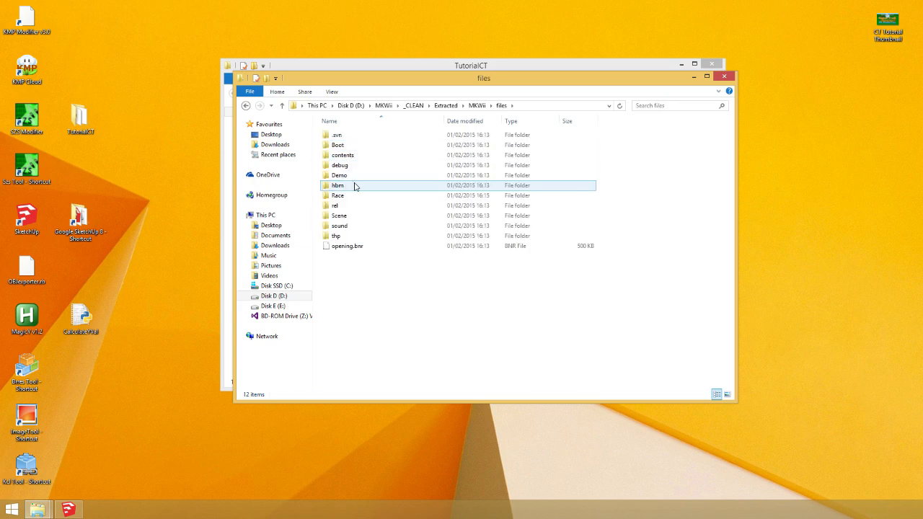
double_click(338, 197)
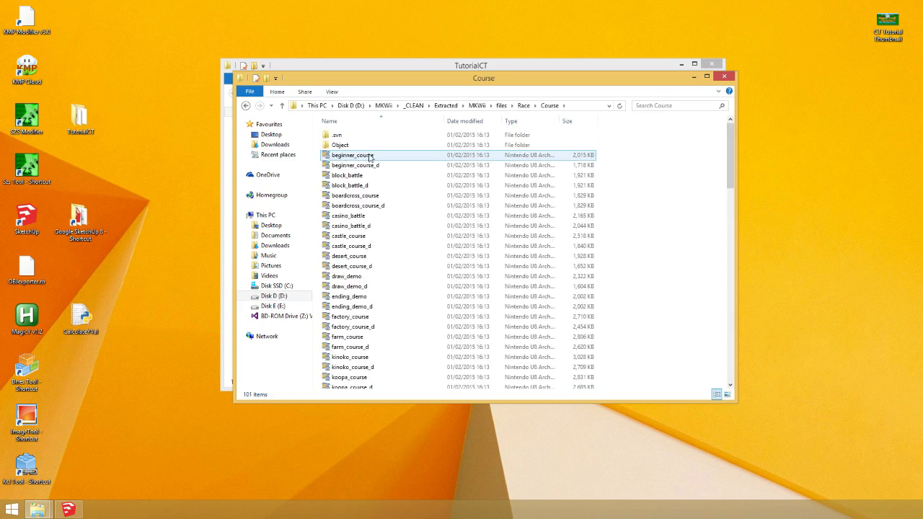
left_click(436, 85)
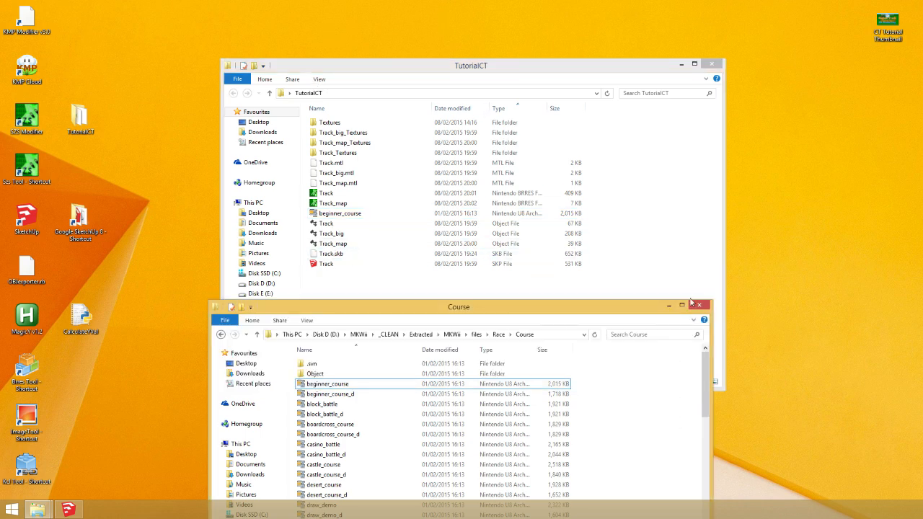
Close the Course folder window and select the copied beginner_course.szs in TutorialCT
left_click(699, 304)
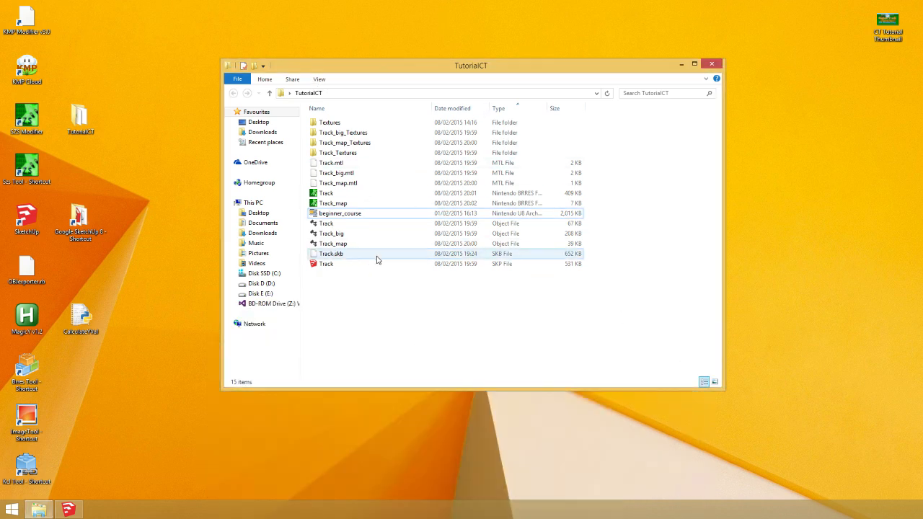
left_click(339, 213)
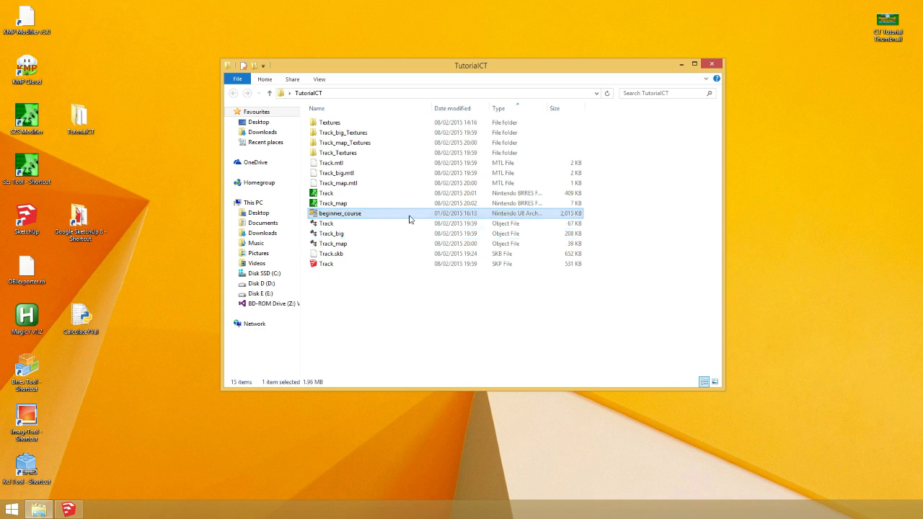
mouse_move(349, 218)
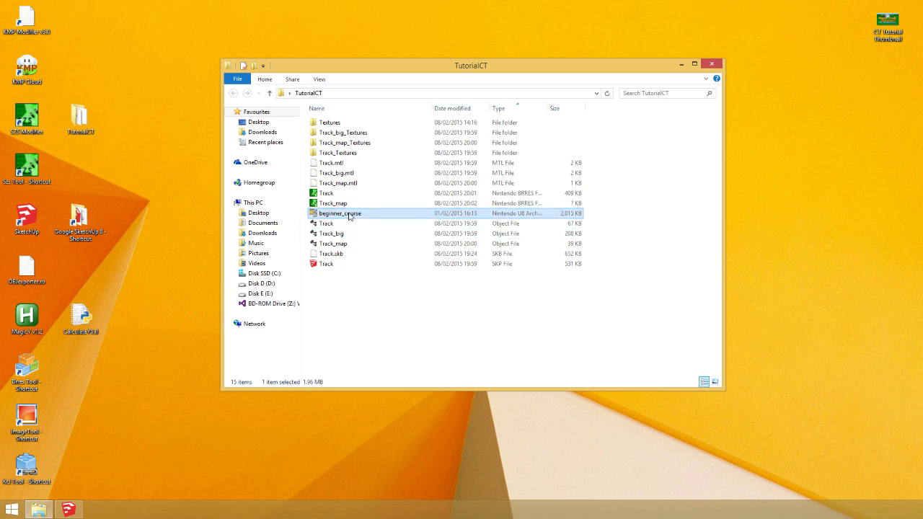
In beginner_course.szs, replace course_model.brres with the Track BRRES file
double_click(340, 213)
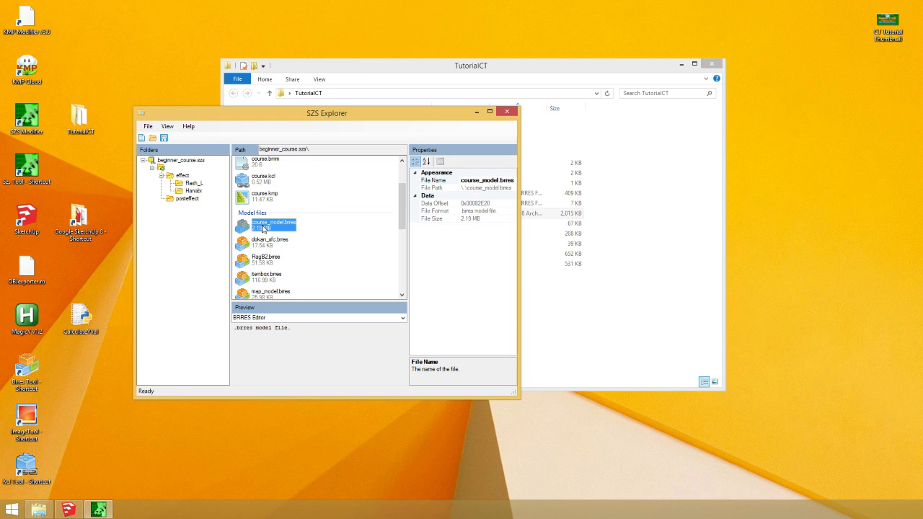
mouse_move(256, 231)
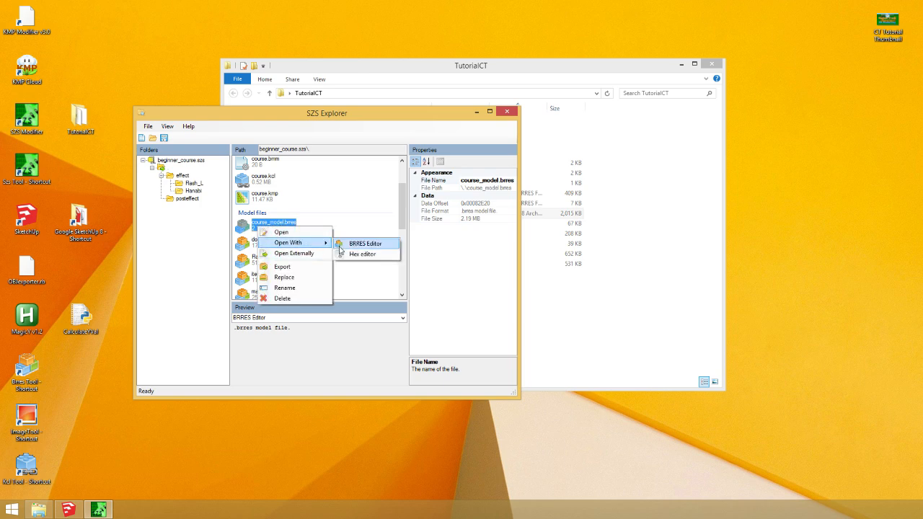
mouse_move(292, 254)
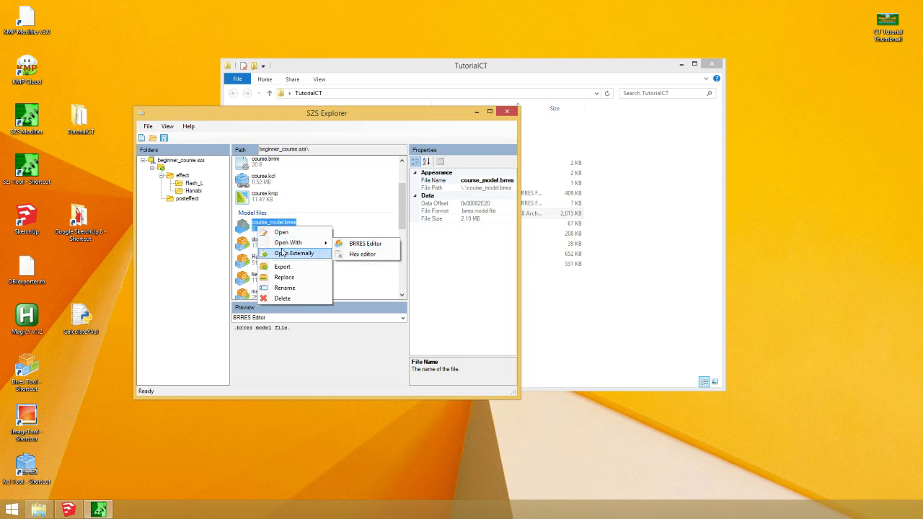
left_click(284, 277)
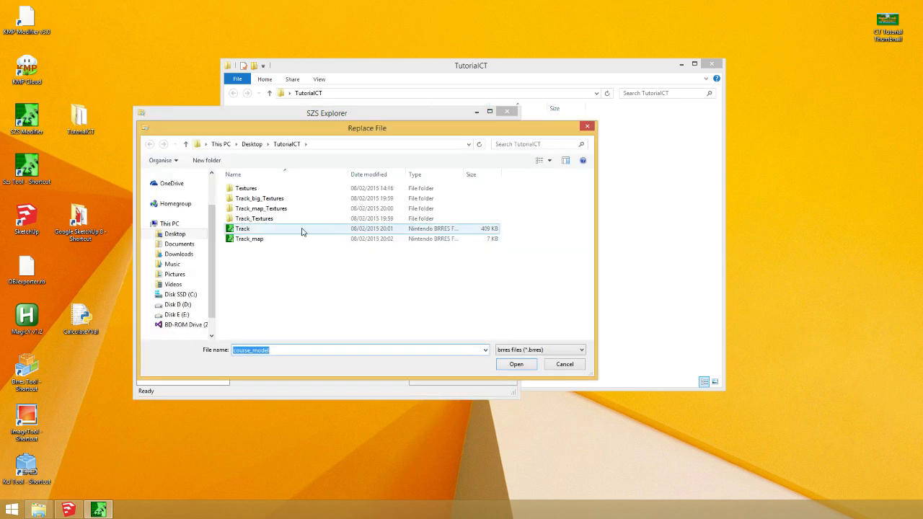
left_click(516, 363)
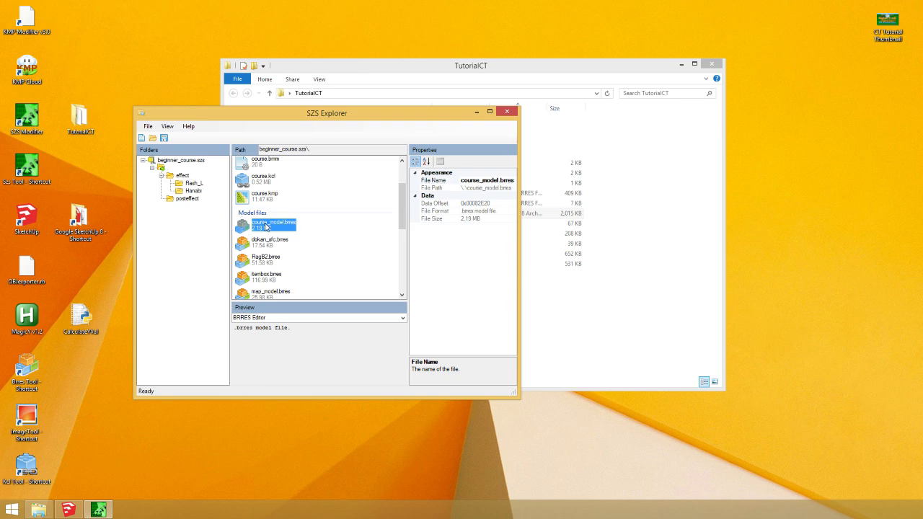
Replace map_model.brres with the Track_map BRRES file
right_click(272, 291)
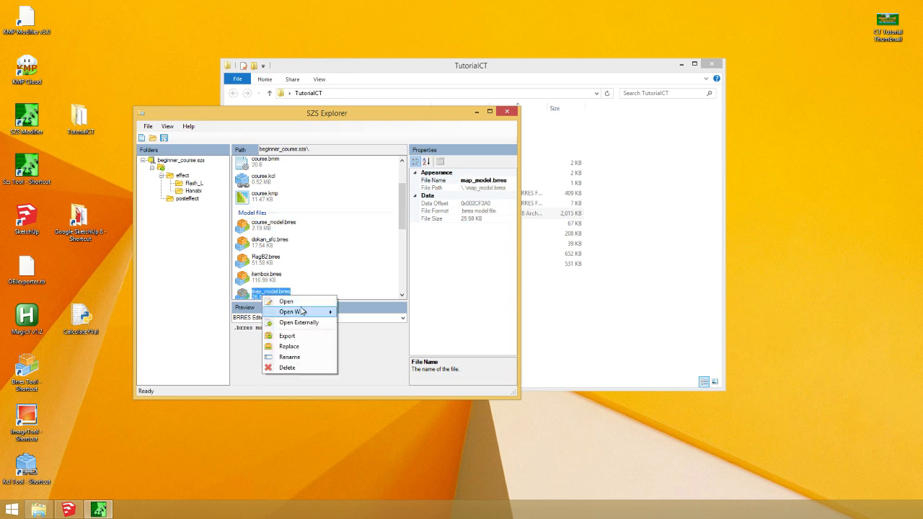
left_click(288, 346)
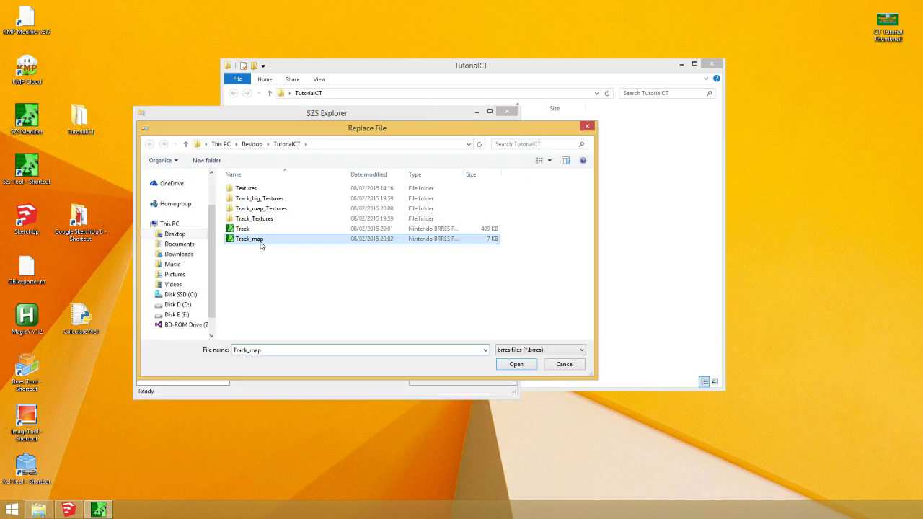
left_click(517, 364)
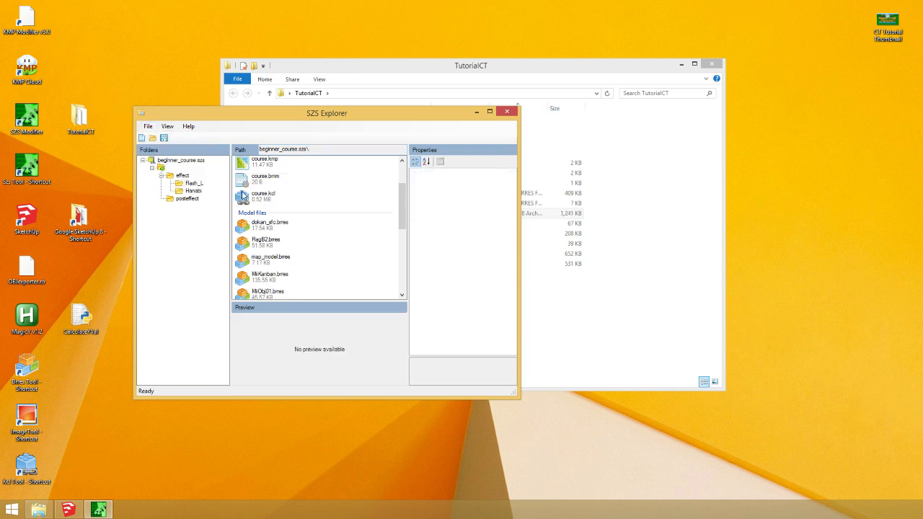
mouse_move(260, 207)
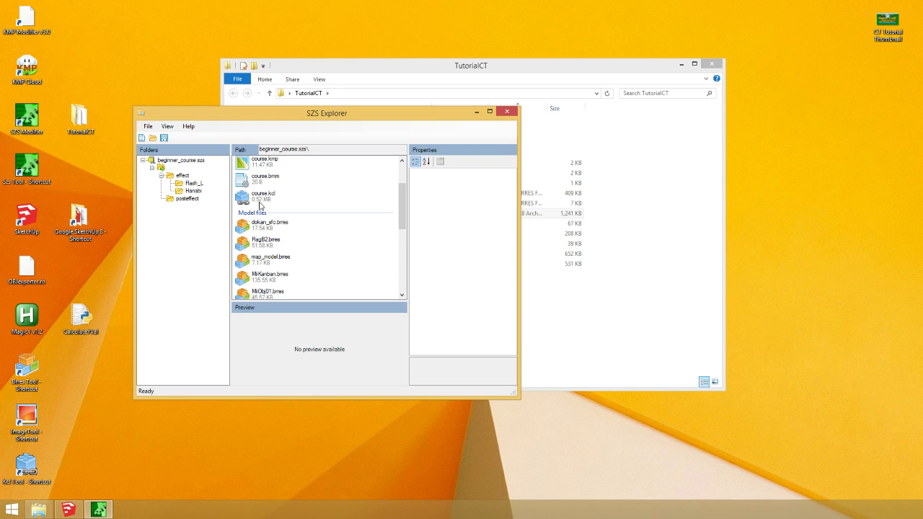
mouse_move(259, 208)
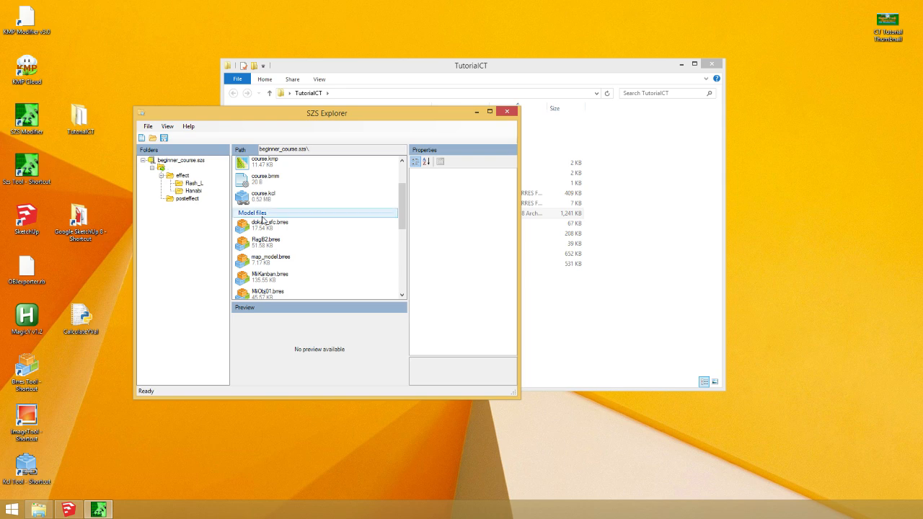
Select course.kcl in the archive and switch SketchUp's Materials panel to the In Model collection
left_click(266, 196)
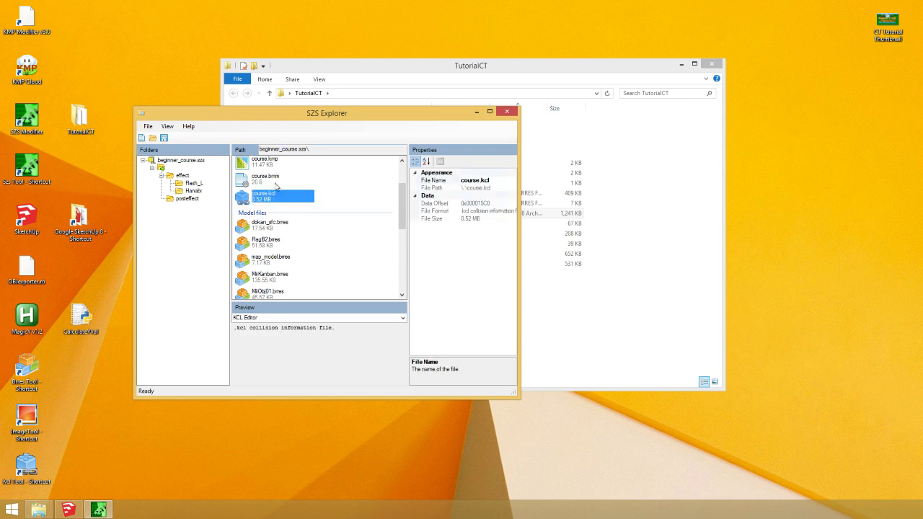
mouse_move(78, 489)
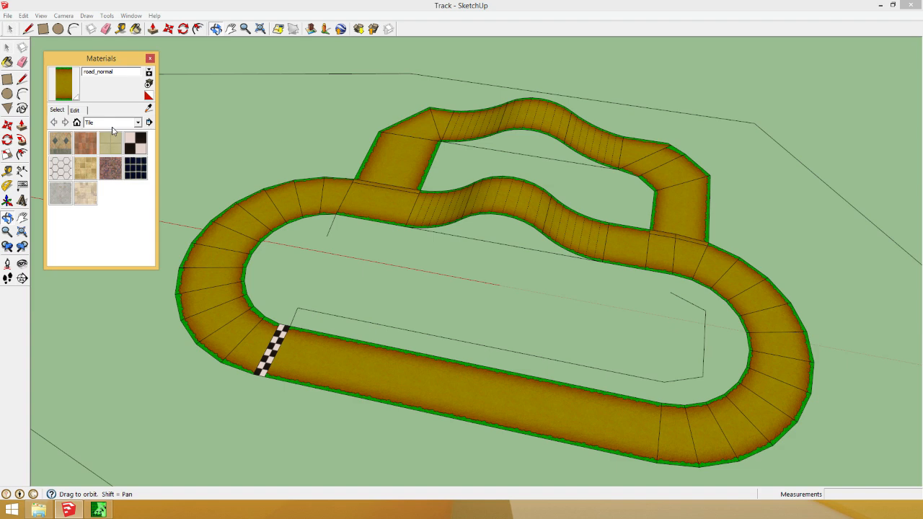
left_click(137, 121)
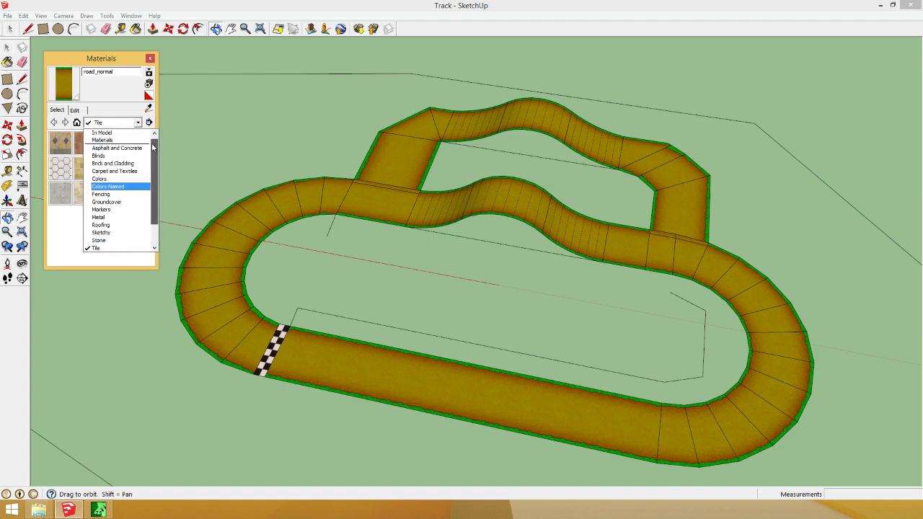
left_click(102, 133)
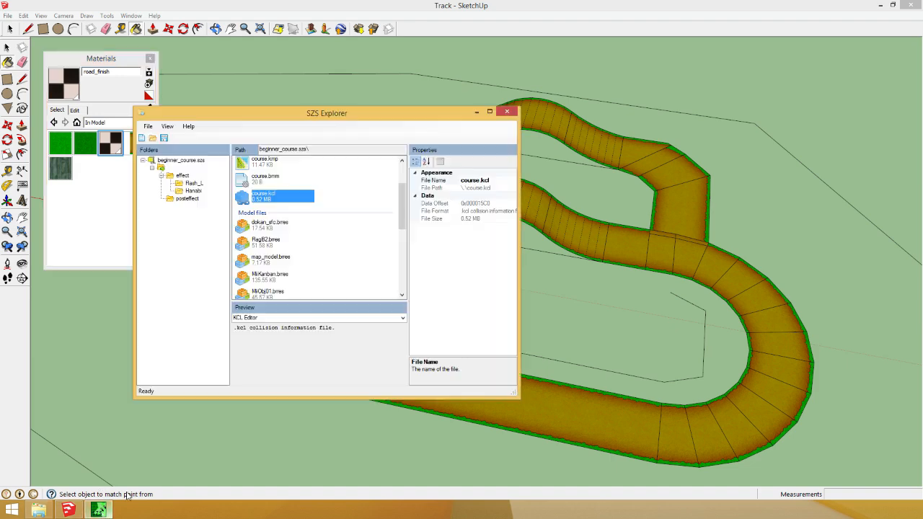
In KCL Editor, import the exported track OBJ as new collision data for course.kcl
left_click(490, 113)
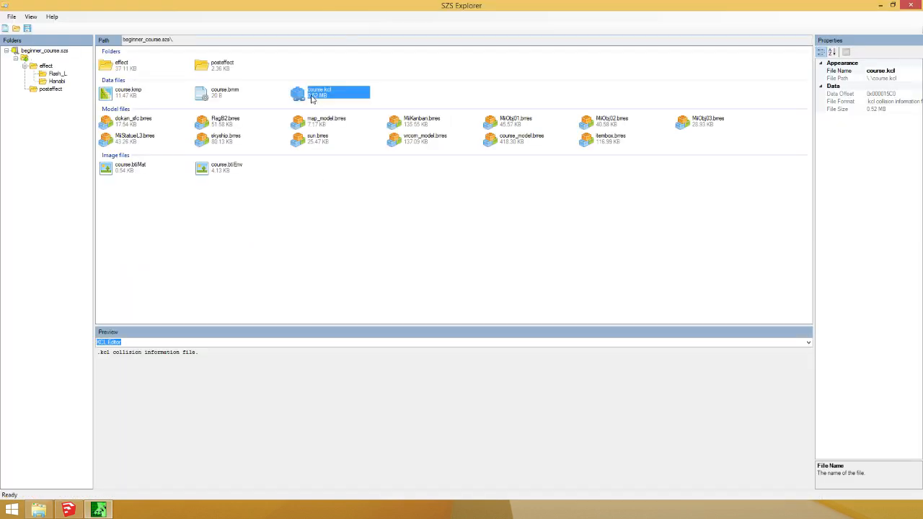
double_click(319, 92)
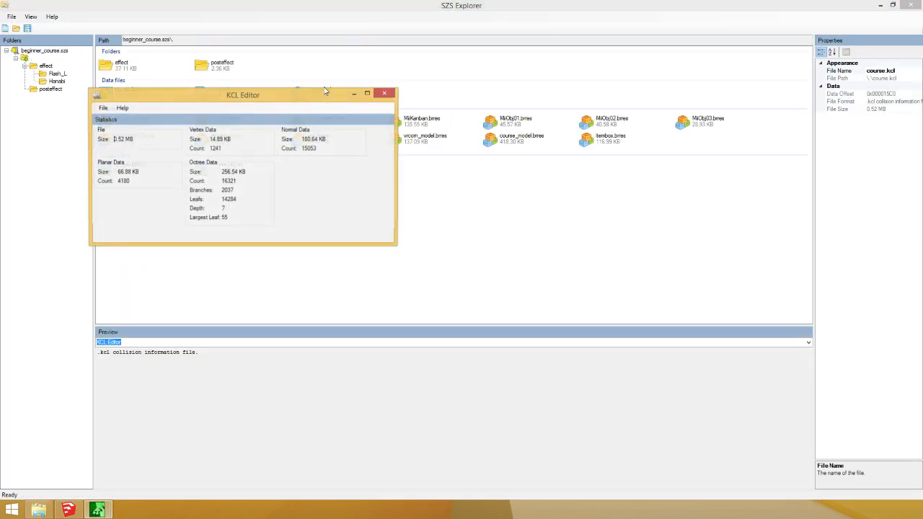
left_click(172, 105)
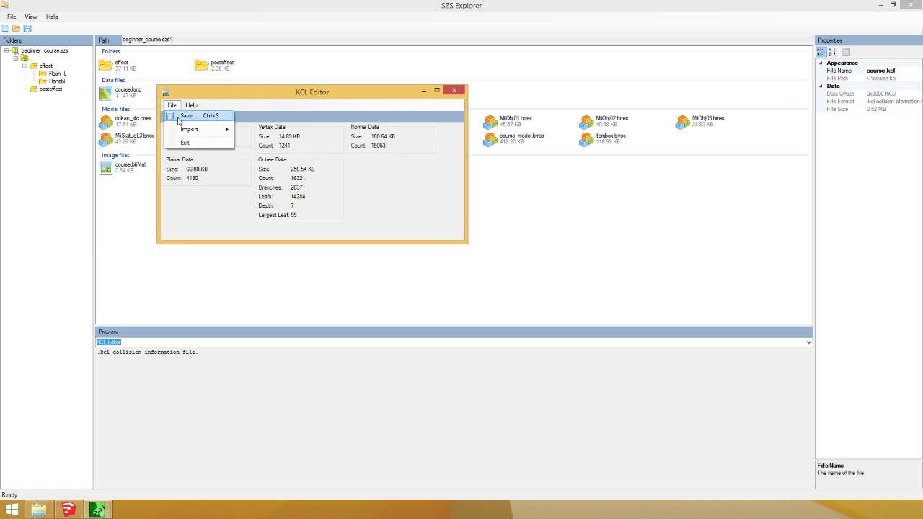
left_click(189, 130)
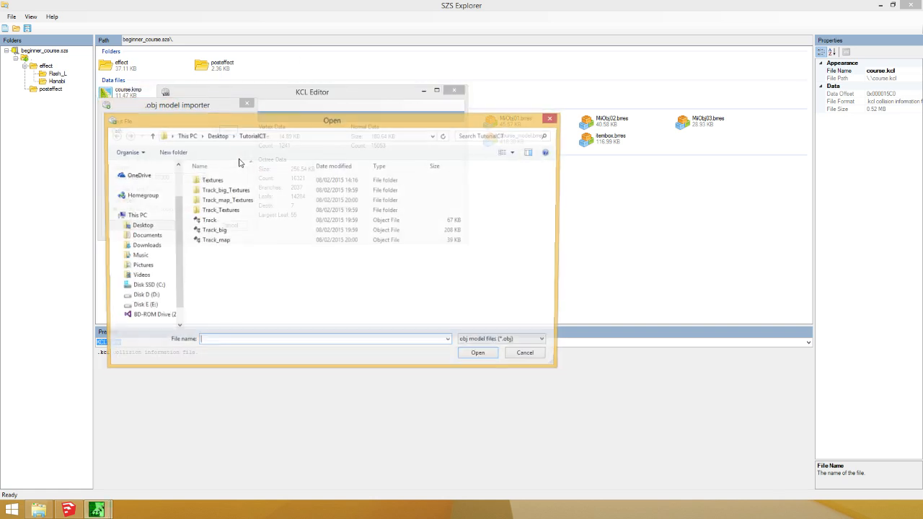
left_click(213, 231)
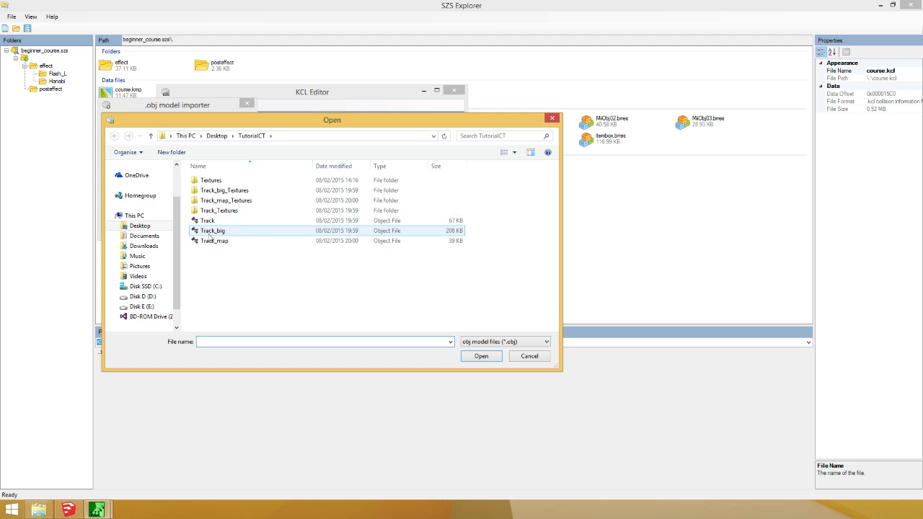
left_click(480, 356)
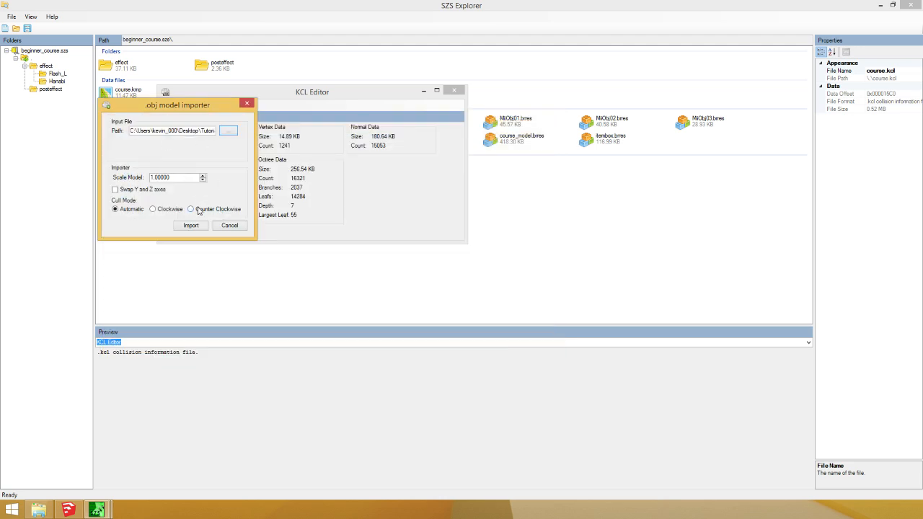
left_click(191, 225)
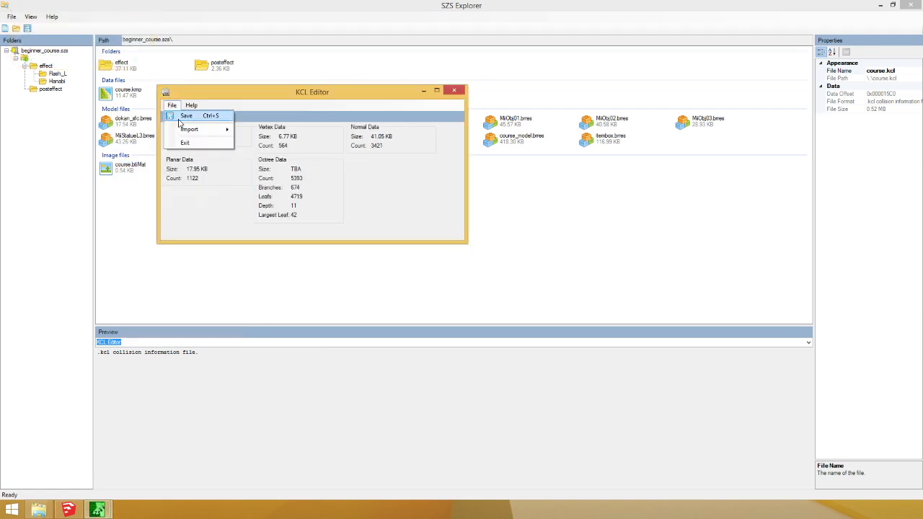
Save the new collision data and close the KCL Editor
left_click(186, 116)
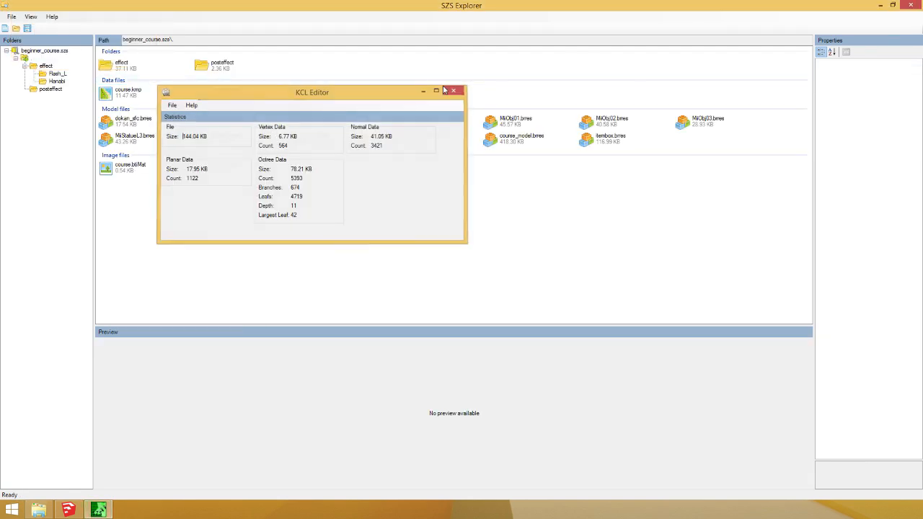
left_click(454, 93)
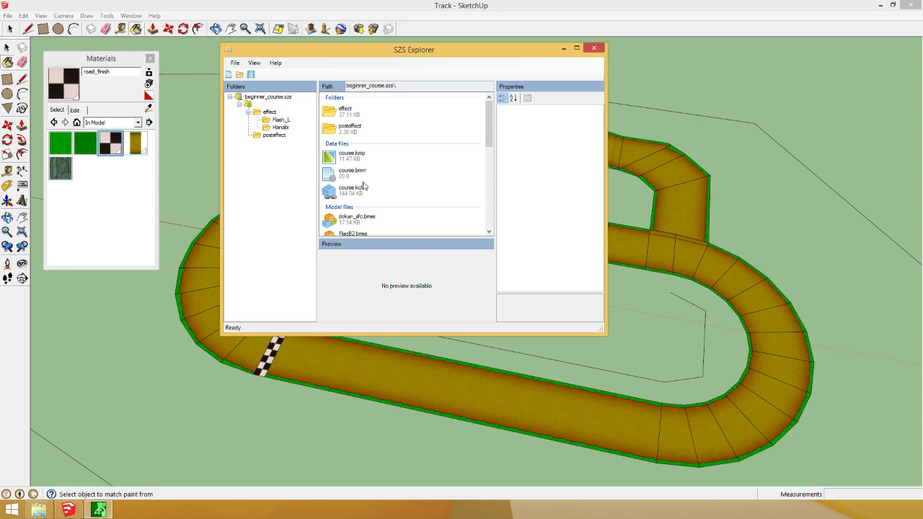
left_click(352, 190)
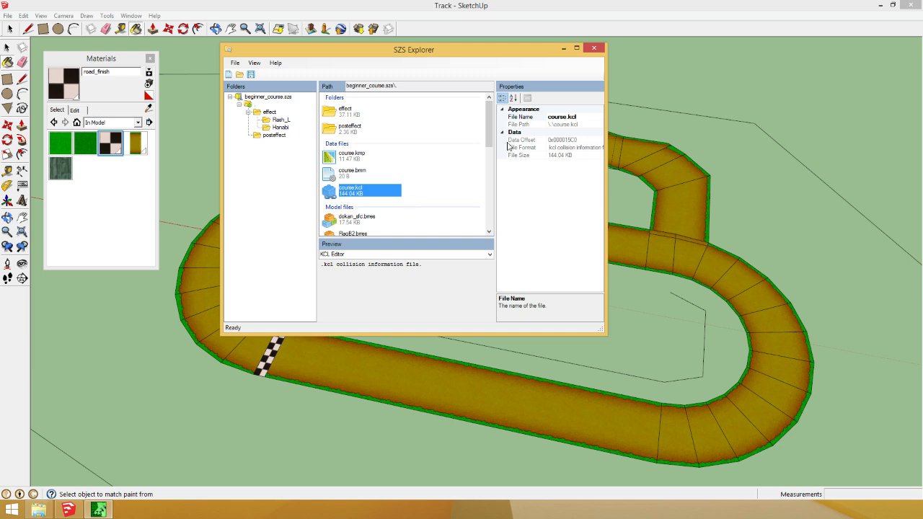
Check course.kcl's updated size and bring up Open with for beginner_course.szs in TutorialCT
left_click(594, 48)
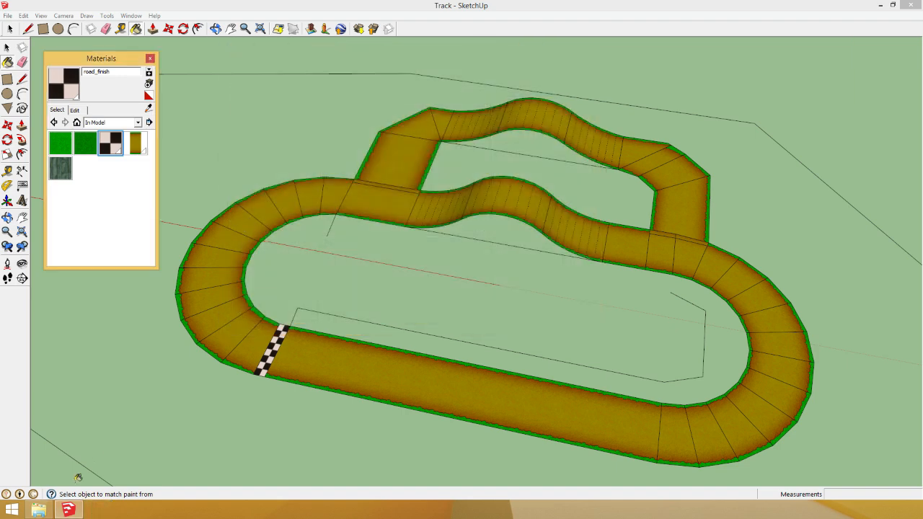
right_click(329, 213)
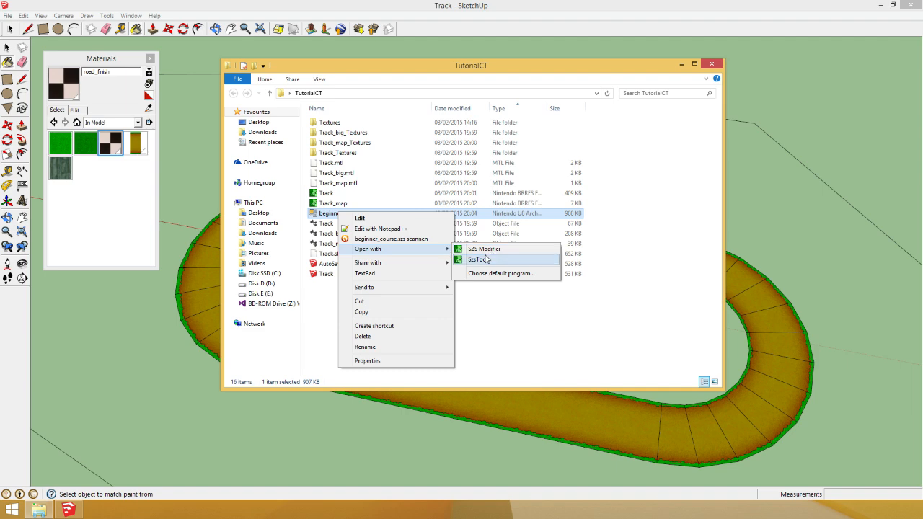
Load beginner_course.szs in SZS Modifier and show course_model.brres in the model/KCL viewer
left_click(484, 248)
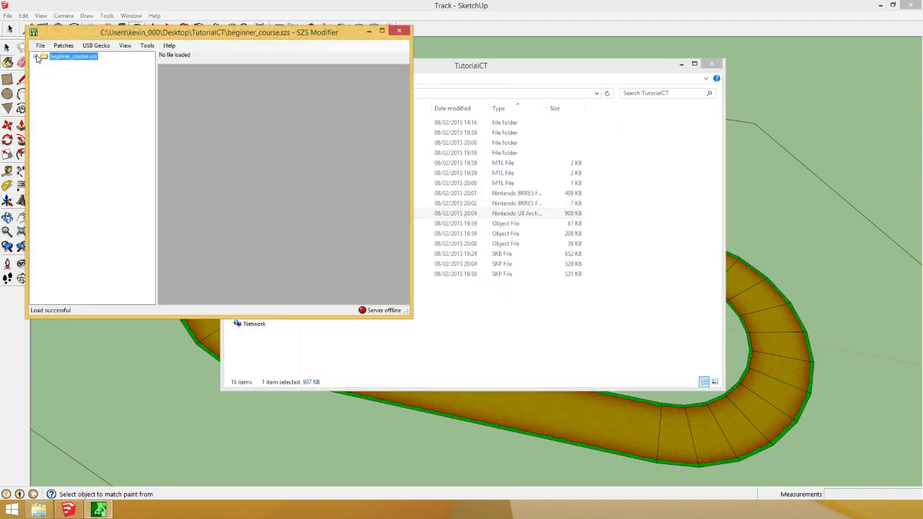
left_click(37, 56)
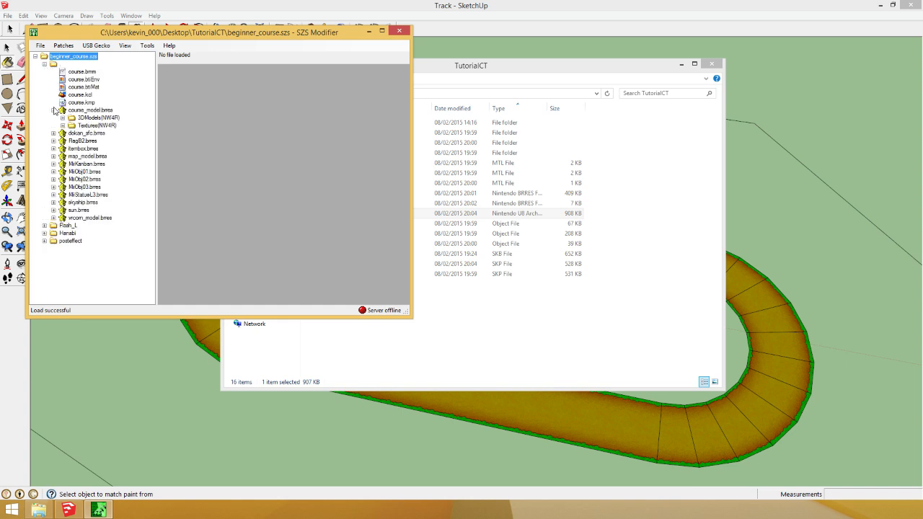
left_click(53, 110)
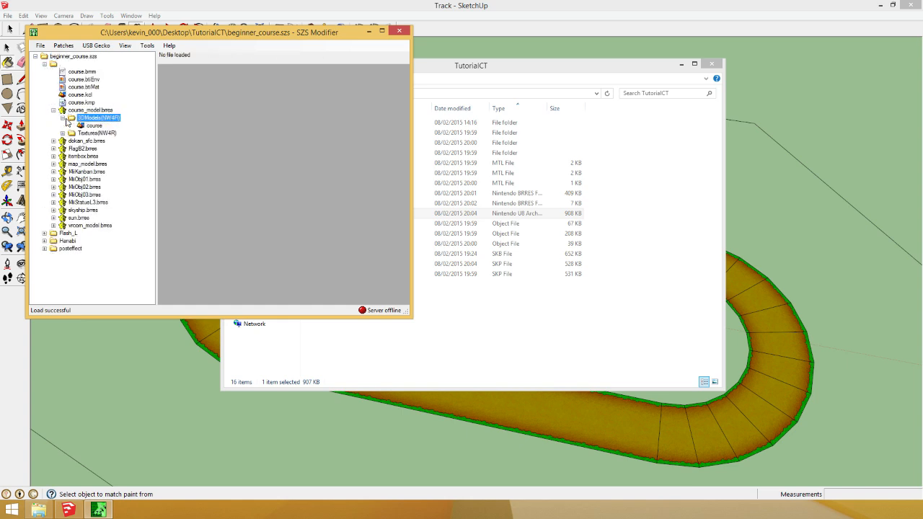
double_click(98, 118)
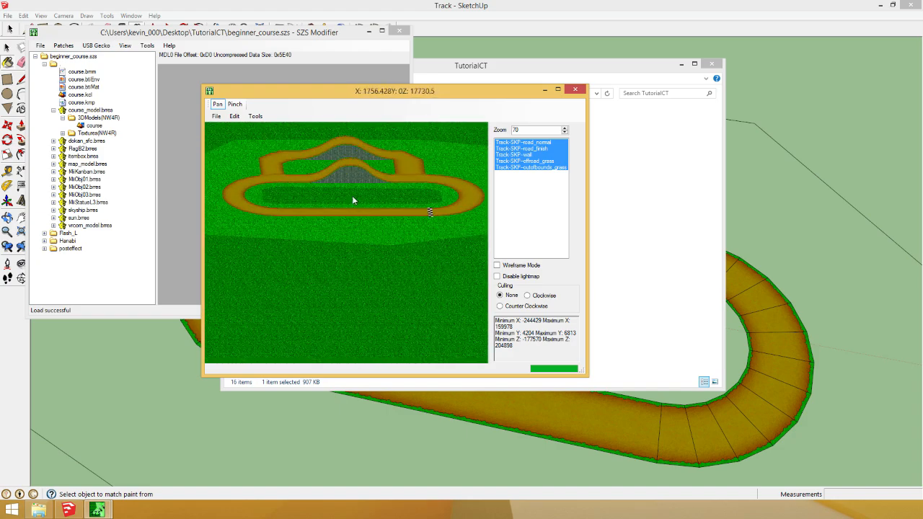
Recenter and zoom the track view, try clockwise face culling and turn it back off
left_click_drag(354, 200, 361, 215)
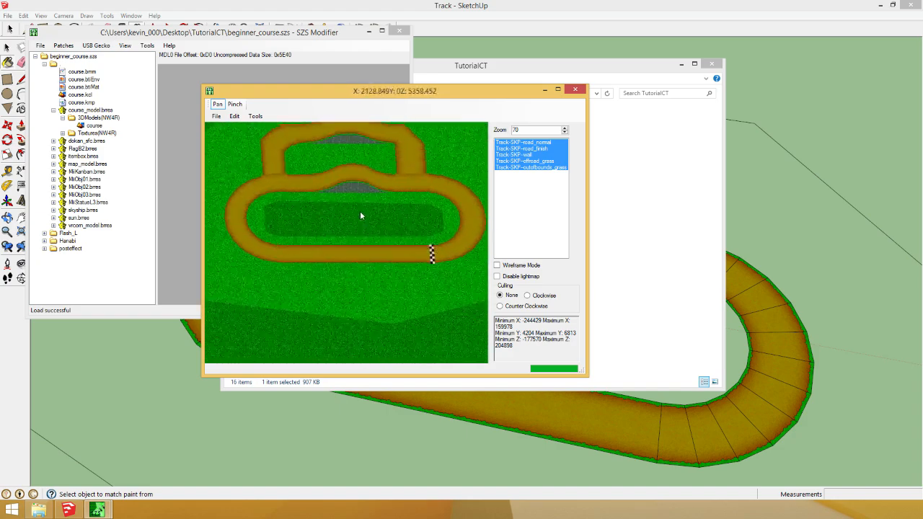
scroll("down", 3)
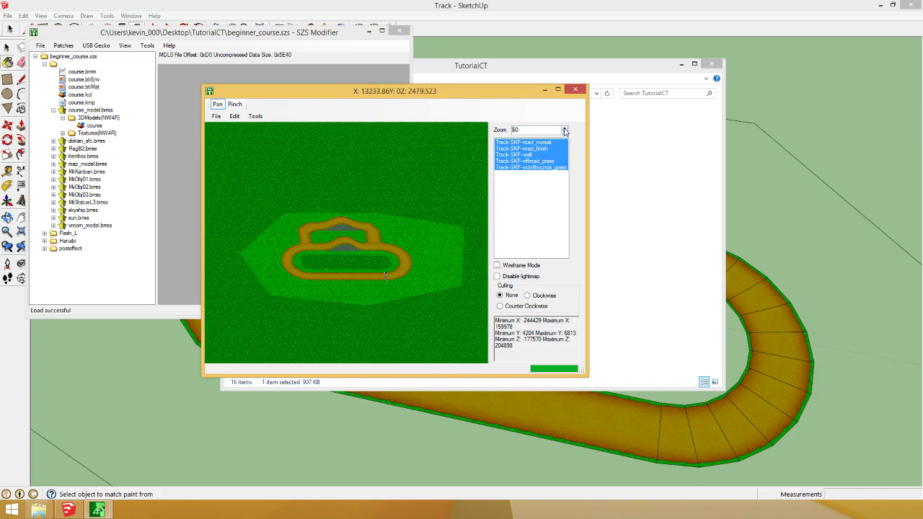
scroll("up", 3)
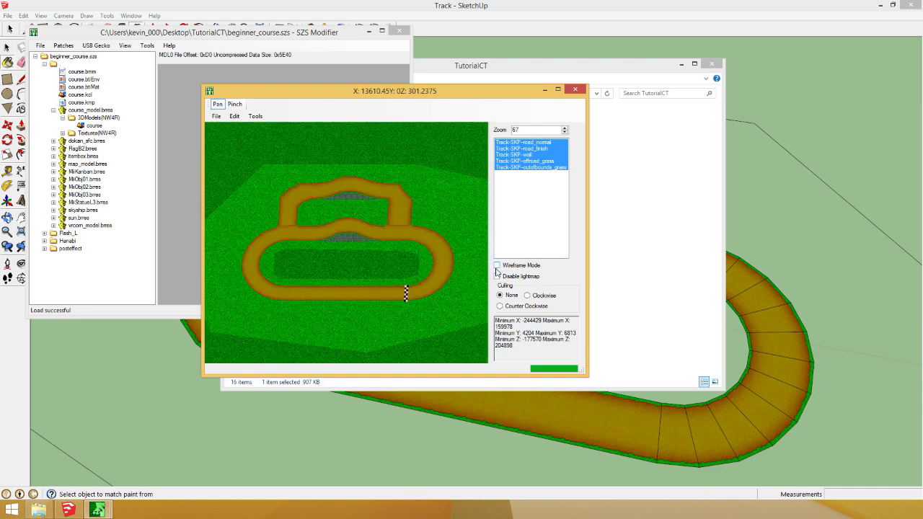
left_click(528, 296)
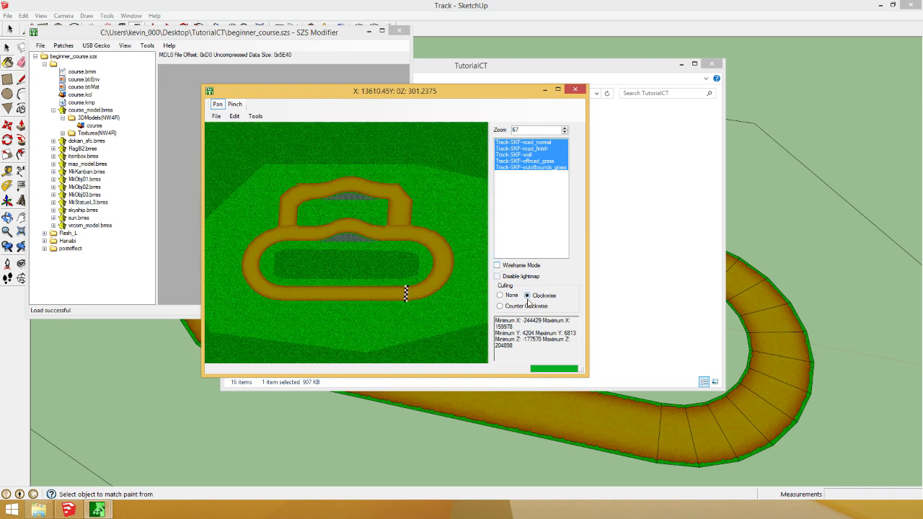
left_click(499, 295)
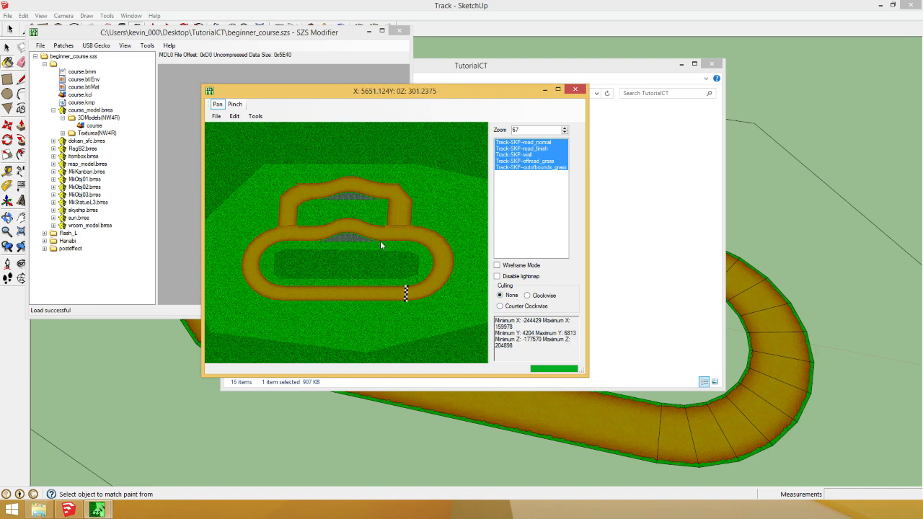
Isolate each polygon group in turn (out-of-bounds grass, road, offroad grass, fresh road), then show all together
left_click(531, 167)
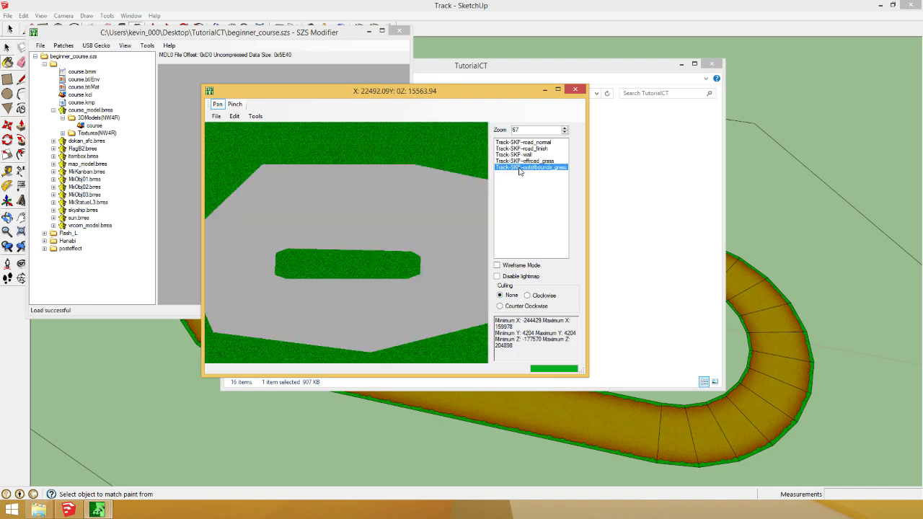
left_click(522, 141)
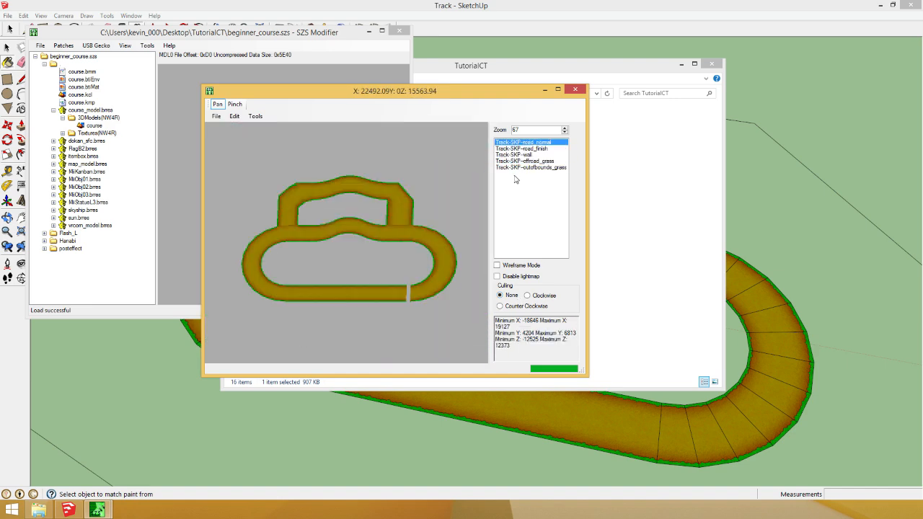
left_click(525, 161)
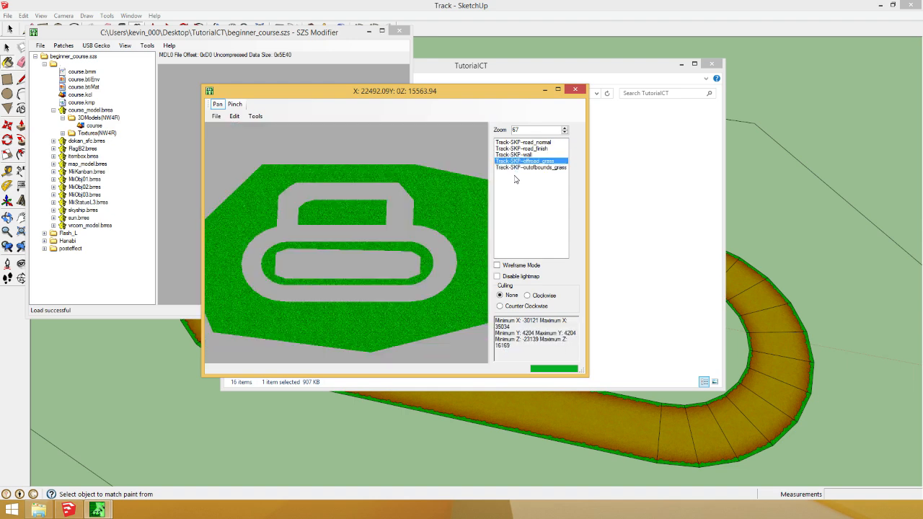
left_click(522, 142)
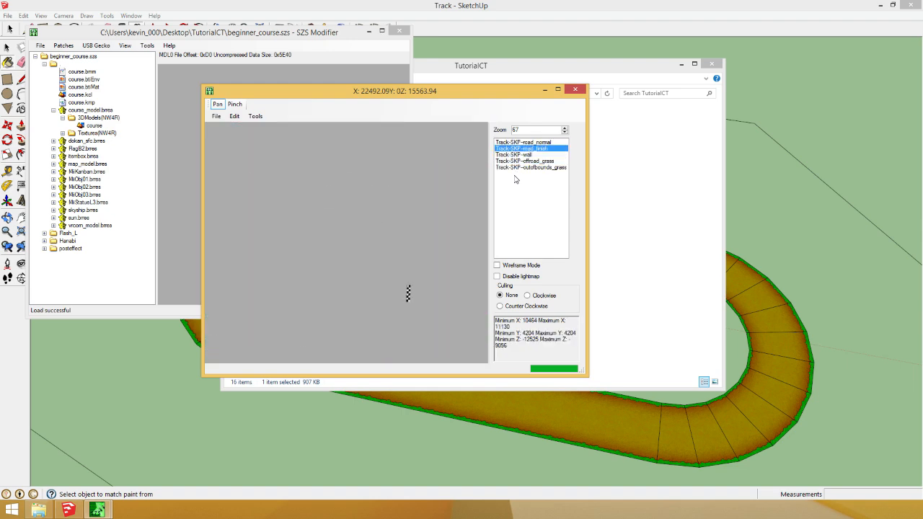
left_click(514, 154)
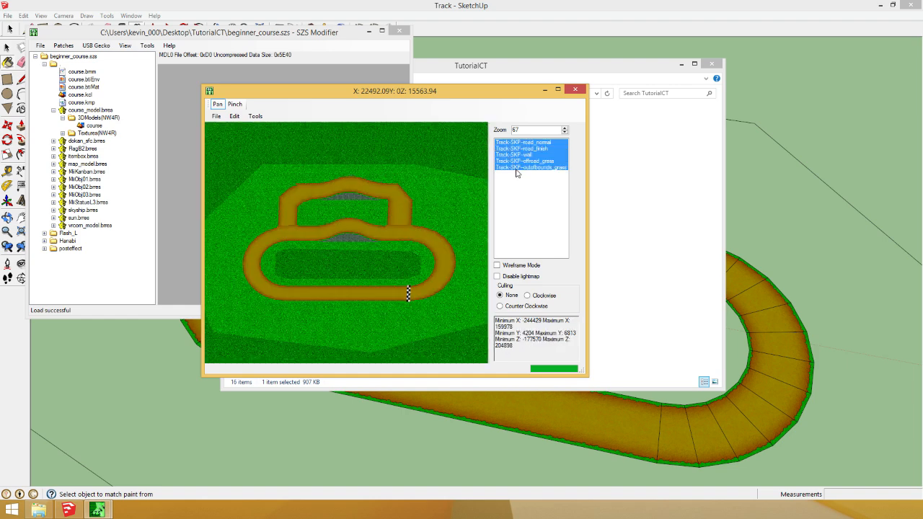
left_click(522, 143)
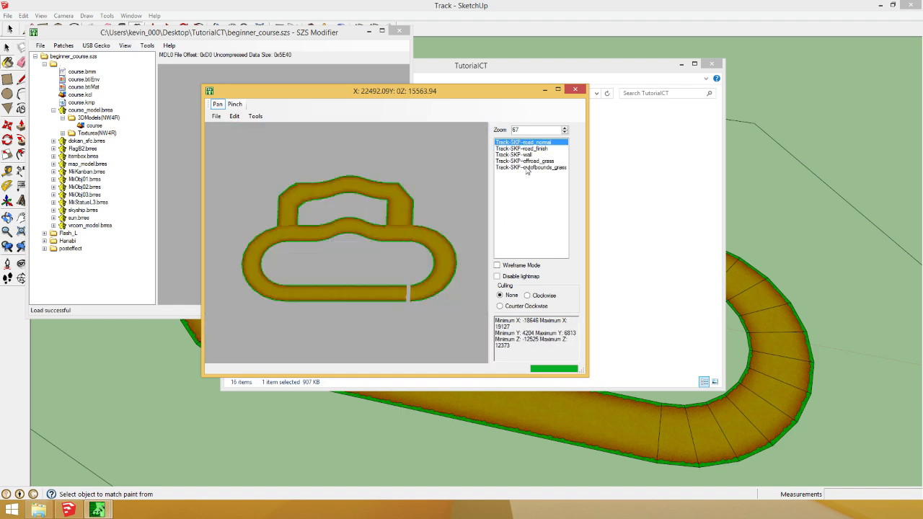
left_click(255, 115)
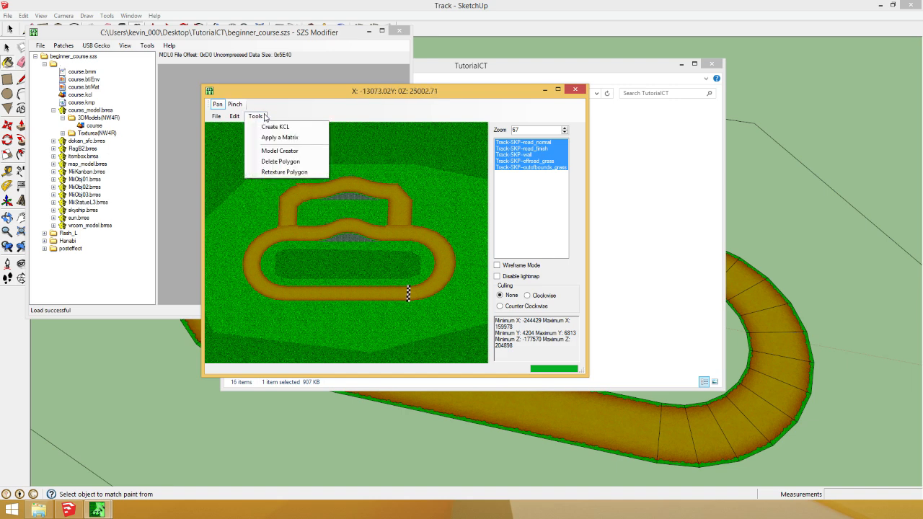
Start Create KCL, confirm road_normal and road_fresh are Road, and set the wall group to Wall
left_click(274, 127)
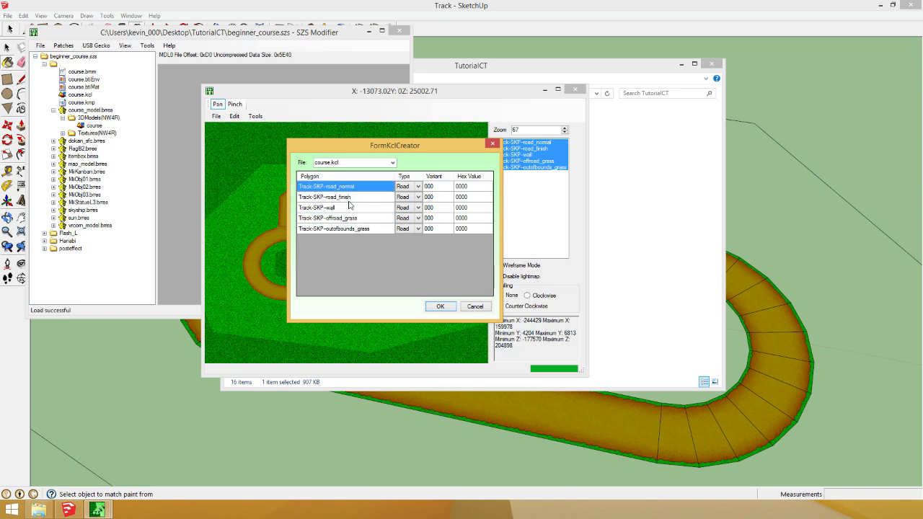
left_click(346, 196)
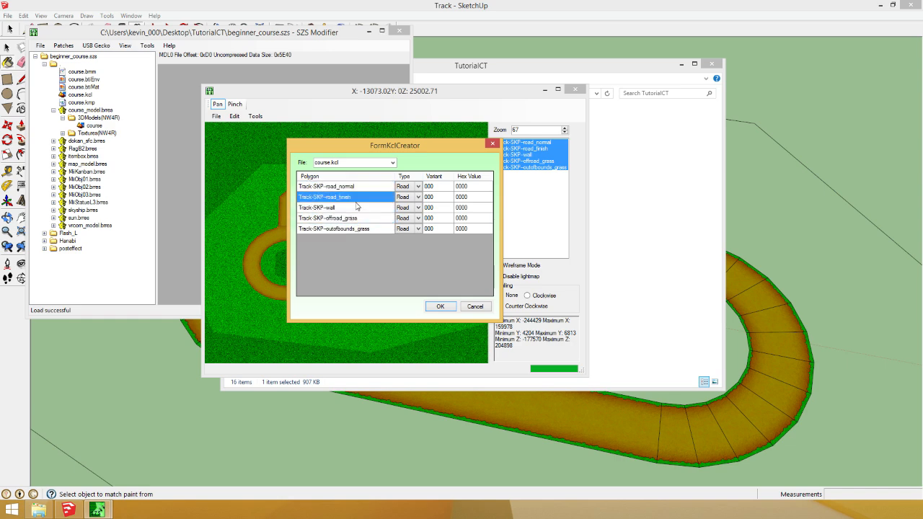
left_click(325, 186)
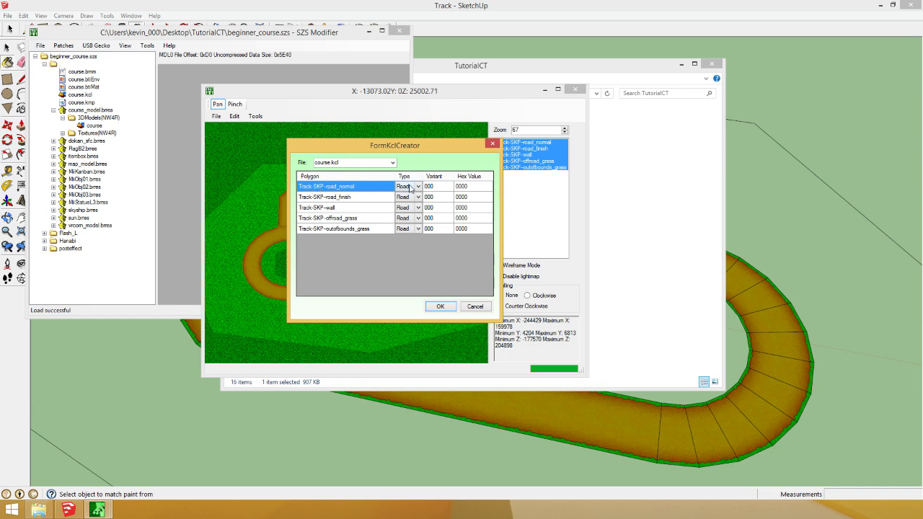
left_click(324, 196)
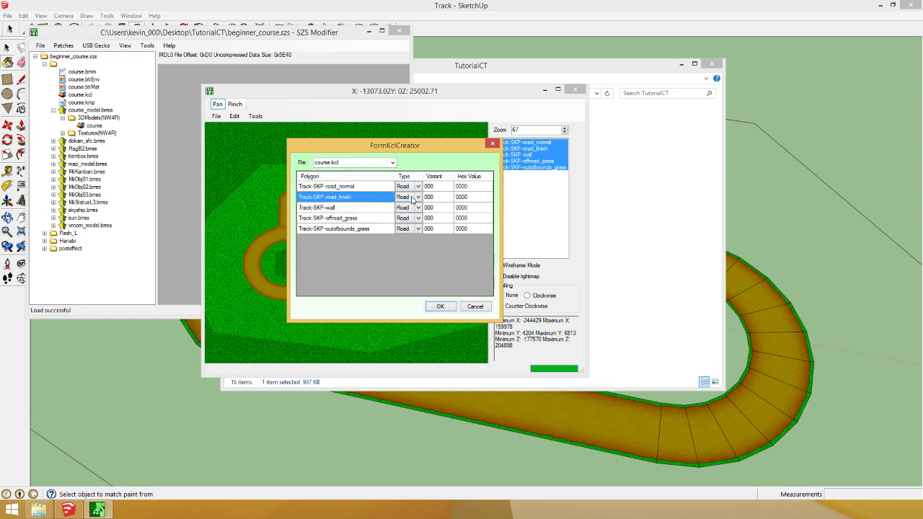
left_click(325, 208)
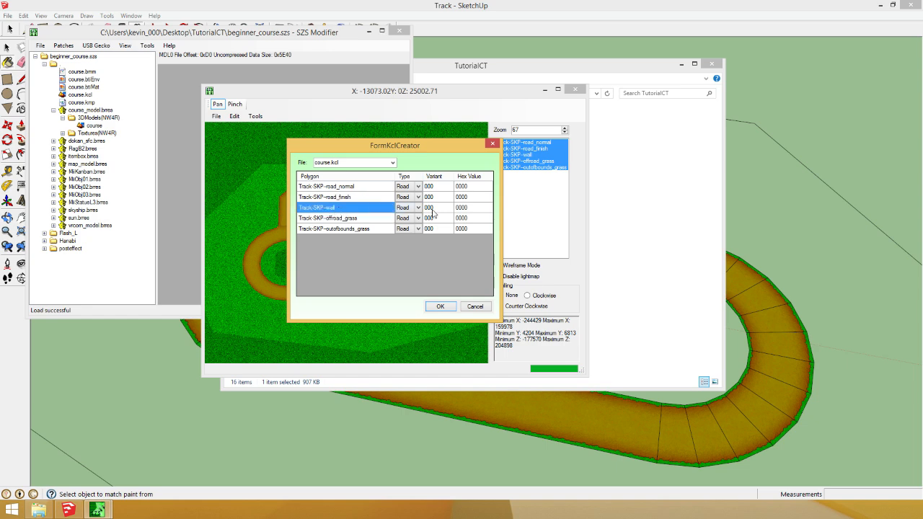
left_click(418, 208)
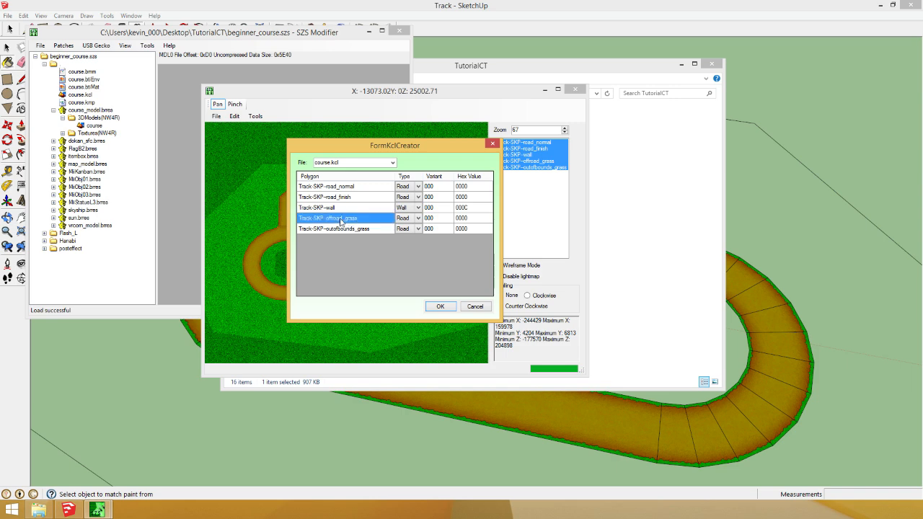
Set offroad_grass to Off road and outofbounds_grass to Solid fall
left_click(416, 218)
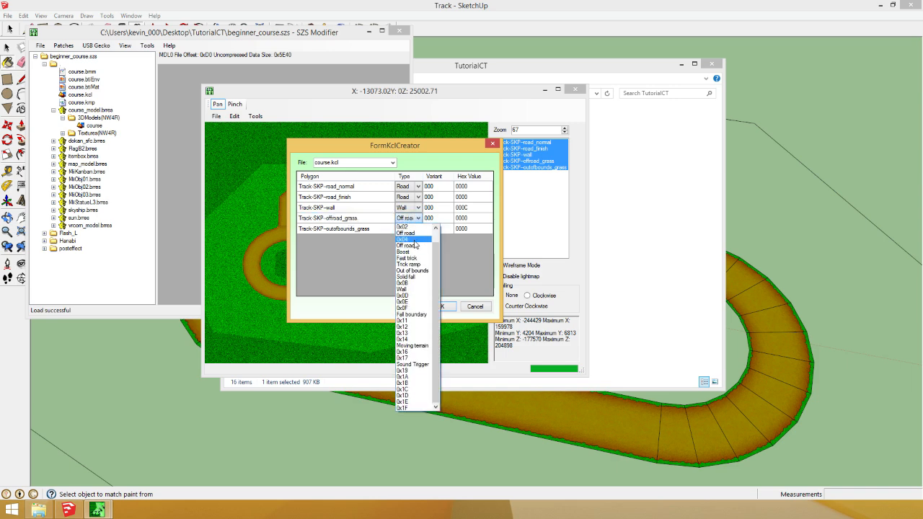
left_click(407, 218)
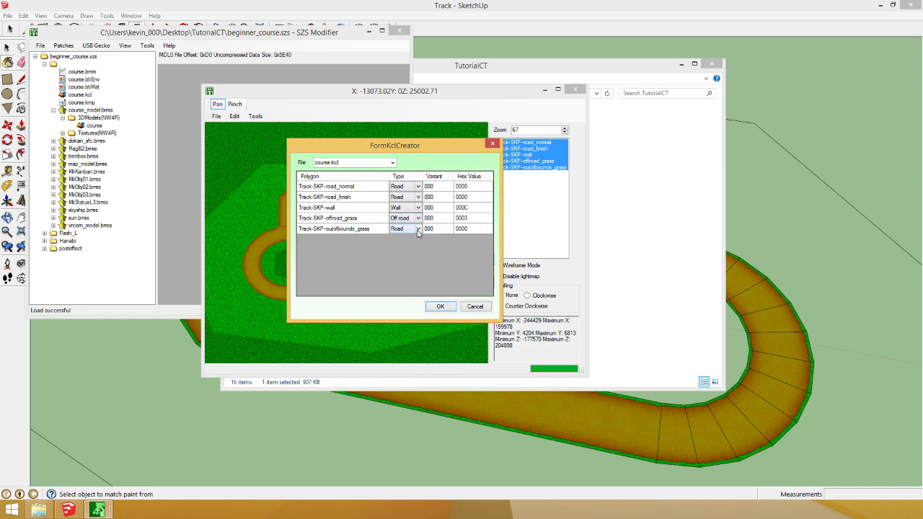
left_click(417, 228)
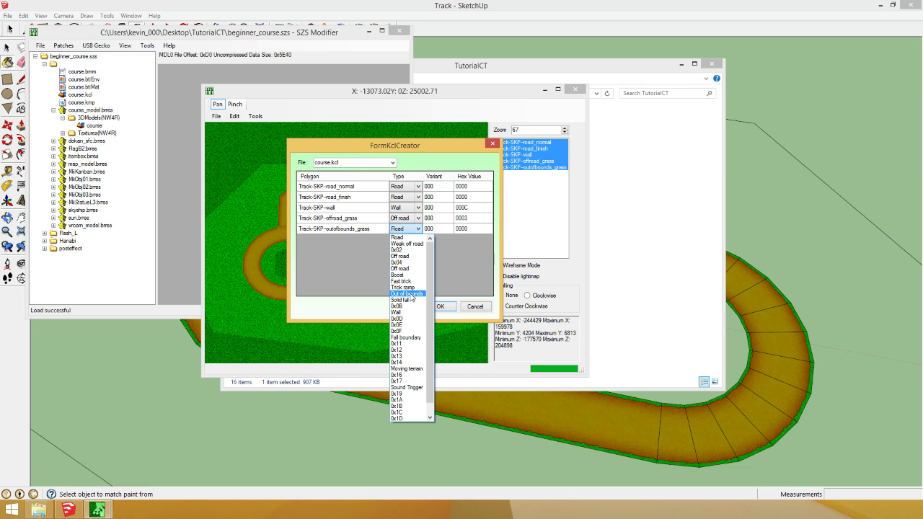
mouse_move(403, 287)
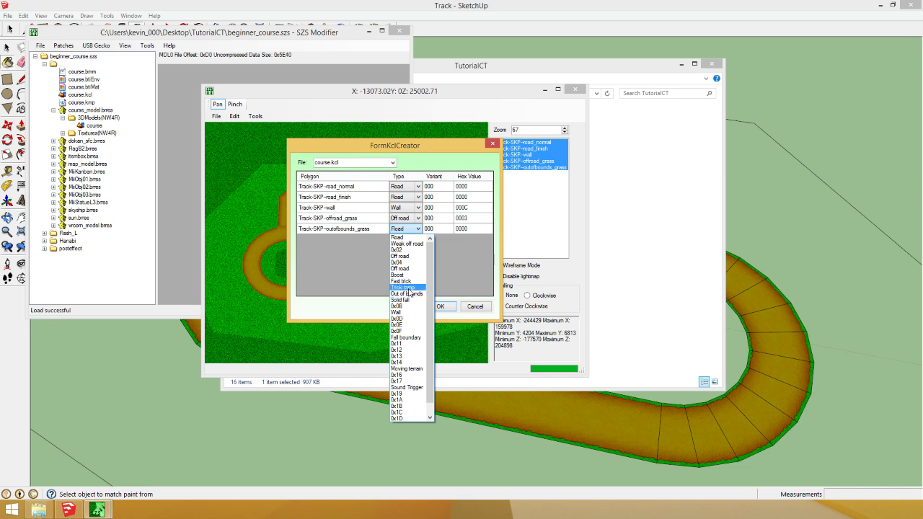
mouse_move(407, 298)
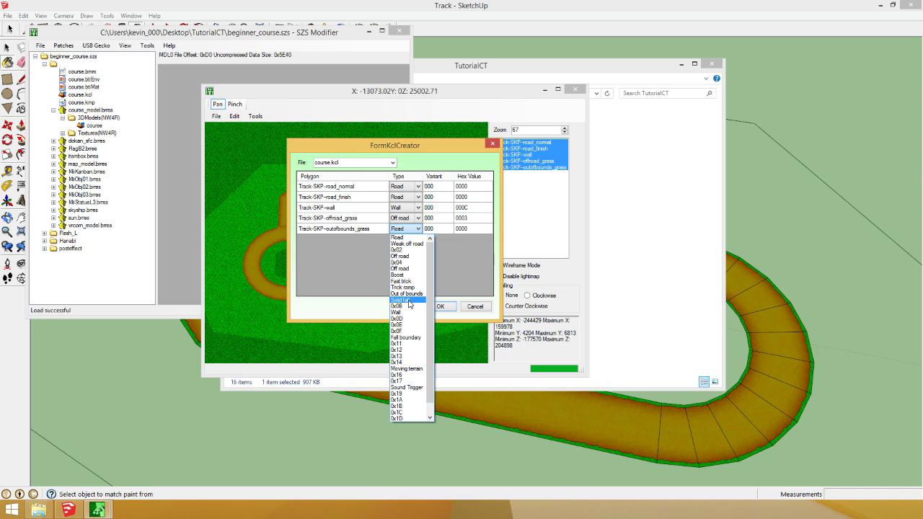
left_click(403, 300)
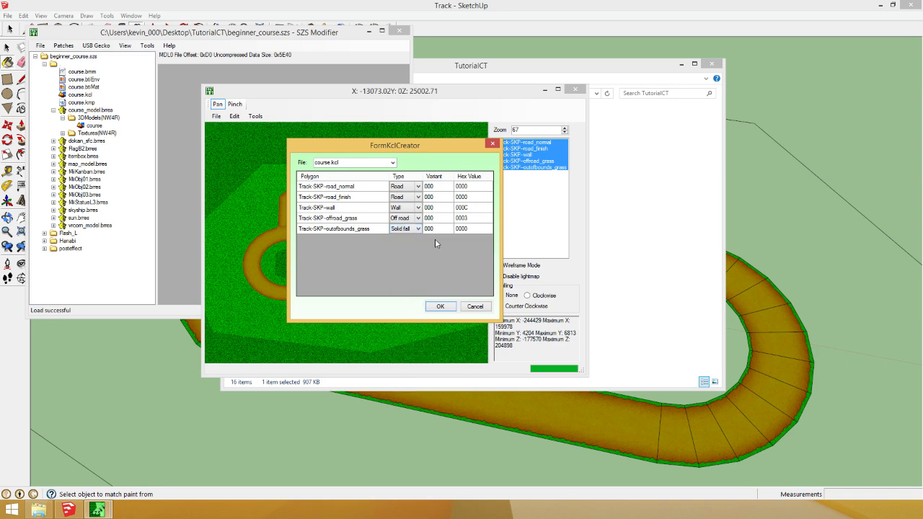
Generate the collision, dismiss the KCL problem warning, close the model preview and save beginner_course.szs
left_click(441, 306)
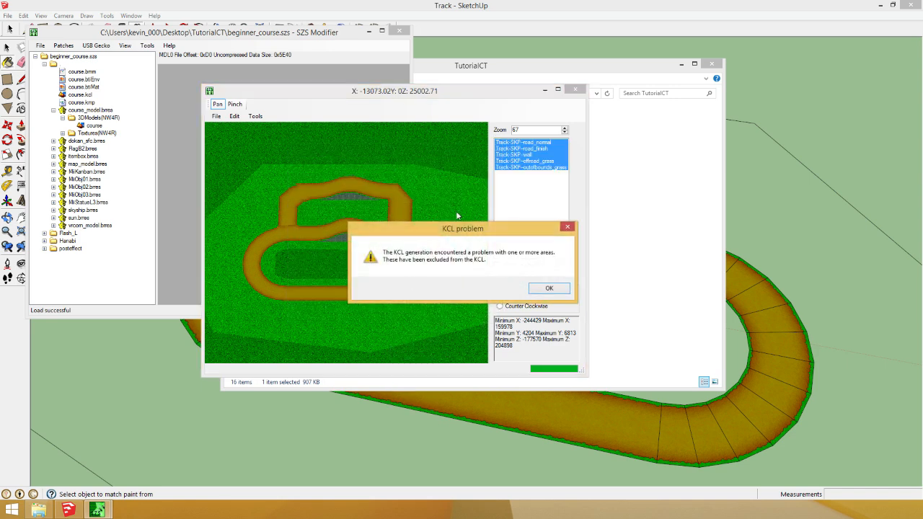
mouse_move(505, 230)
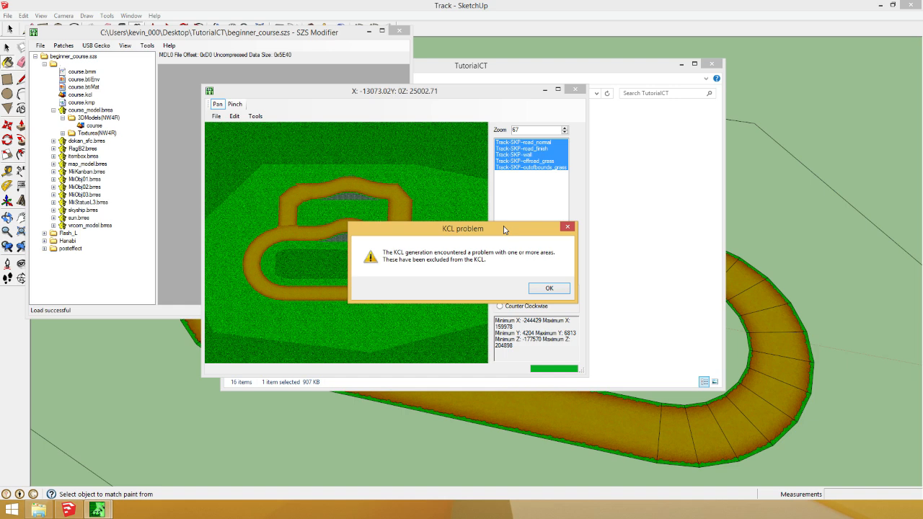
left_click(548, 289)
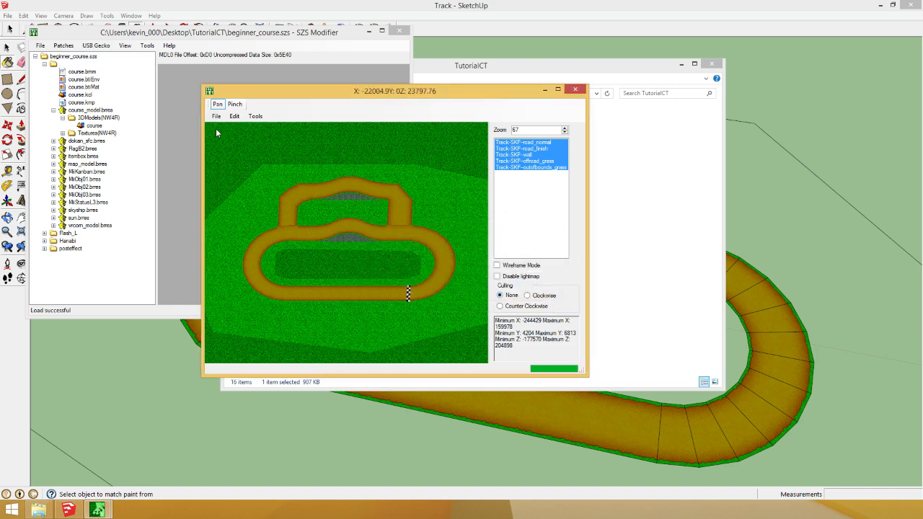
left_click(216, 116)
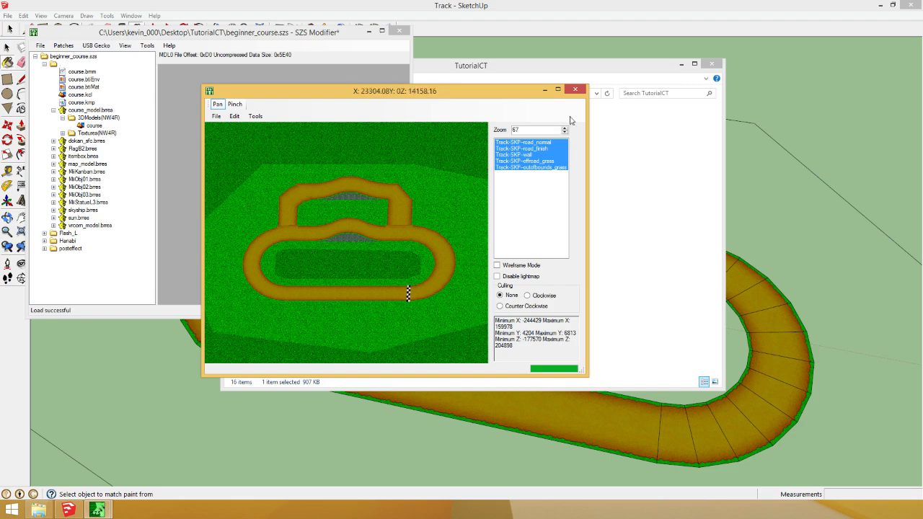
left_click(41, 45)
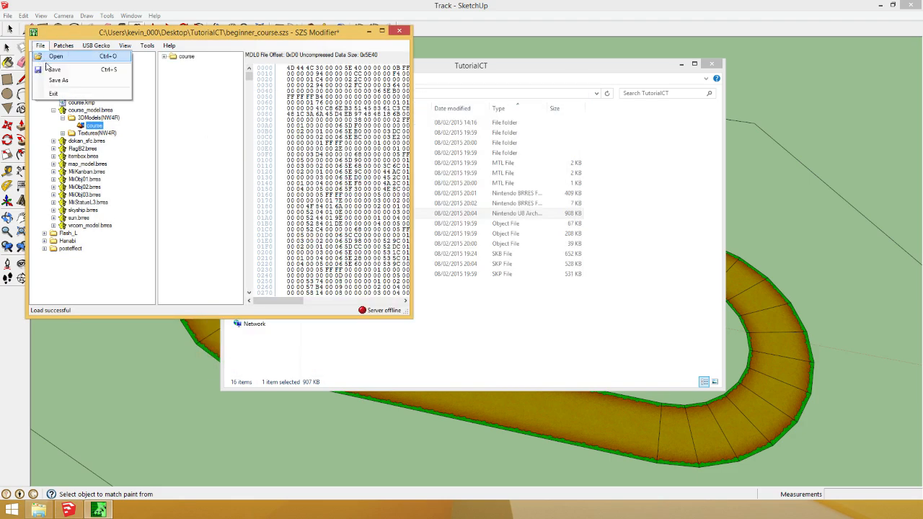
left_click(55, 57)
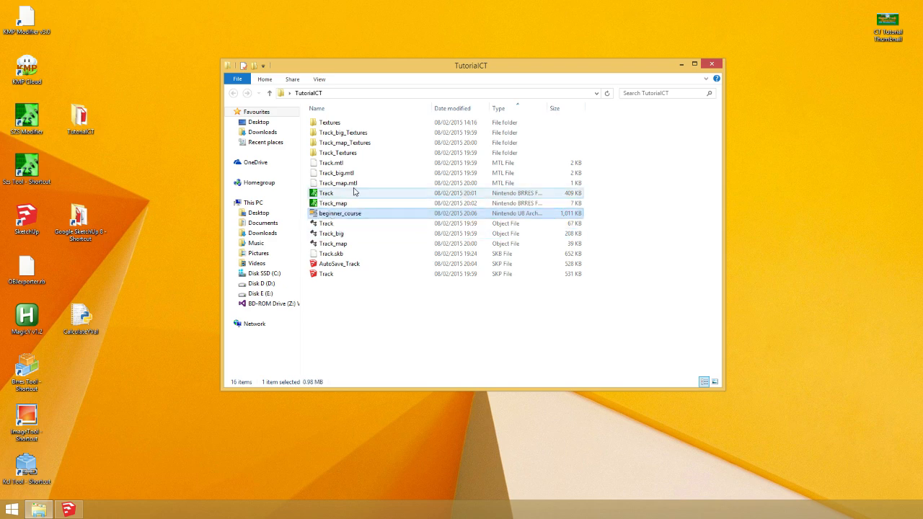
Reopen beginner_course.szs in SZS Explorer and inspect course_model.brres and the new course.kcl
double_click(341, 213)
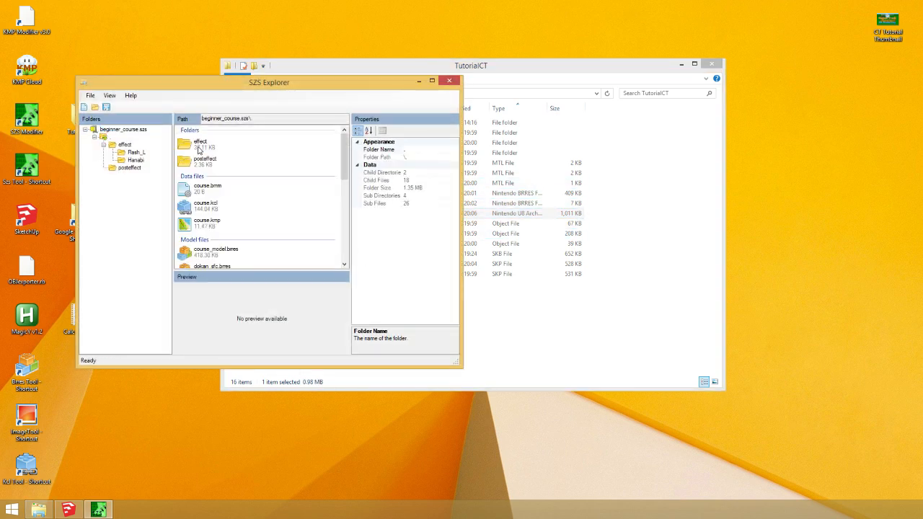
left_click(207, 222)
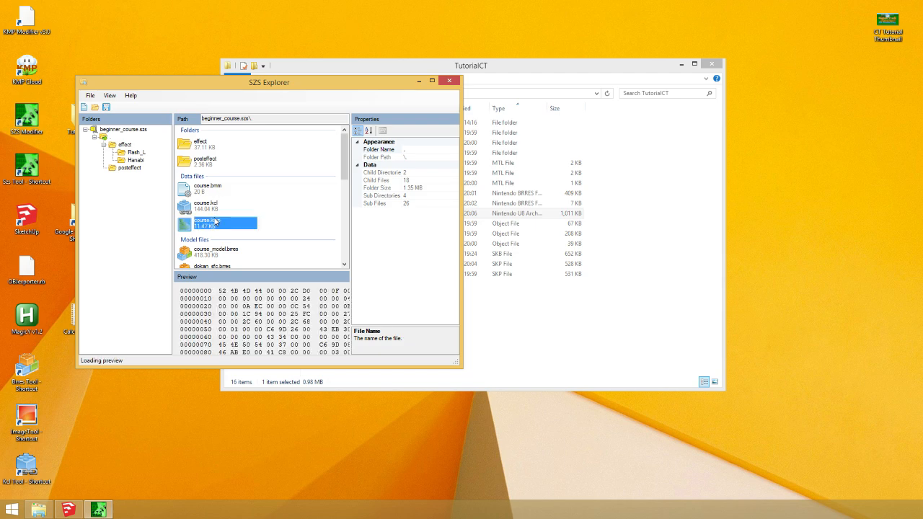
left_click(216, 195)
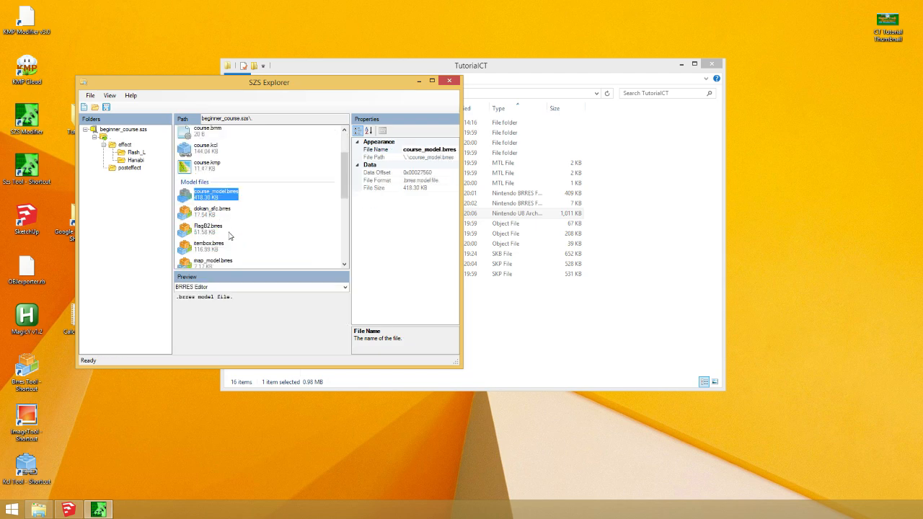
scroll("down", 3)
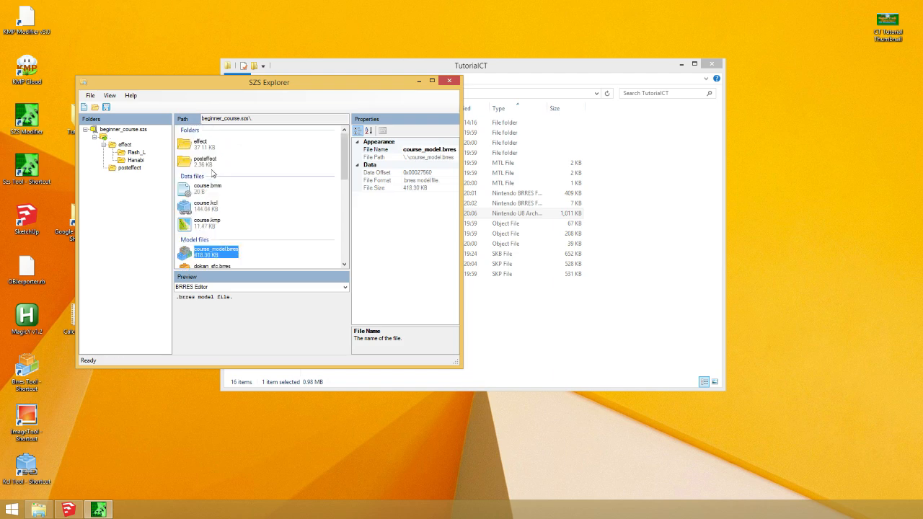
left_click(208, 205)
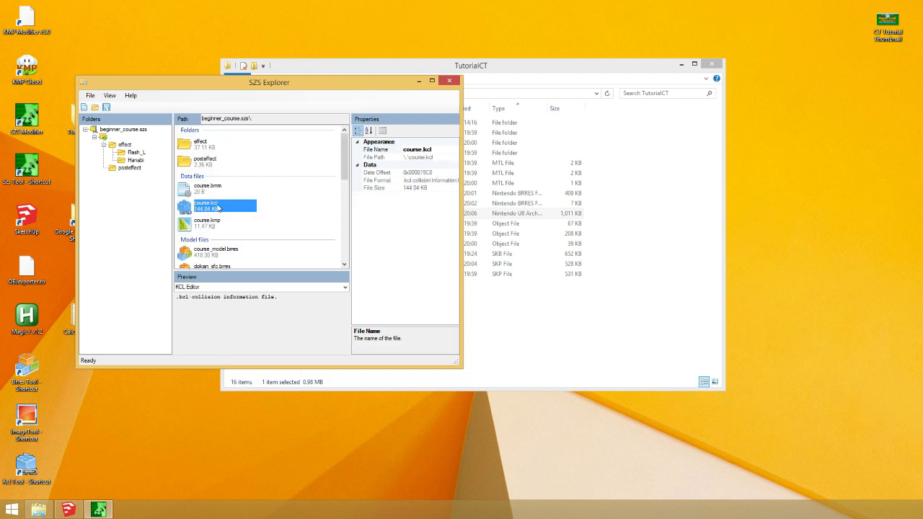
mouse_move(236, 196)
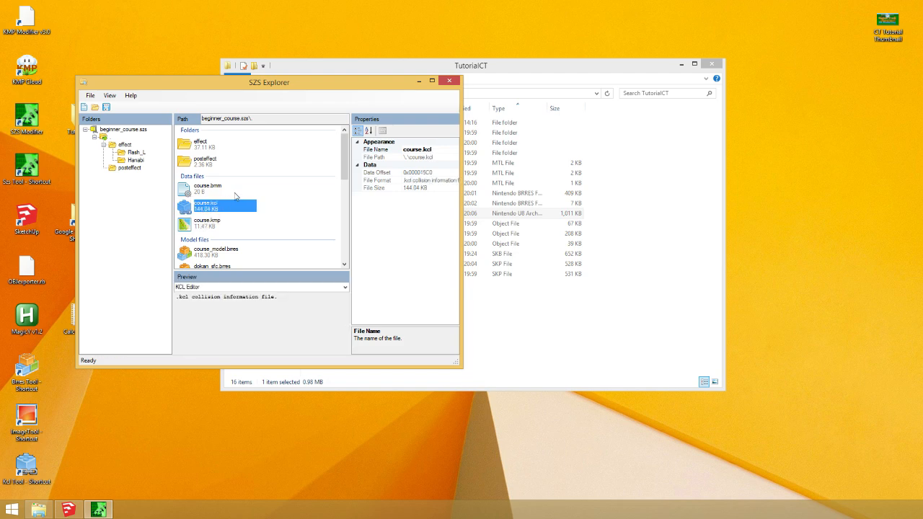
mouse_move(207, 256)
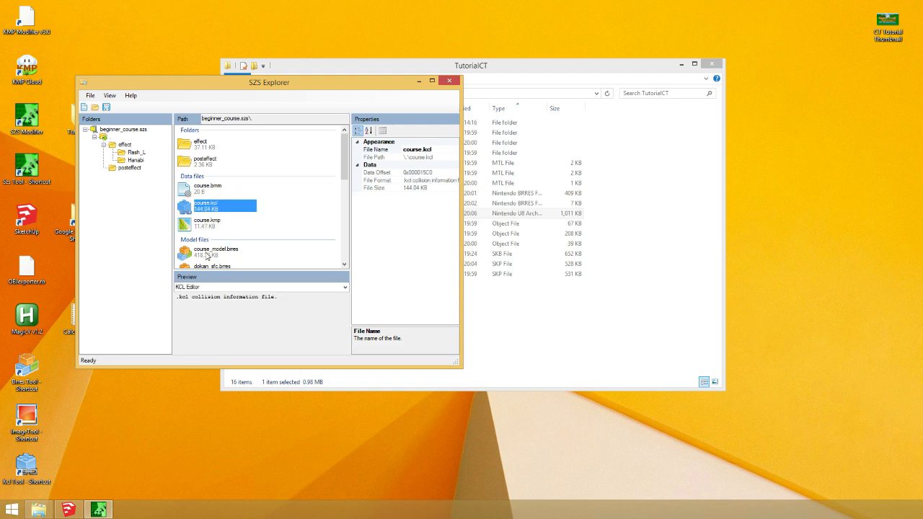
mouse_move(209, 225)
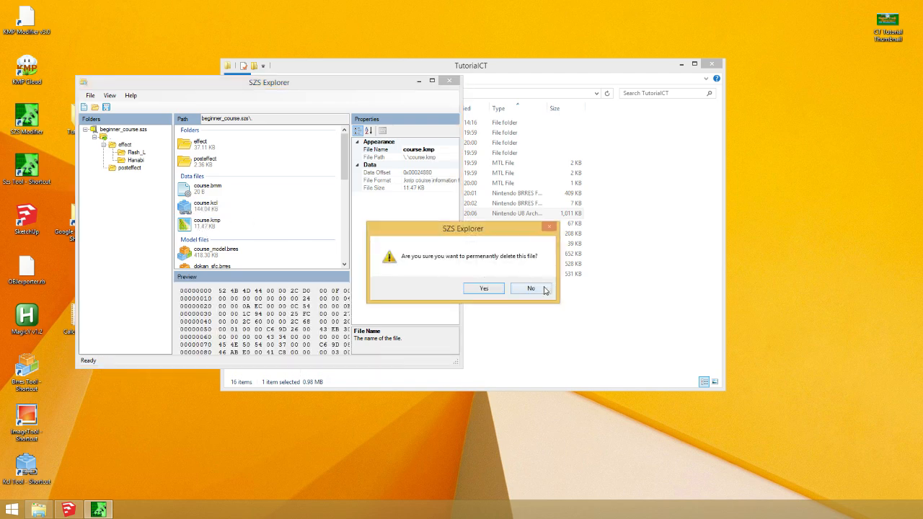
Keep the file at the delete prompt and bring up actions for the duplicate course.kmp
left_click(531, 289)
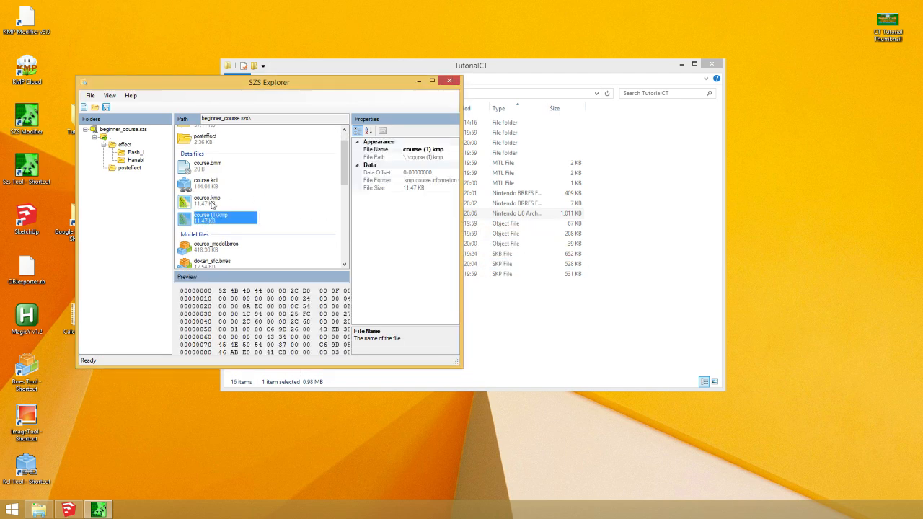
right_click(216, 218)
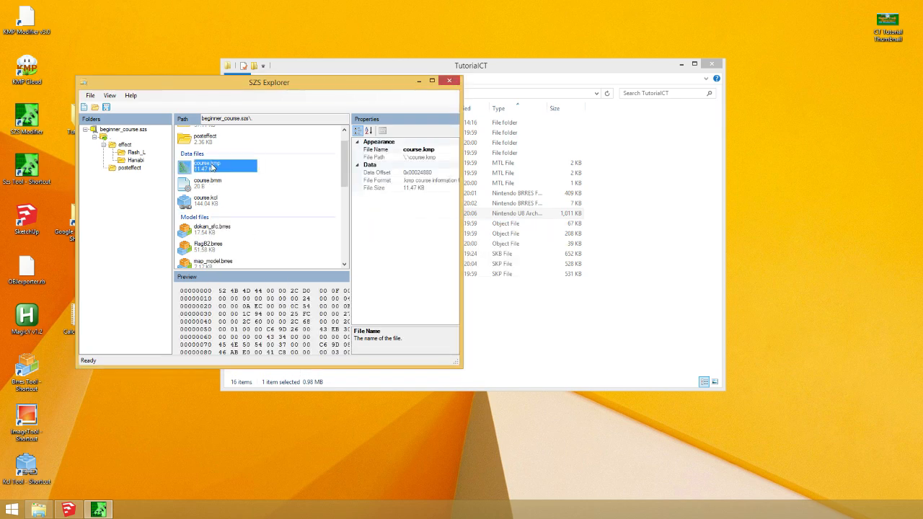
mouse_move(213, 193)
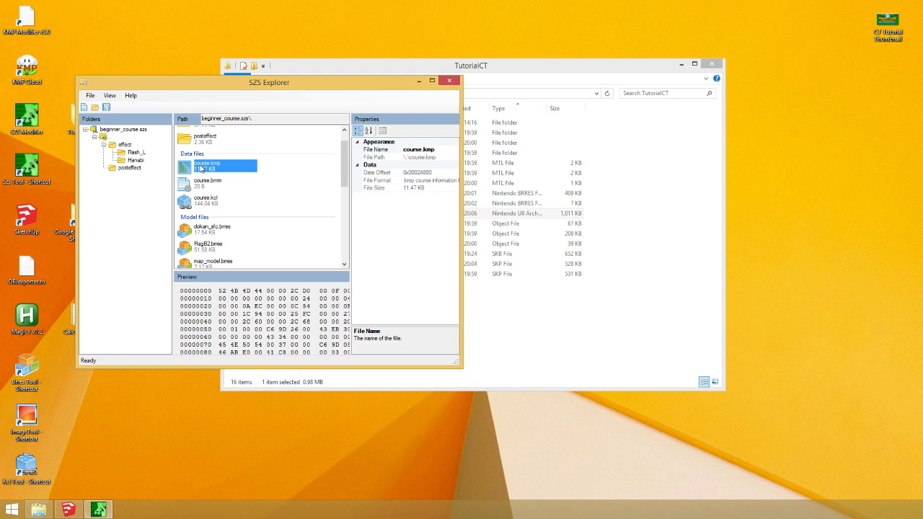
mouse_move(213, 168)
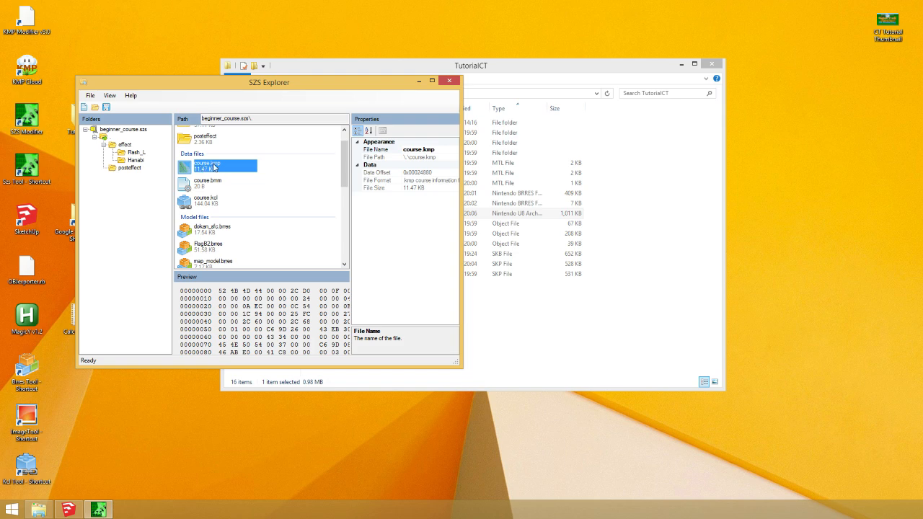
mouse_move(204, 175)
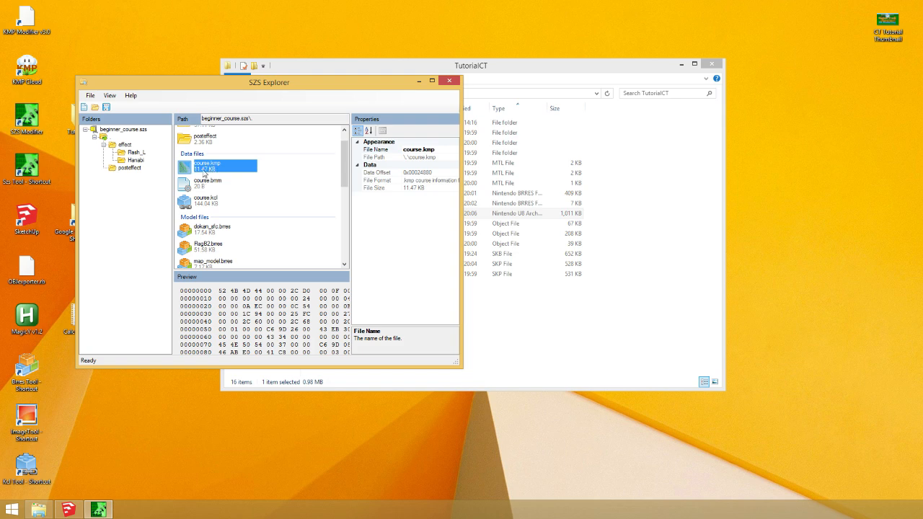
Export course.kmp from the archive to TutorialCT and load it in KMP Cloud
right_click(209, 167)
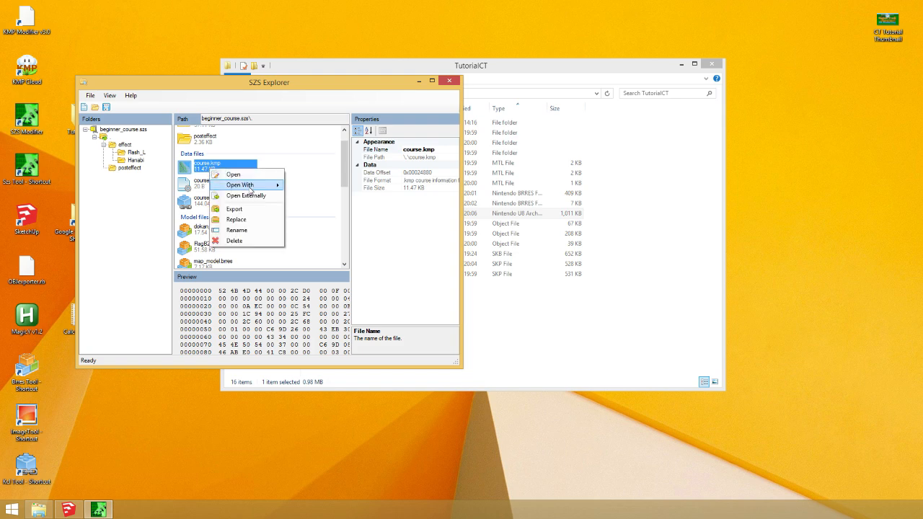
left_click(234, 208)
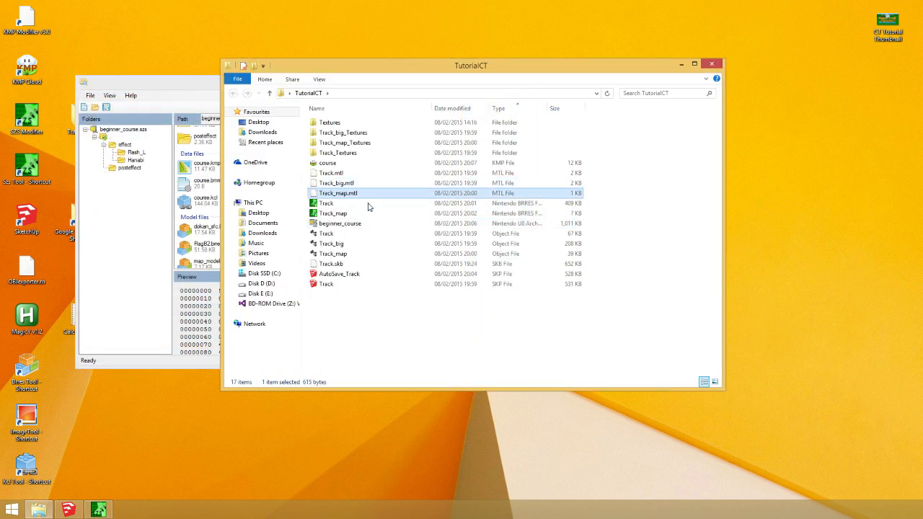
left_click(328, 162)
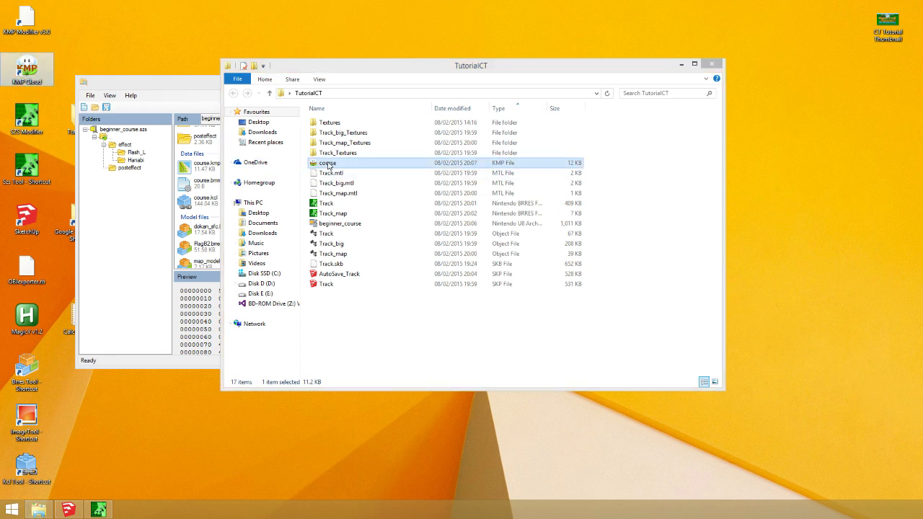
double_click(328, 162)
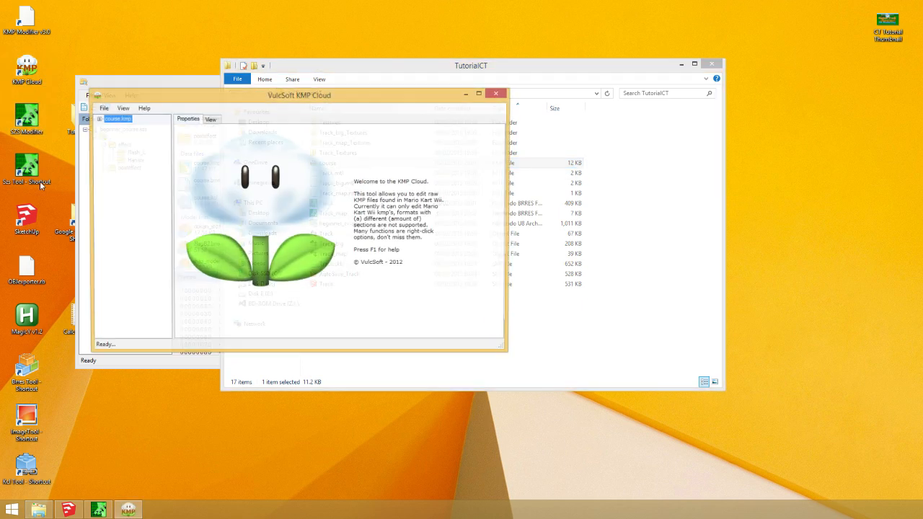
Move KMP Cloud aside, expand Start Positions and show the start point on the map view
left_click_drag(300, 95, 479, 141)
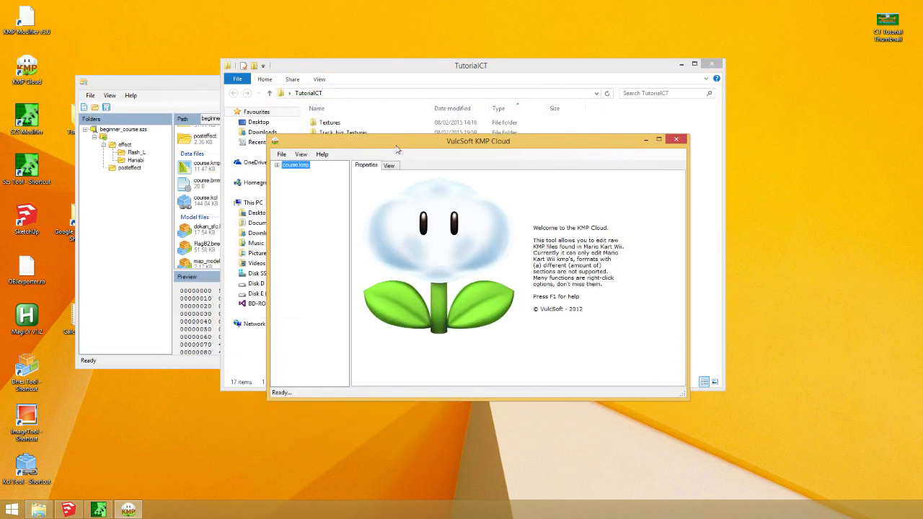
left_click(296, 165)
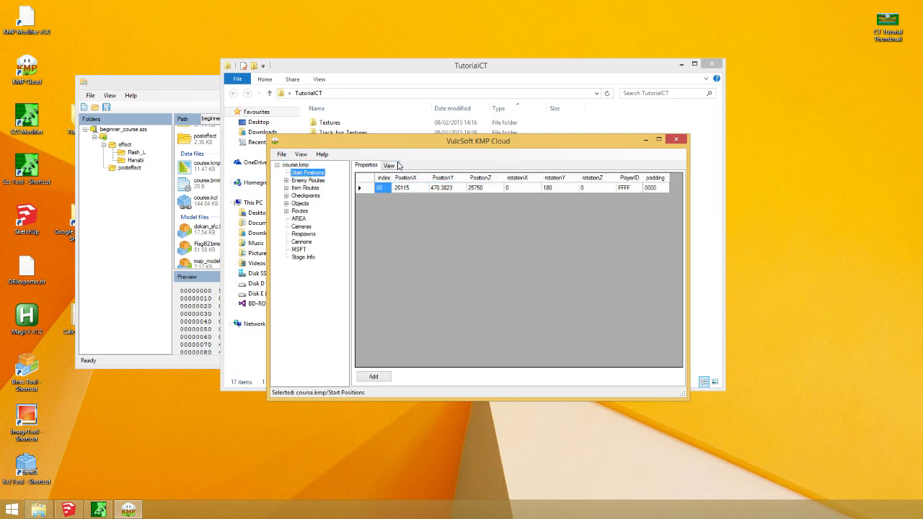
left_click(388, 165)
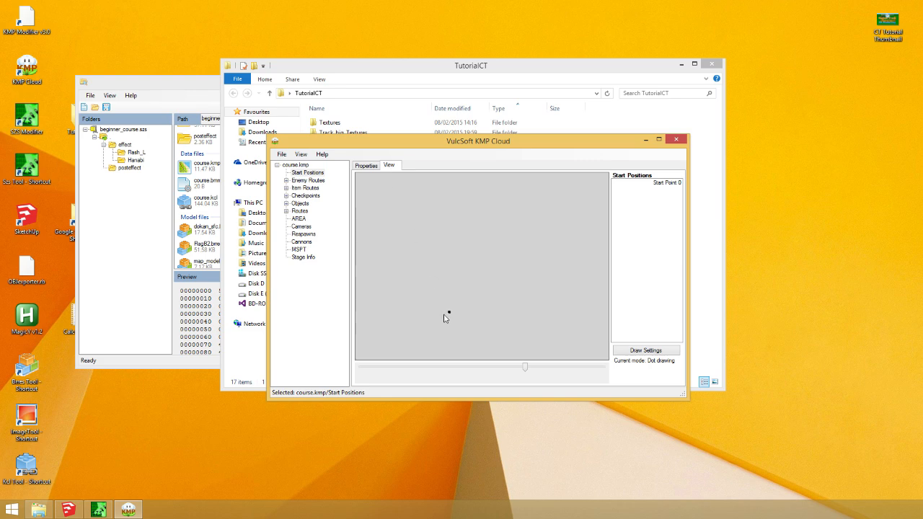
left_click(300, 155)
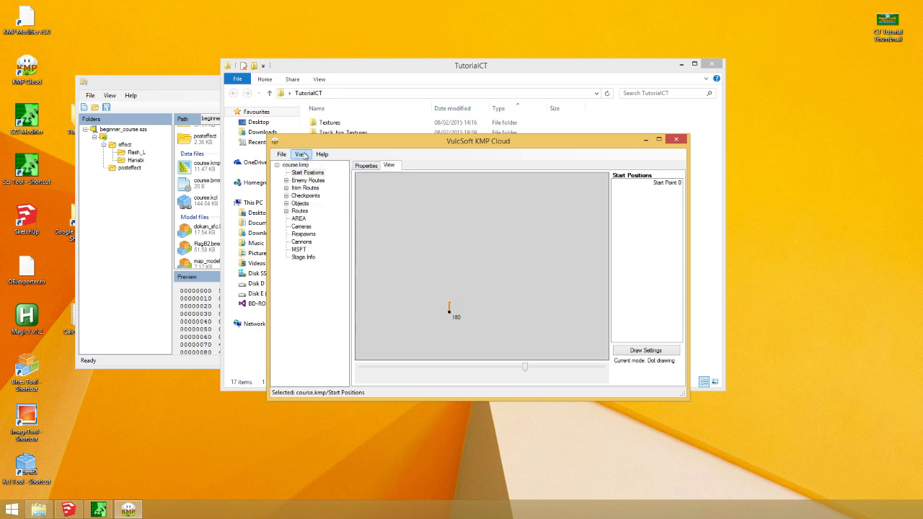
mouse_move(310, 186)
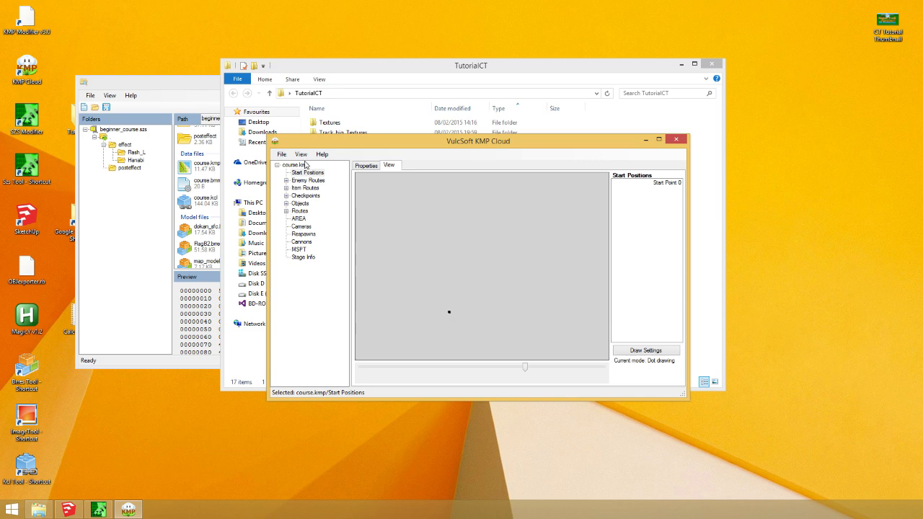
Import Track.obj as the map background and select the wall mesh's colour cell in the OBJ importer
left_click(300, 153)
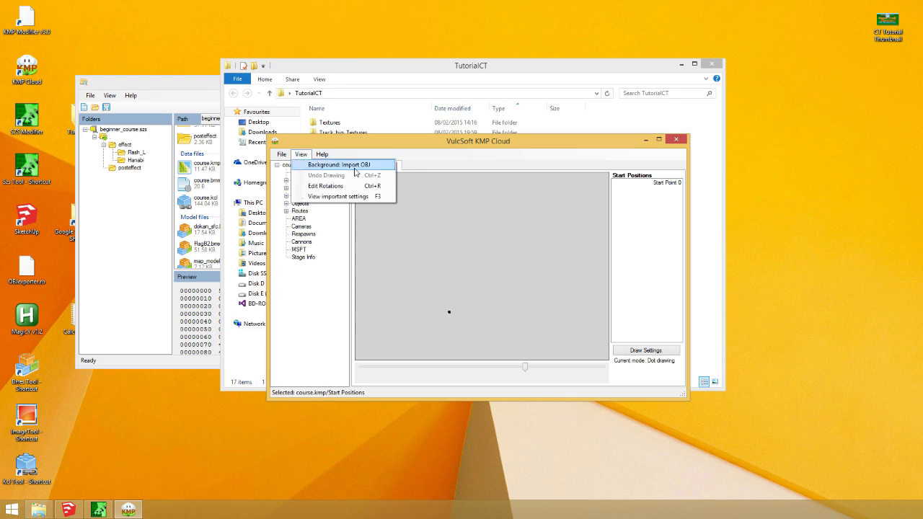
left_click(341, 165)
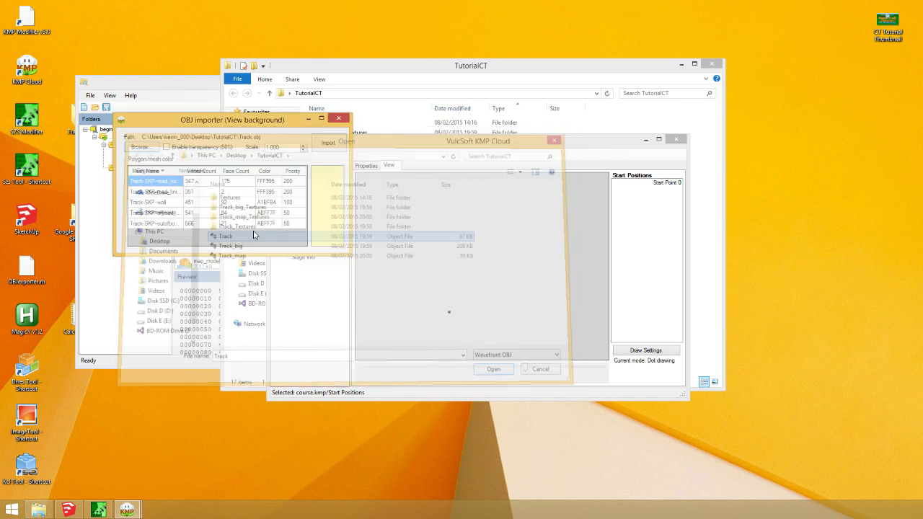
left_click(493, 369)
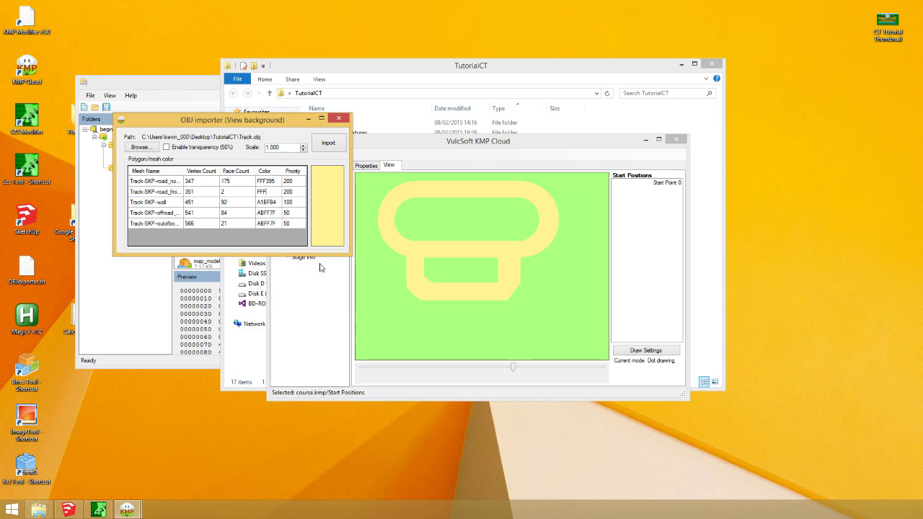
left_click(268, 202)
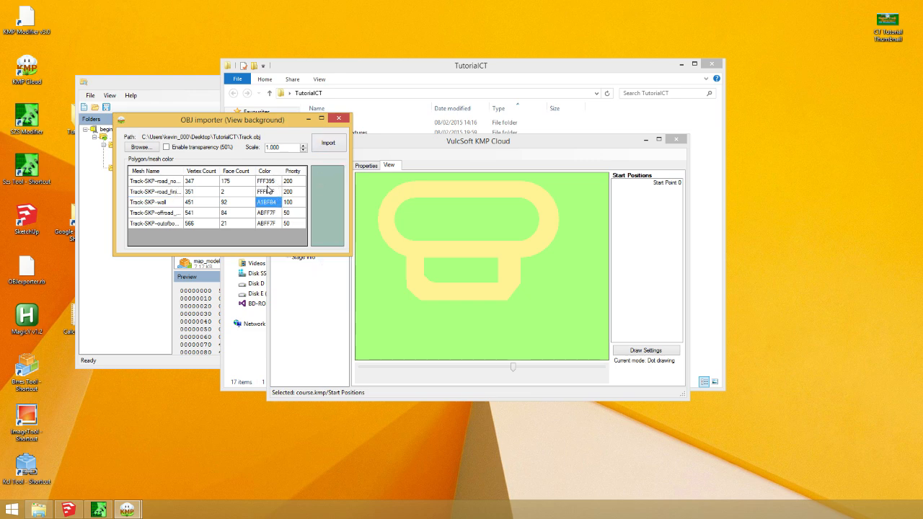
left_click(338, 118)
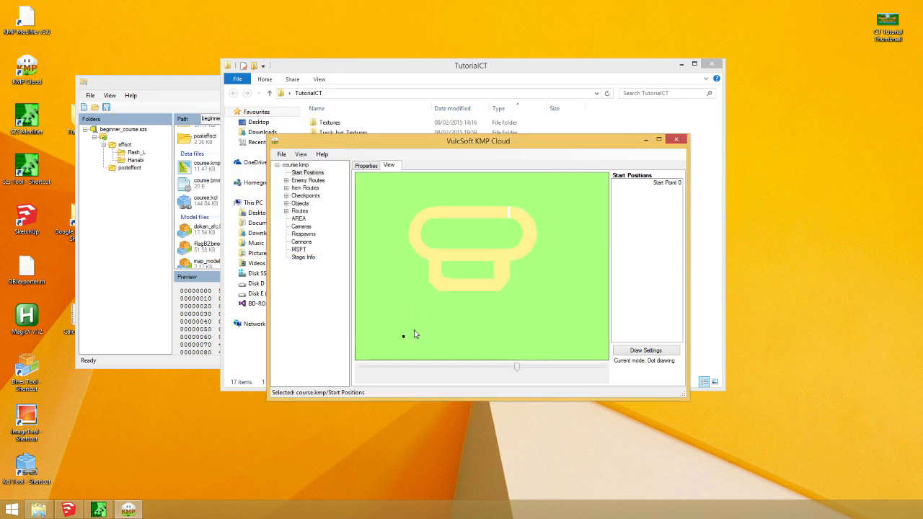
mouse_move(407, 340)
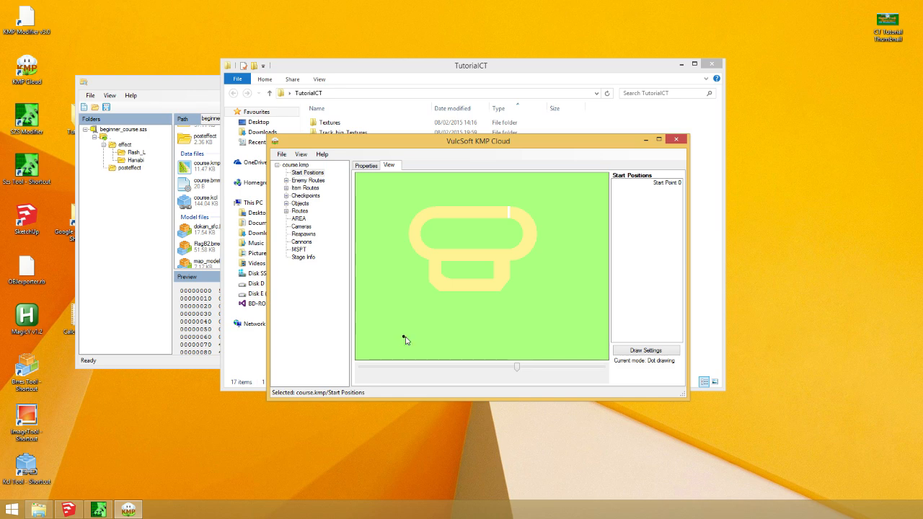
mouse_move(502, 215)
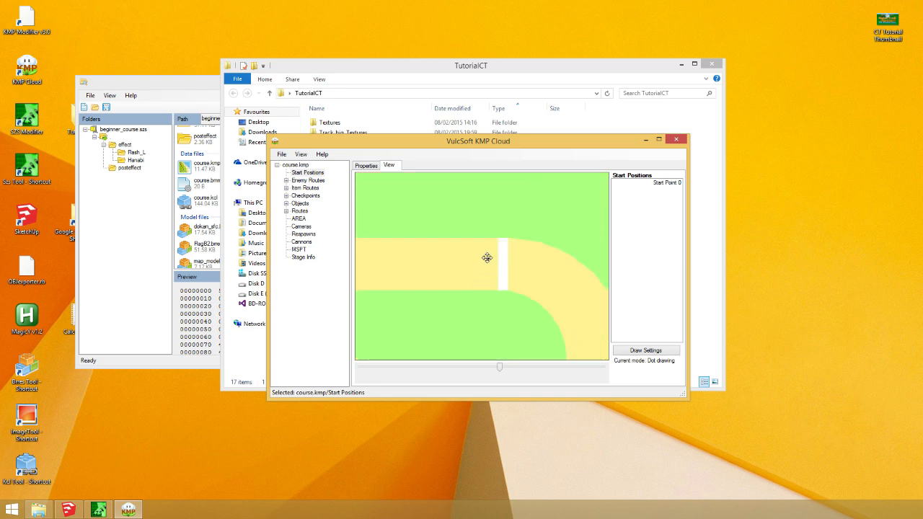
mouse_move(491, 269)
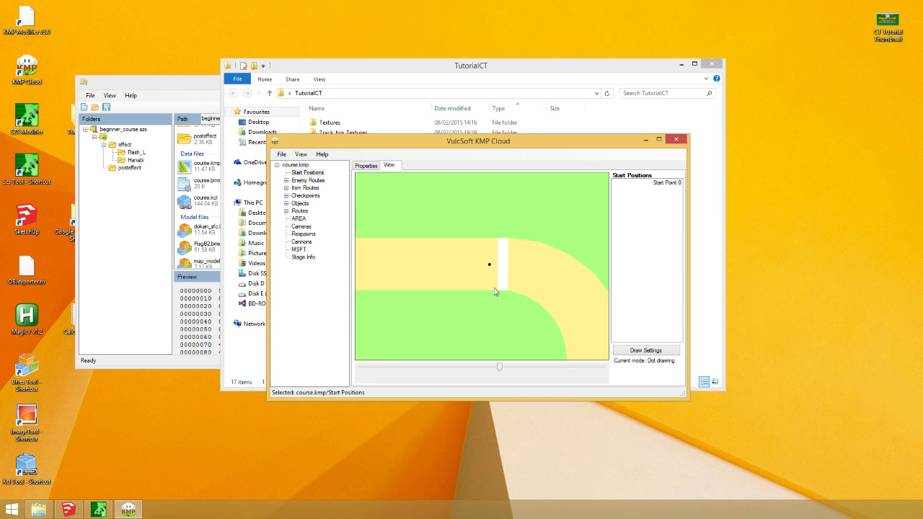
mouse_move(490, 275)
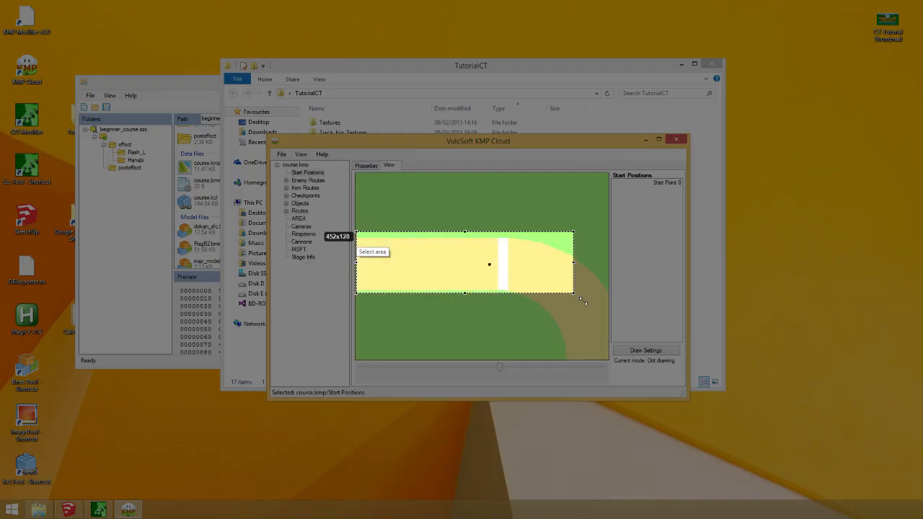
left_click_drag(584, 302, 574, 314)
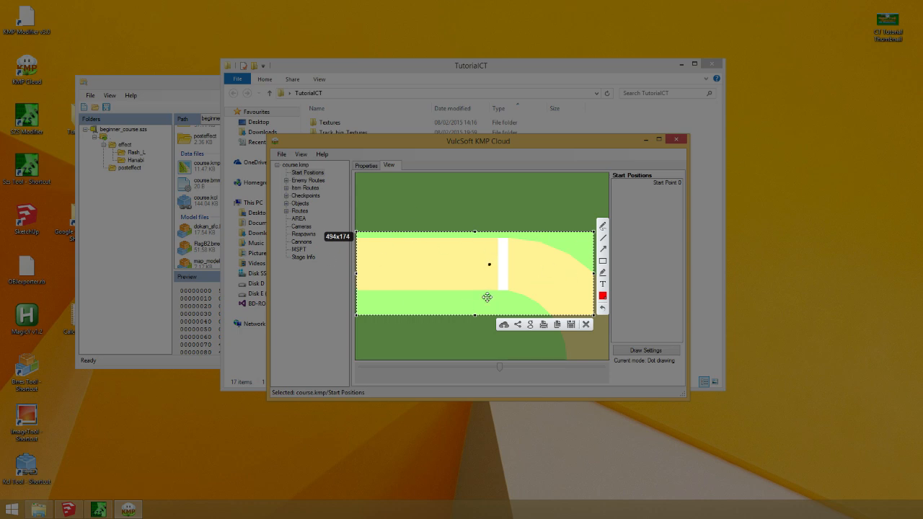
mouse_move(605, 282)
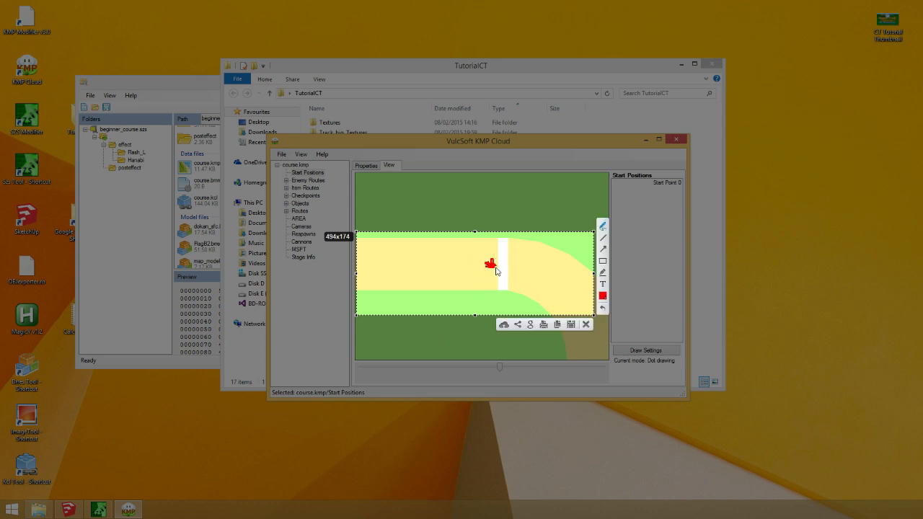
mouse_move(509, 271)
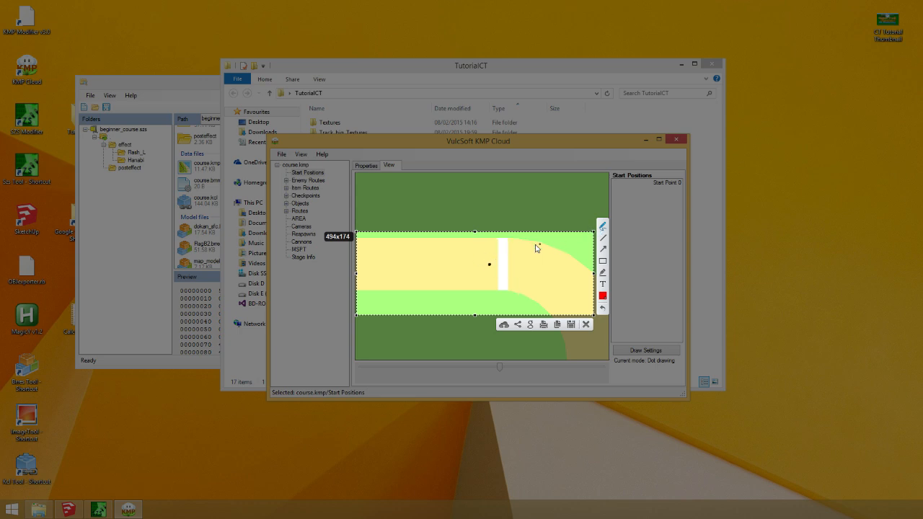
mouse_move(483, 258)
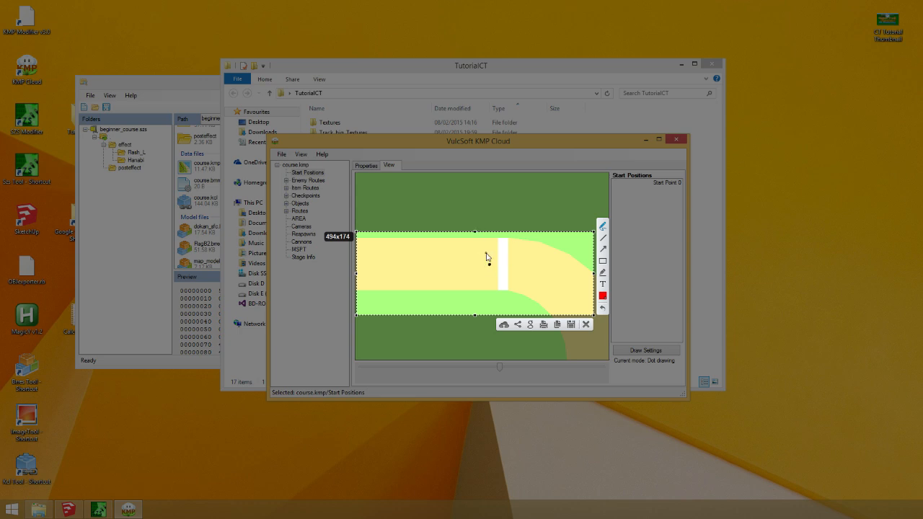
left_click(482, 253)
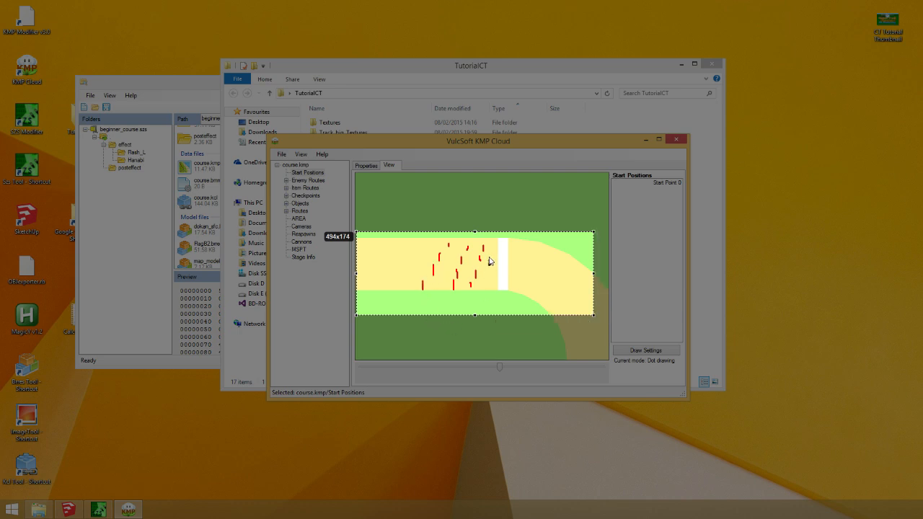
left_click_drag(421, 259, 476, 295)
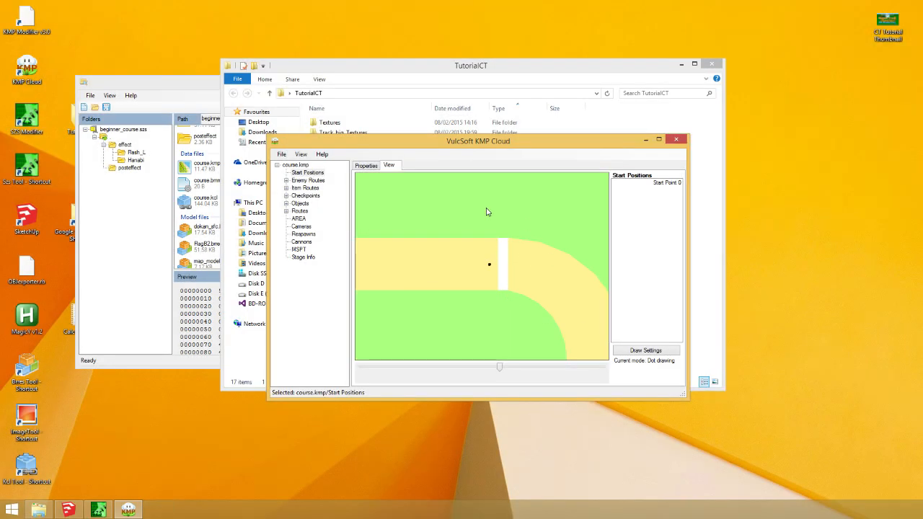
left_click(300, 153)
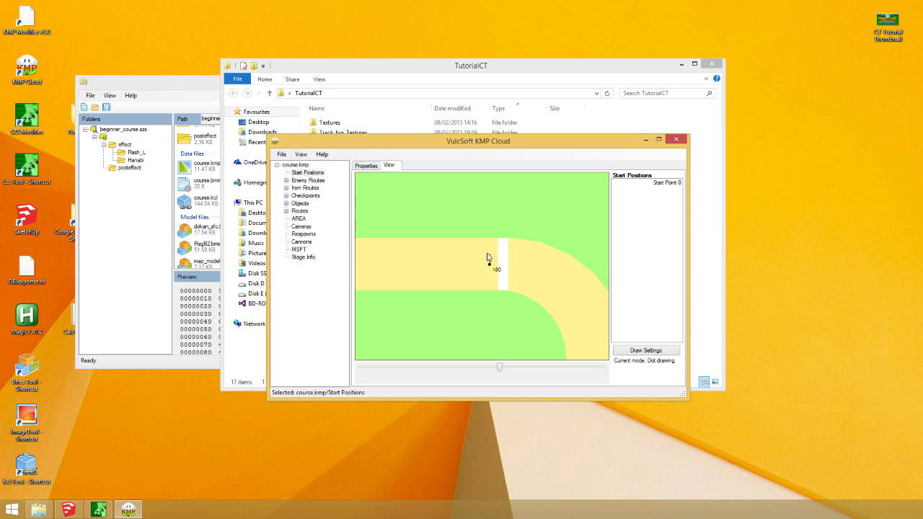
mouse_move(566, 264)
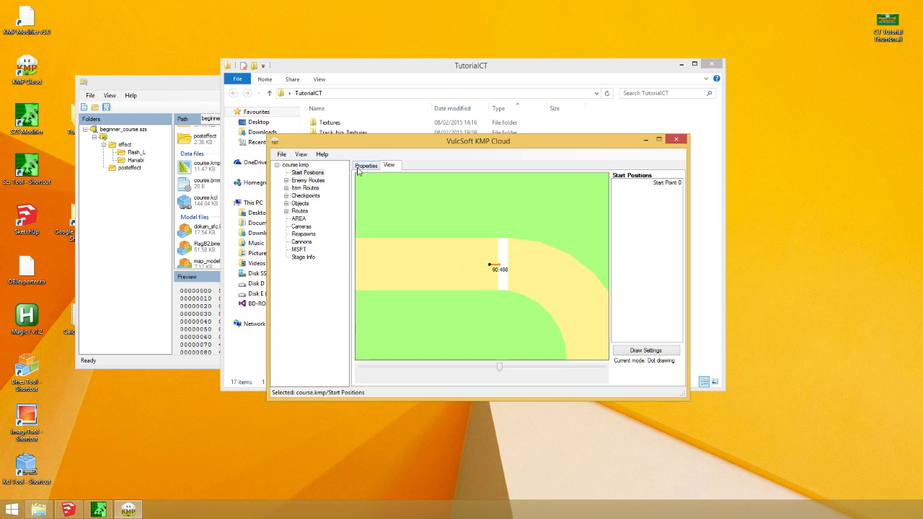
left_click(367, 164)
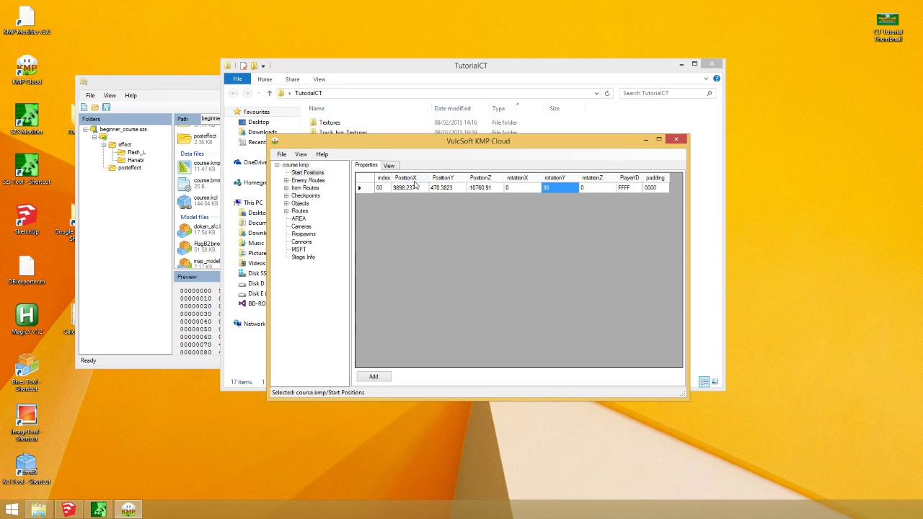
left_click(407, 188)
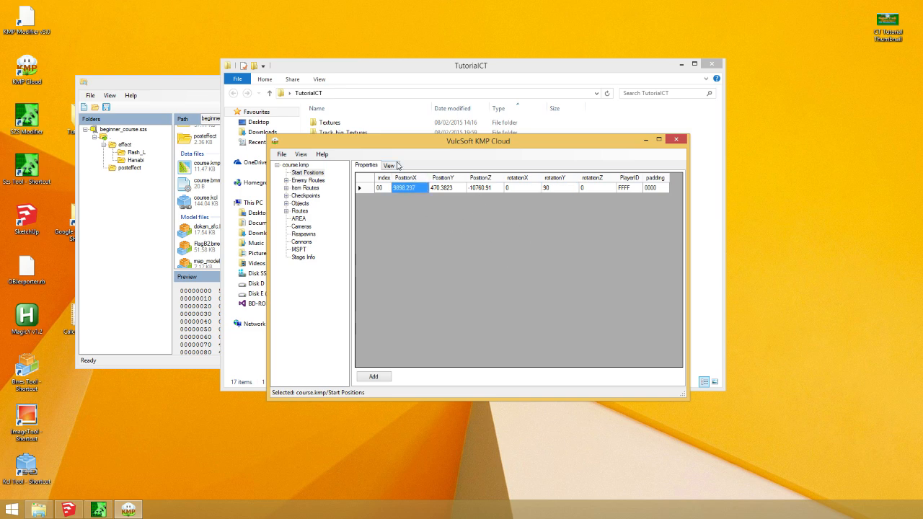
left_click(389, 165)
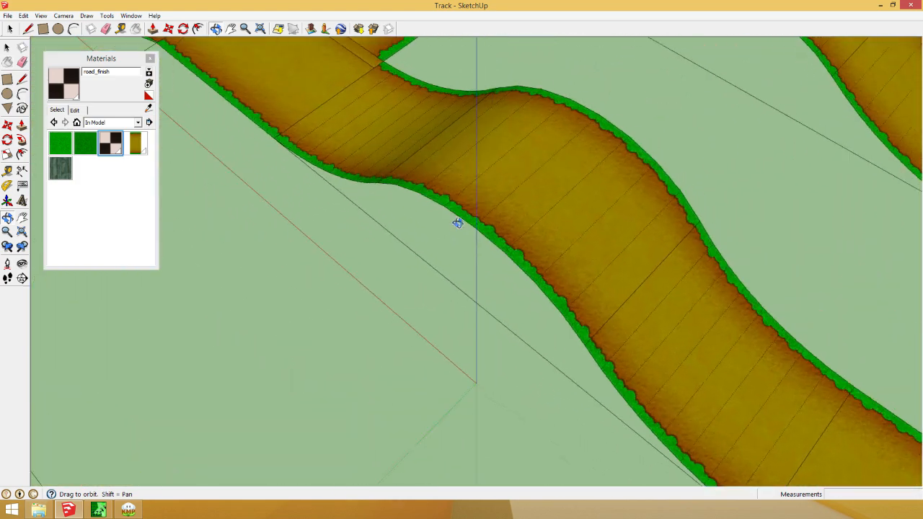
Orbit the SketchUp track model to see where it crosses itself and from a lower angle
left_click_drag(458, 222, 494, 112)
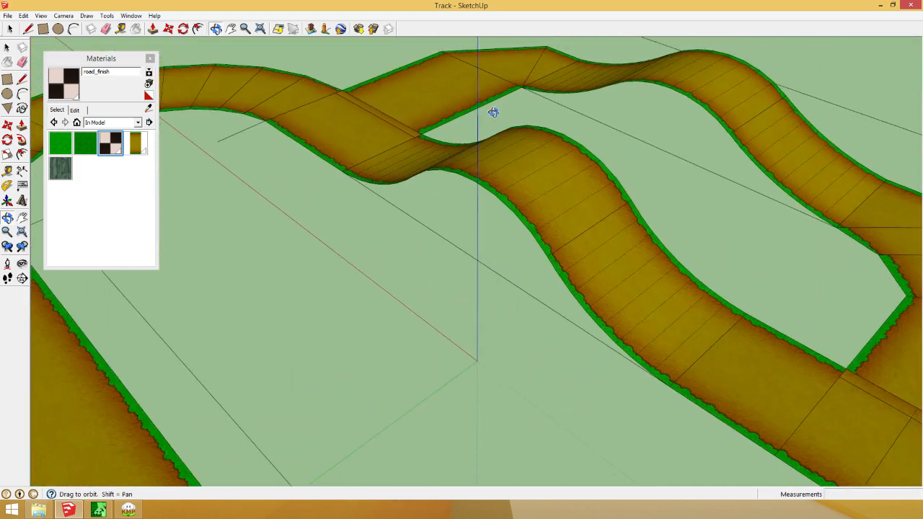
left_click_drag(493, 112, 478, 369)
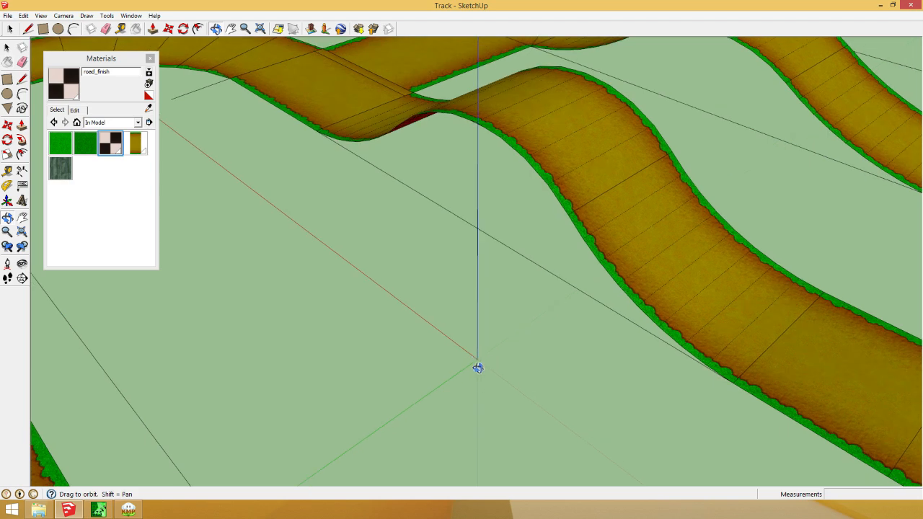
mouse_move(474, 358)
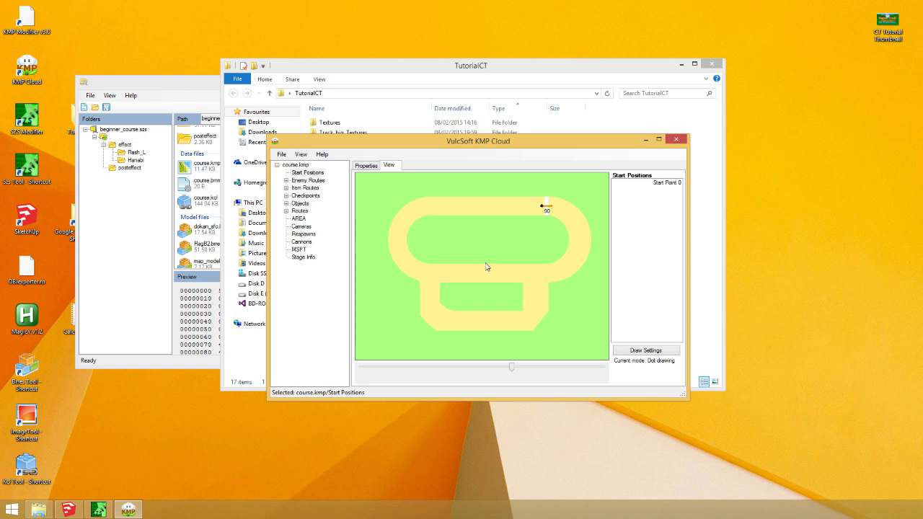
Flip repeatedly between the start position's numeric properties and the course map view
left_click(366, 164)
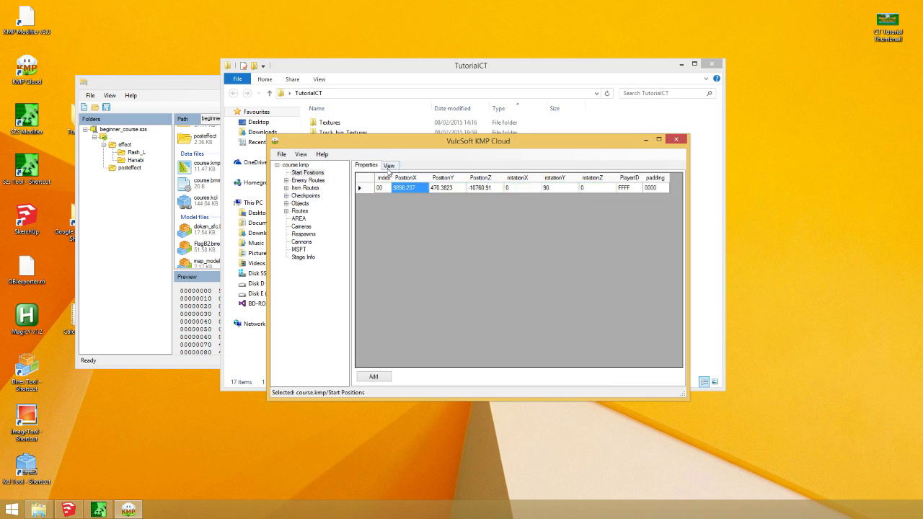
left_click(389, 165)
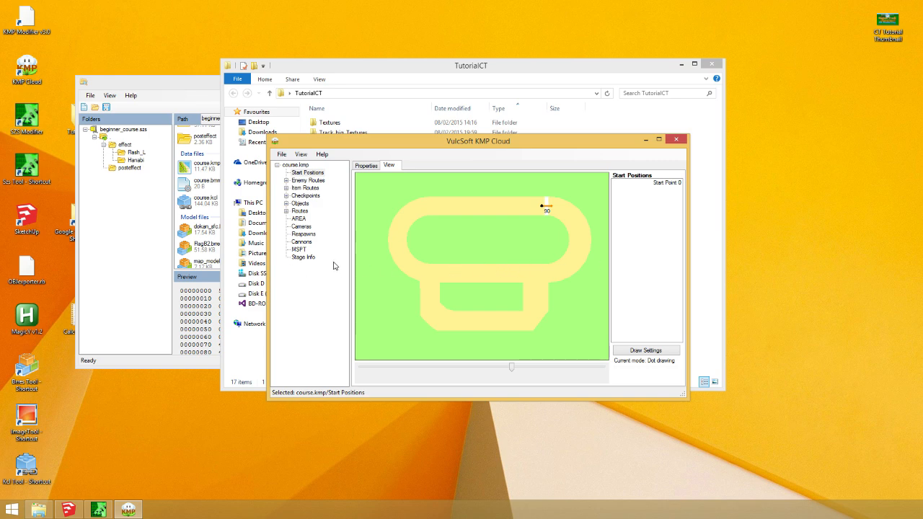
mouse_move(484, 264)
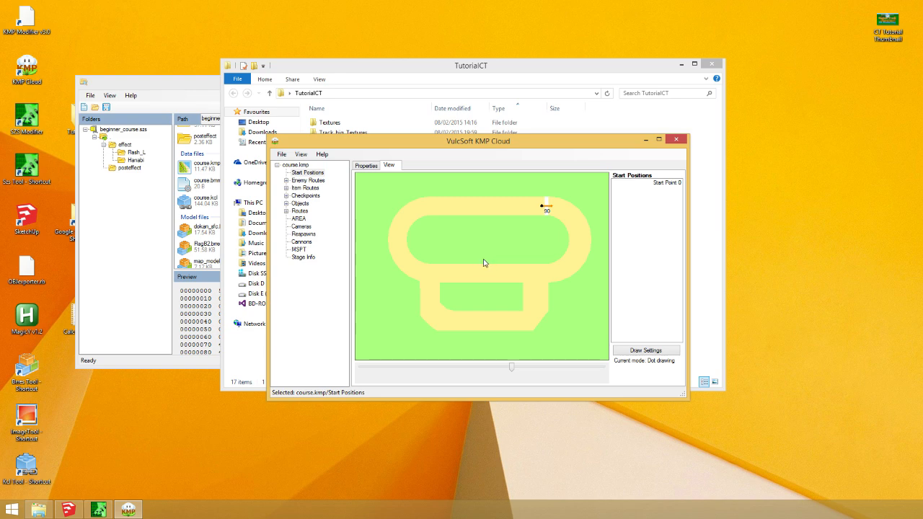
mouse_move(391, 181)
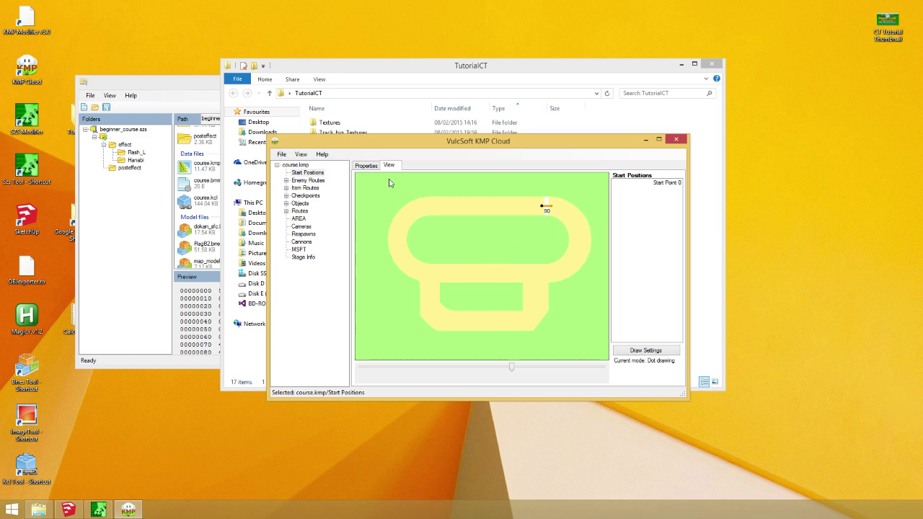
left_click(367, 164)
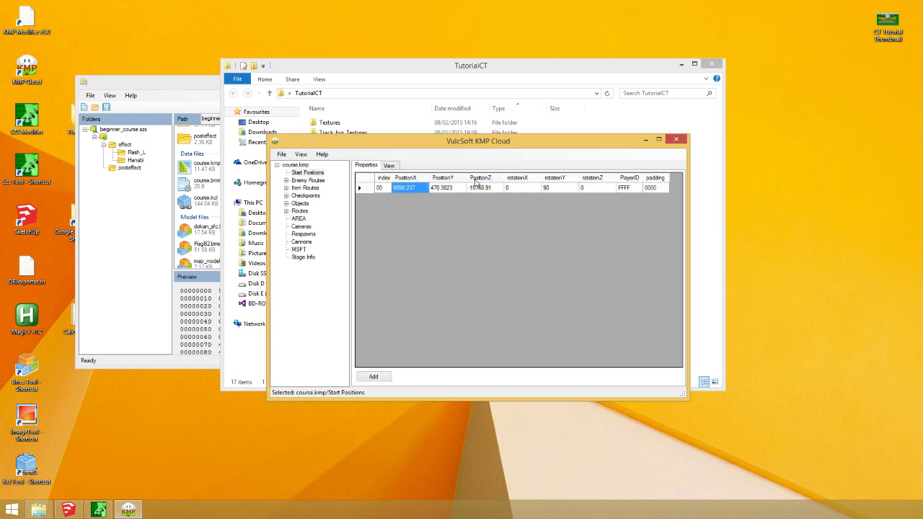
left_click(390, 164)
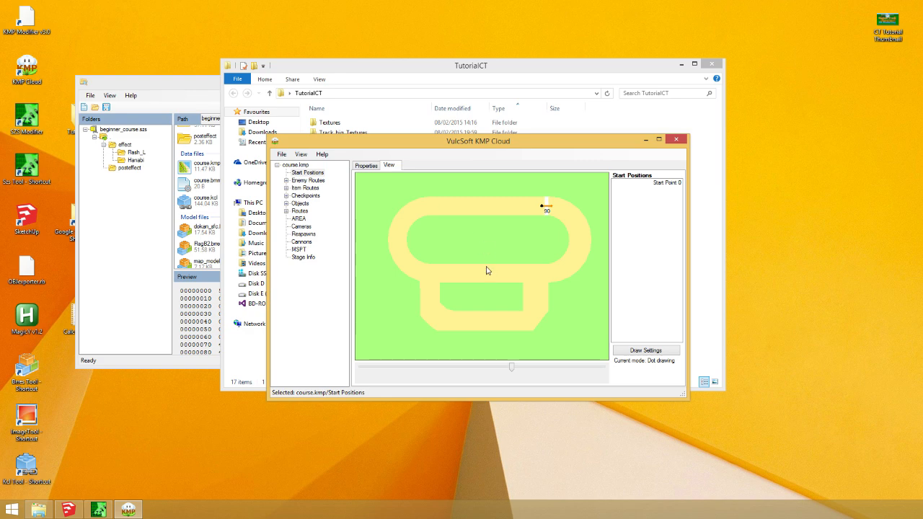
mouse_move(484, 259)
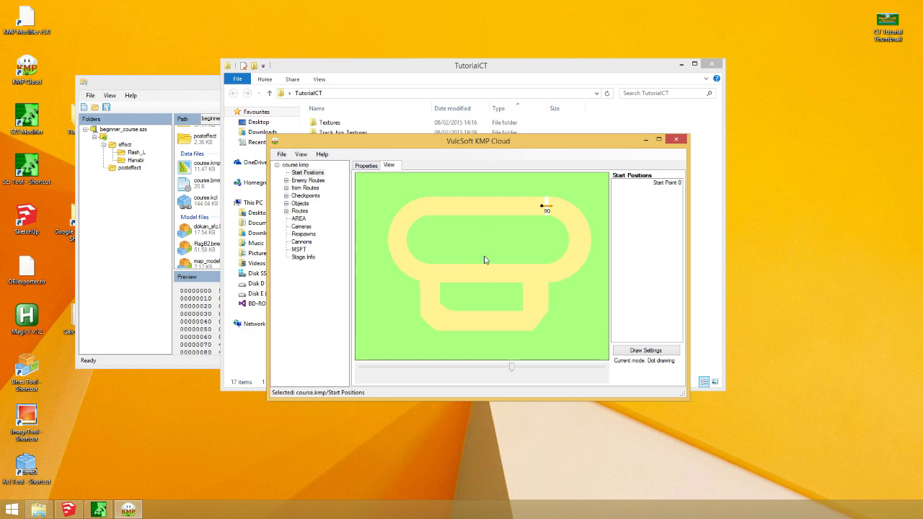
mouse_move(487, 267)
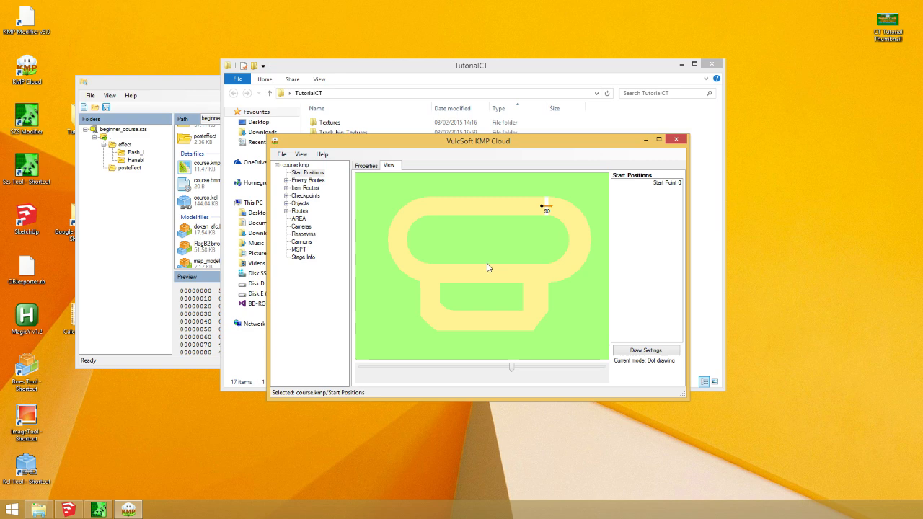
left_click(367, 164)
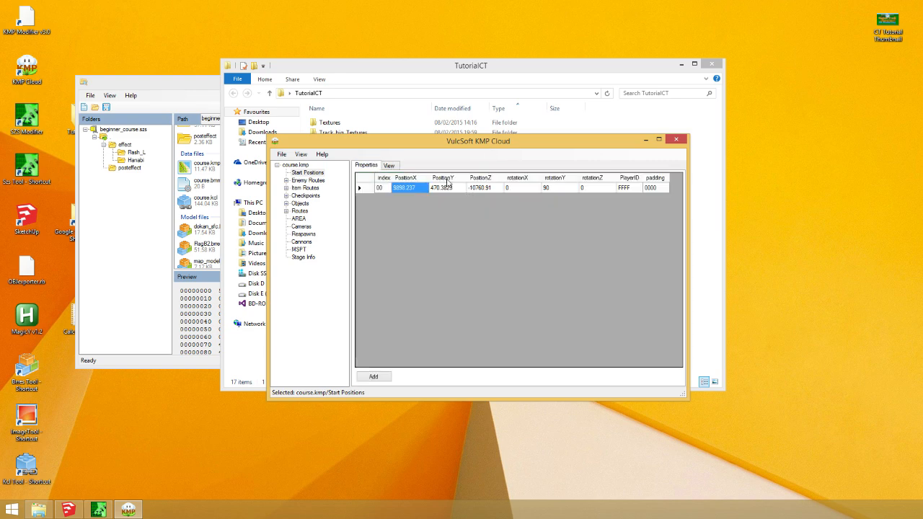
left_click(390, 164)
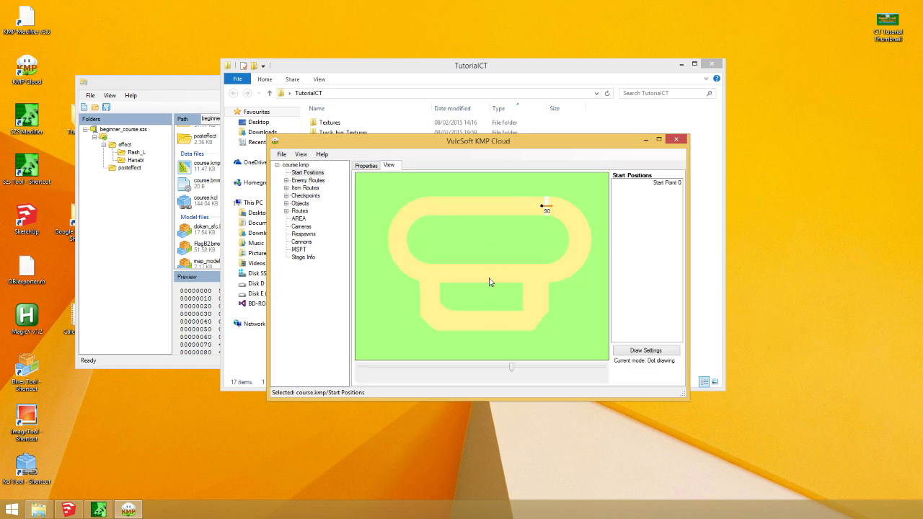
left_click(367, 165)
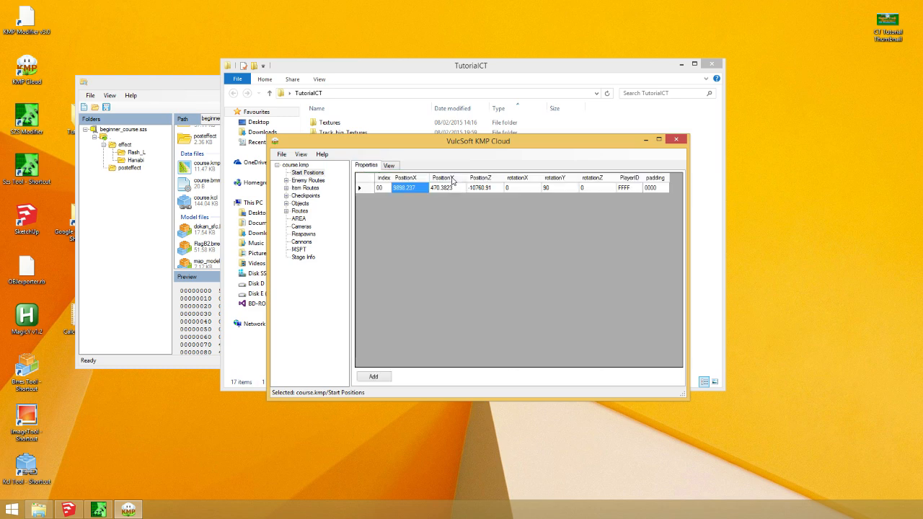
left_click(390, 164)
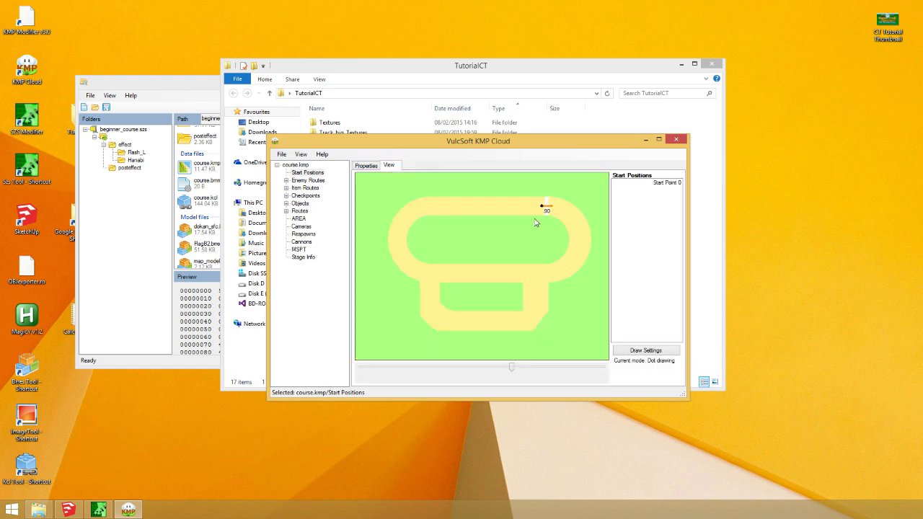
mouse_move(524, 254)
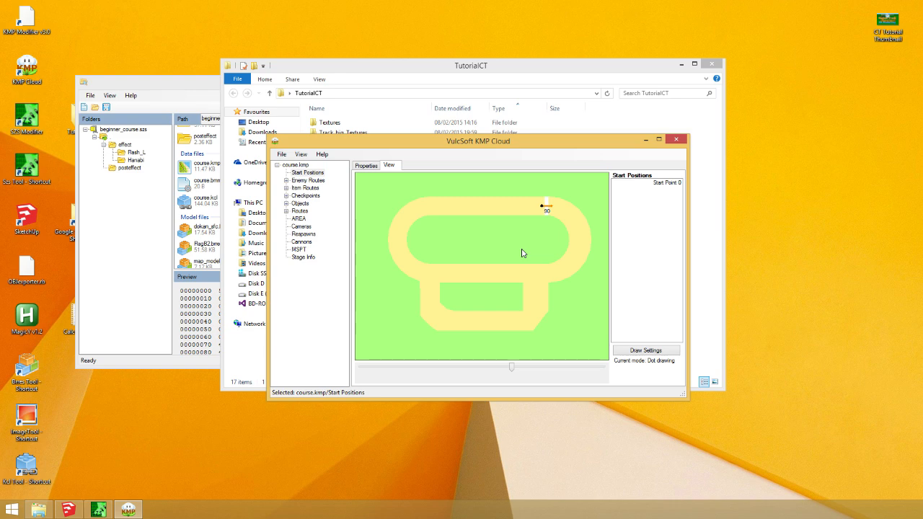
Toggle Edit Rotations in the View menu, then return to Properties and select the start position's PositionY cell
left_click(300, 155)
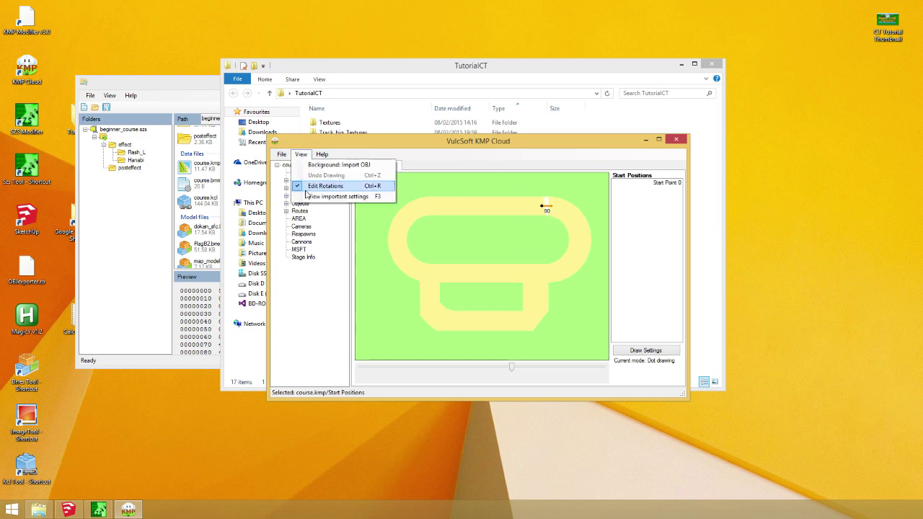
left_click(326, 185)
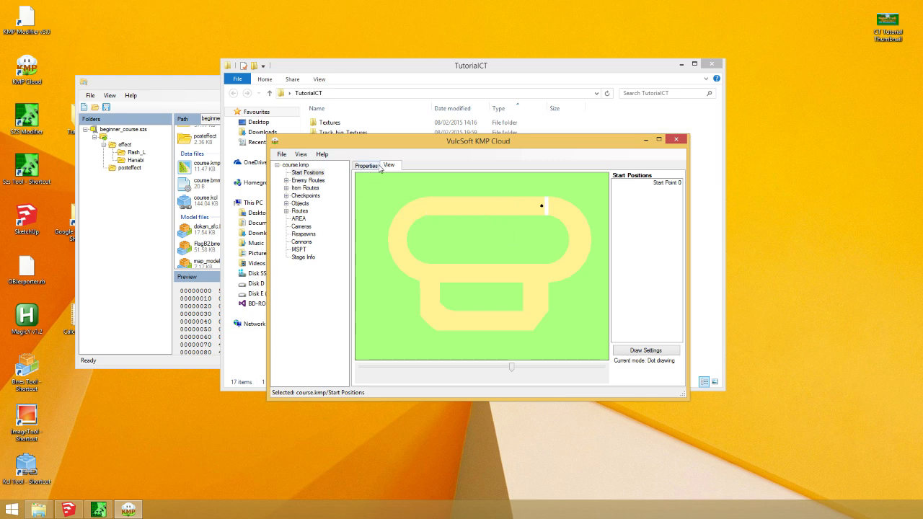
left_click(367, 164)
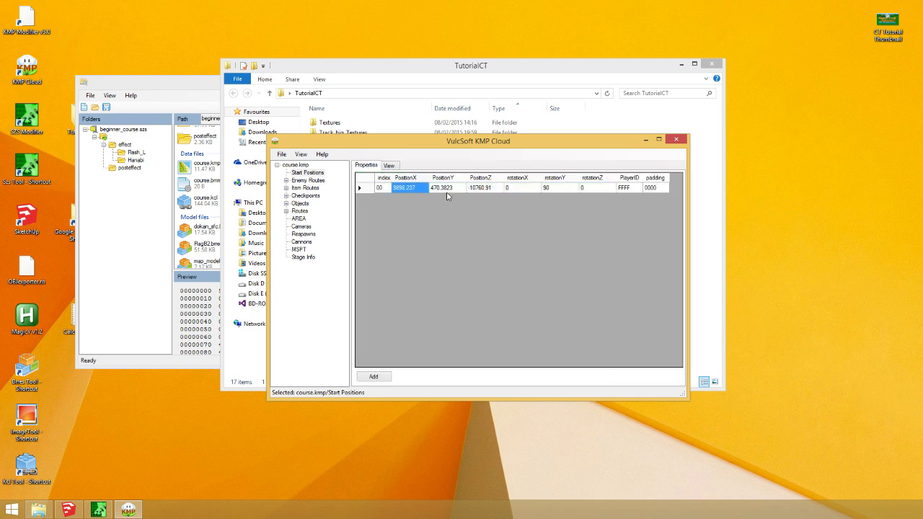
left_click(445, 188)
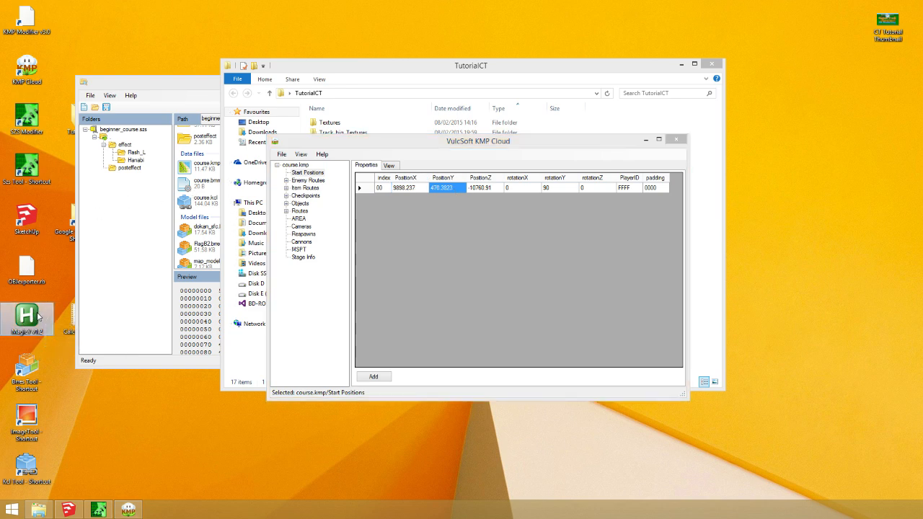
mouse_move(26, 319)
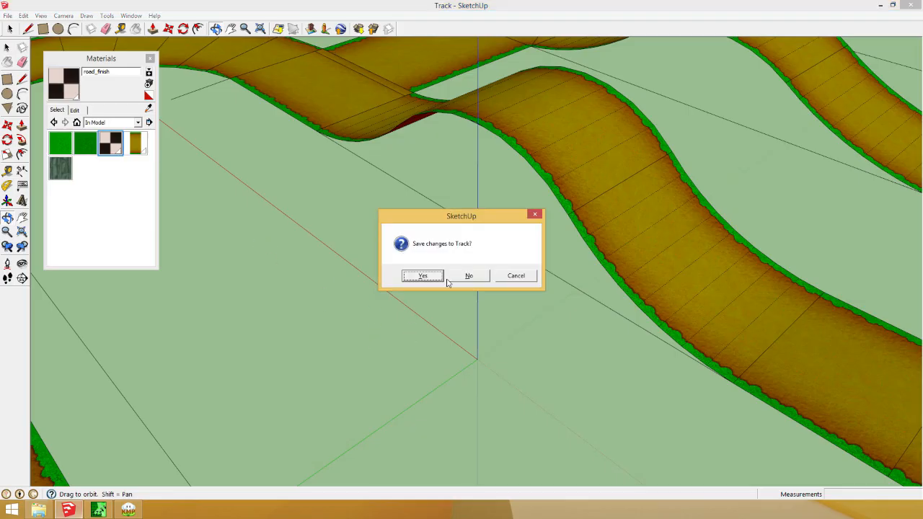
Save changes to Track, then draw a flat rectangle from the origin in the new model
left_click(469, 276)
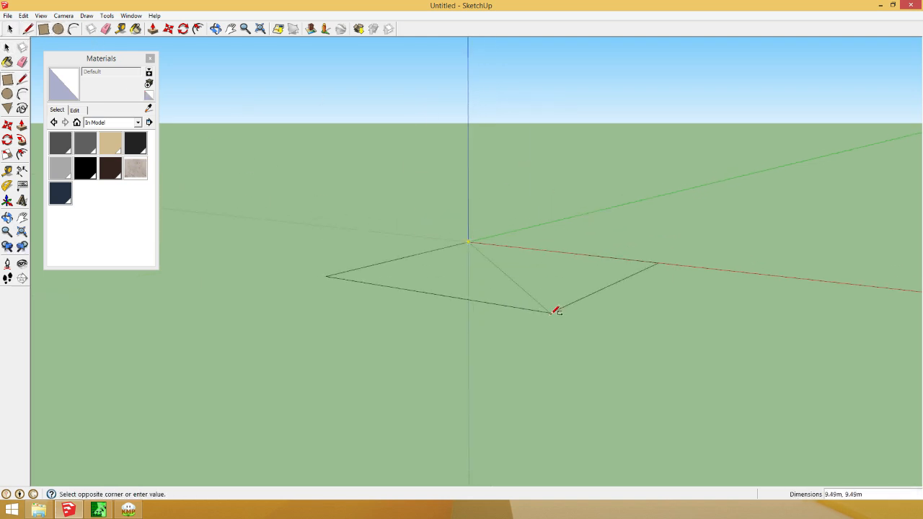
left_click(555, 312)
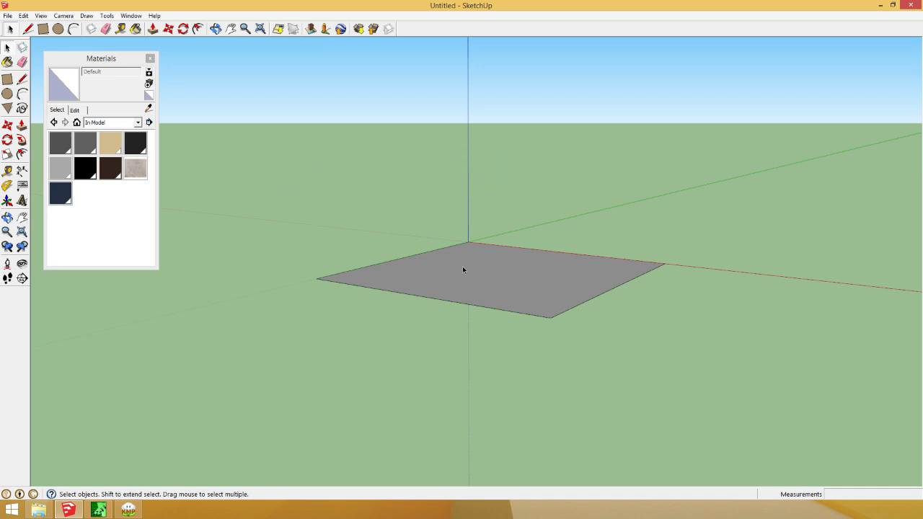
mouse_move(150, 58)
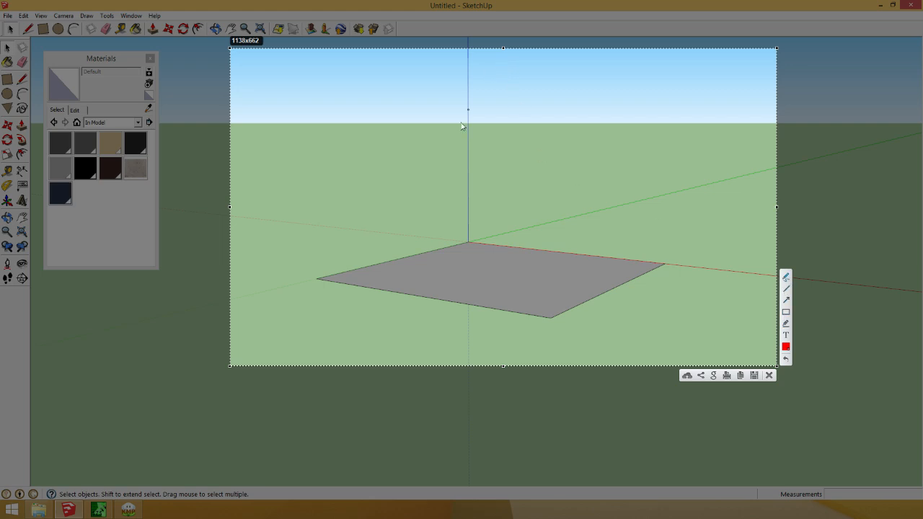
mouse_move(471, 245)
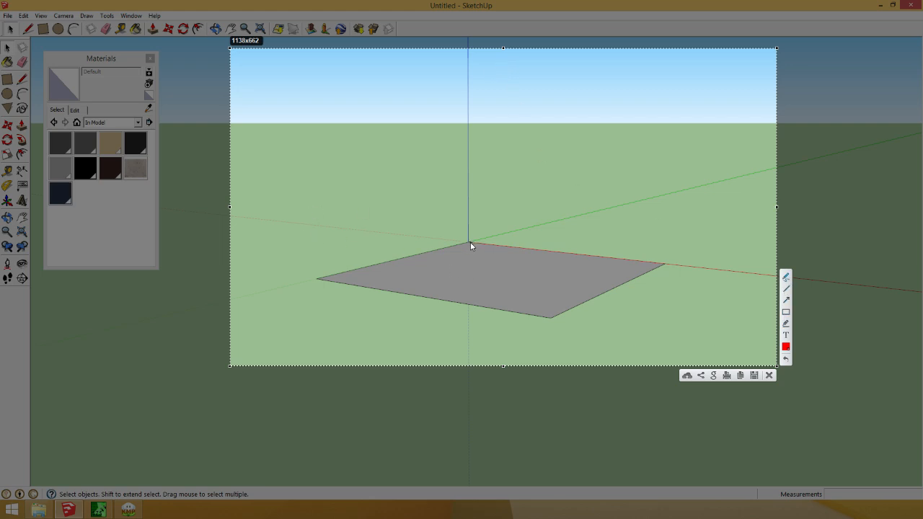
mouse_move(536, 90)
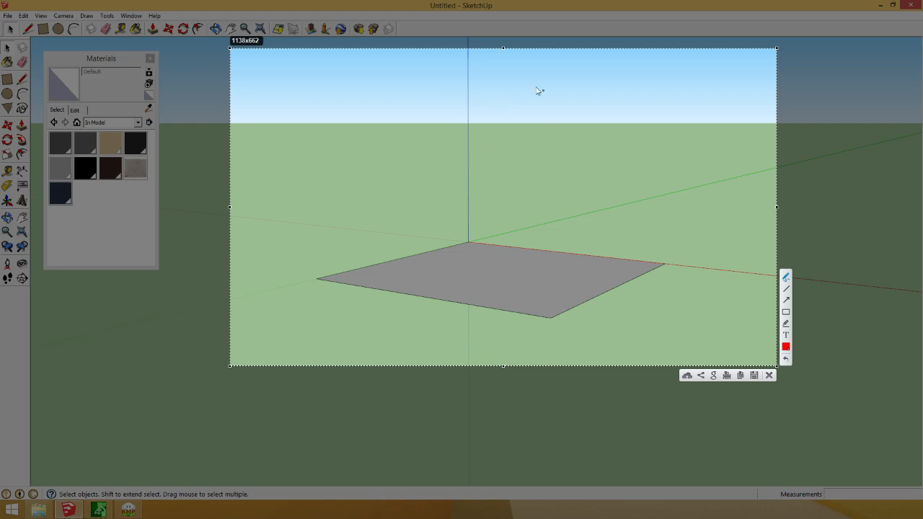
mouse_move(511, 61)
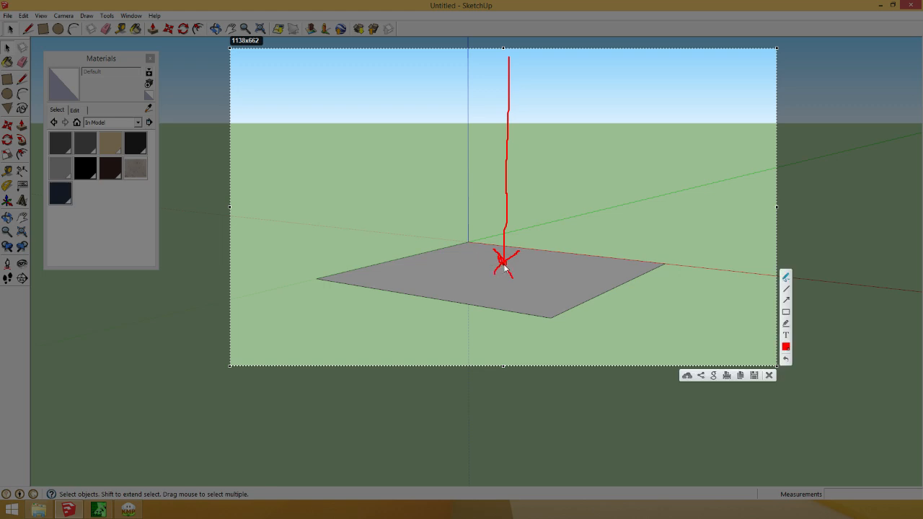
mouse_move(469, 244)
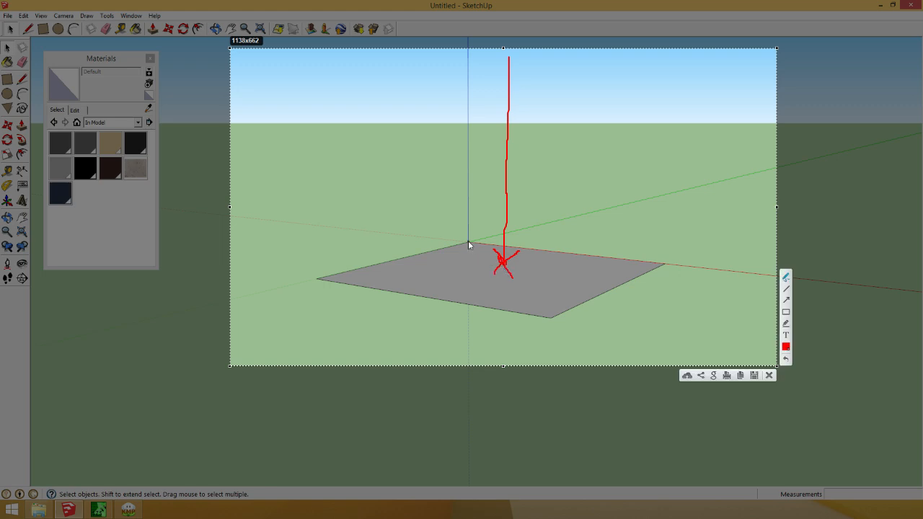
mouse_move(502, 273)
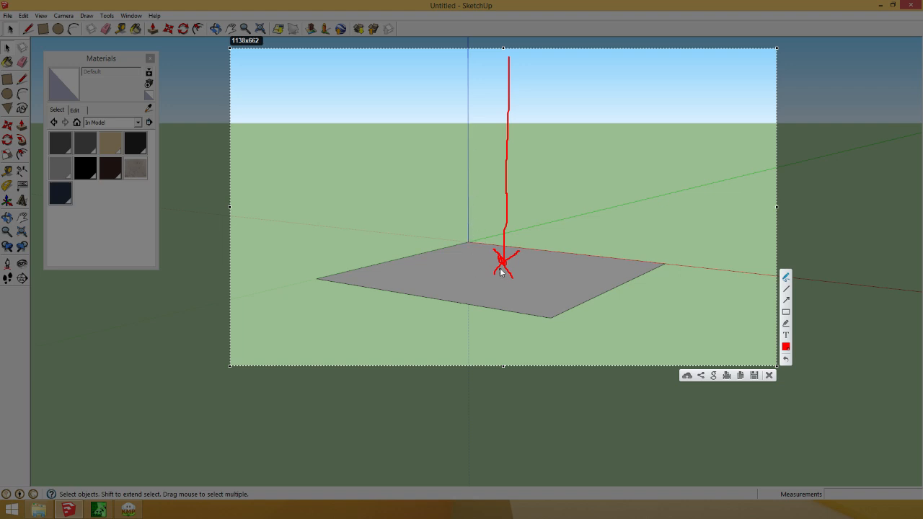
mouse_move(502, 276)
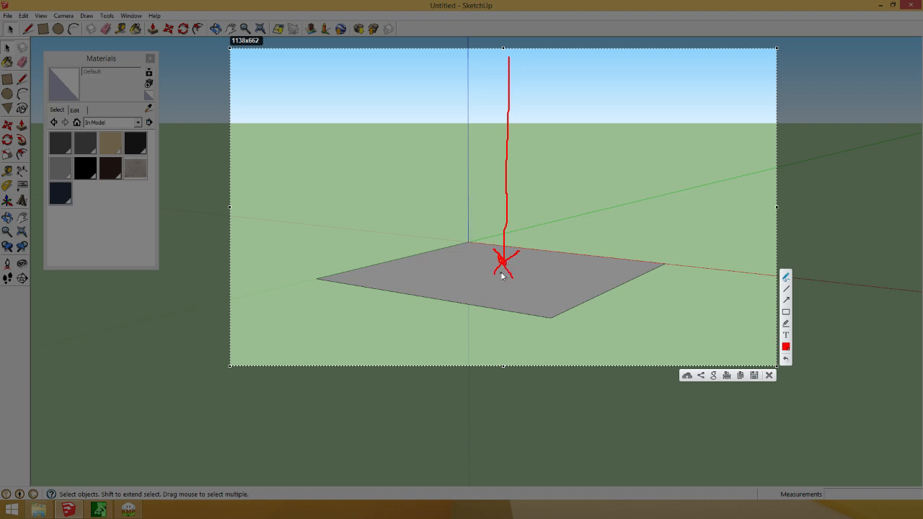
mouse_move(743, 364)
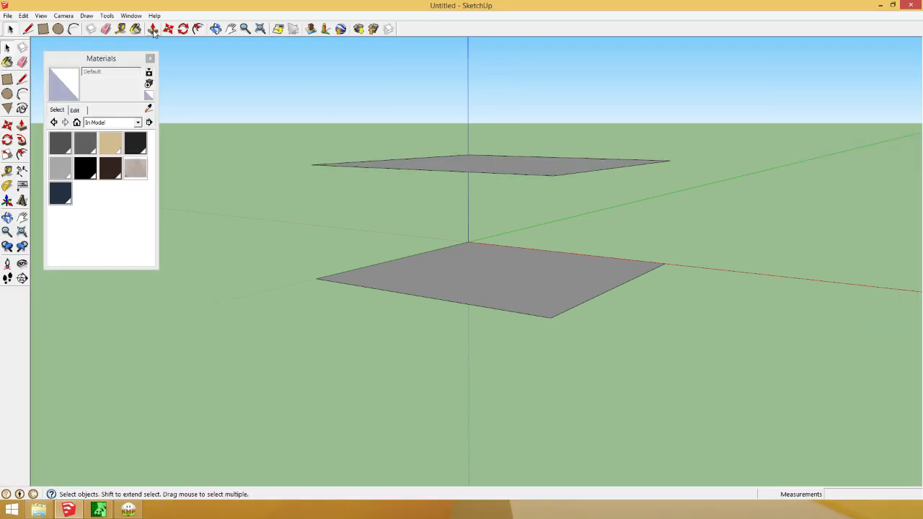
mouse_move(397, 112)
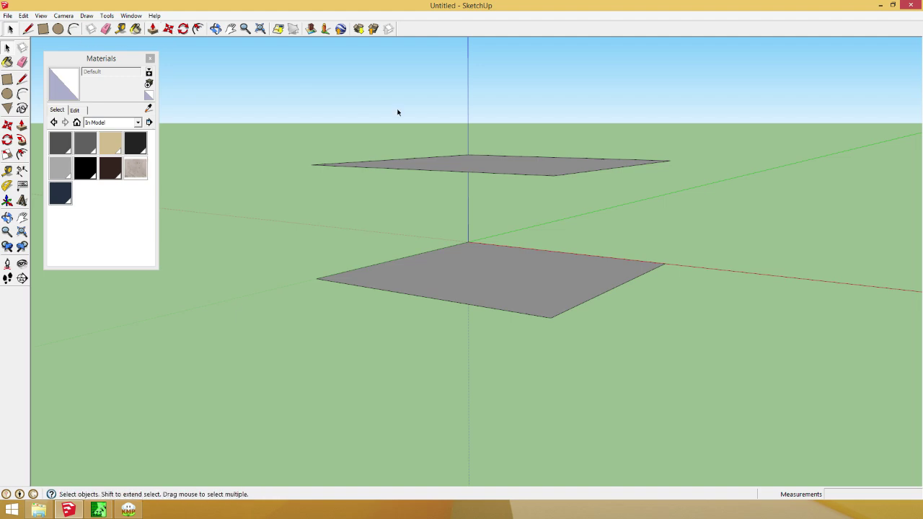
Copy the rectangle straight up along the blue axis with Move and Ctrl
left_click_drag(303, 45, 643, 281)
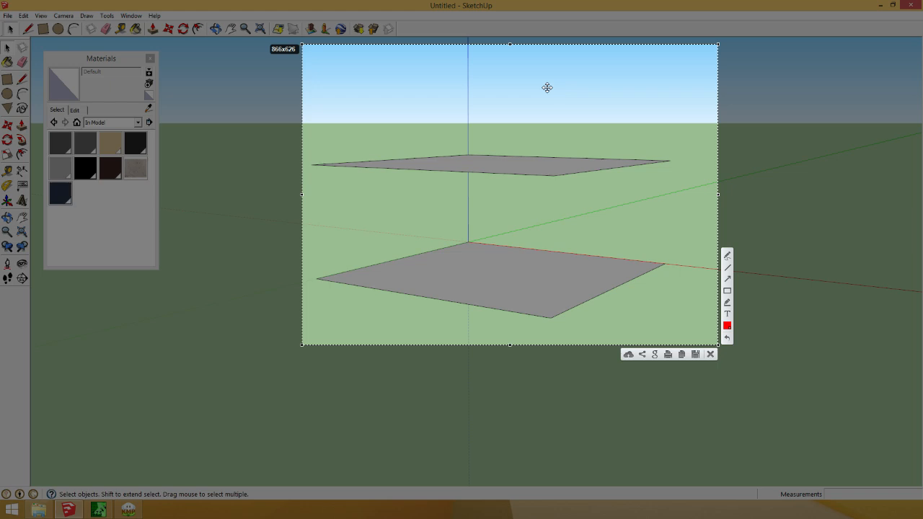
mouse_move(689, 225)
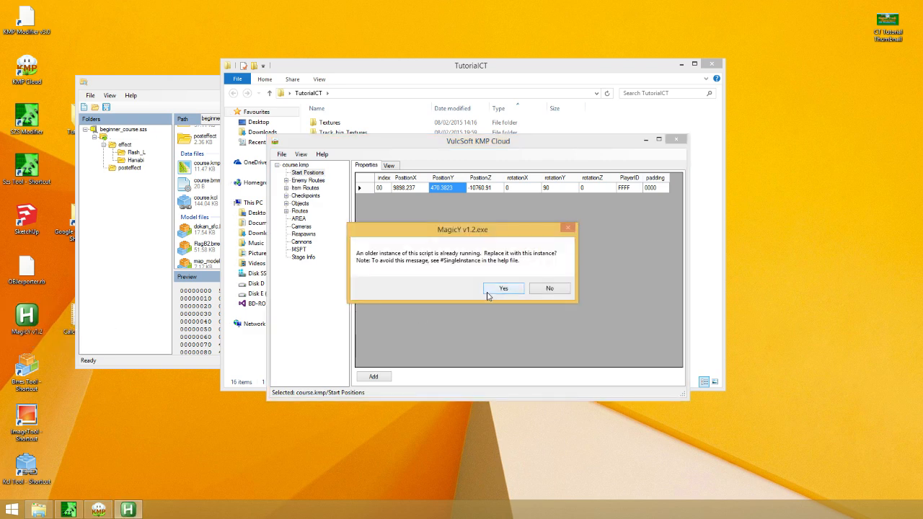
mouse_move(550, 288)
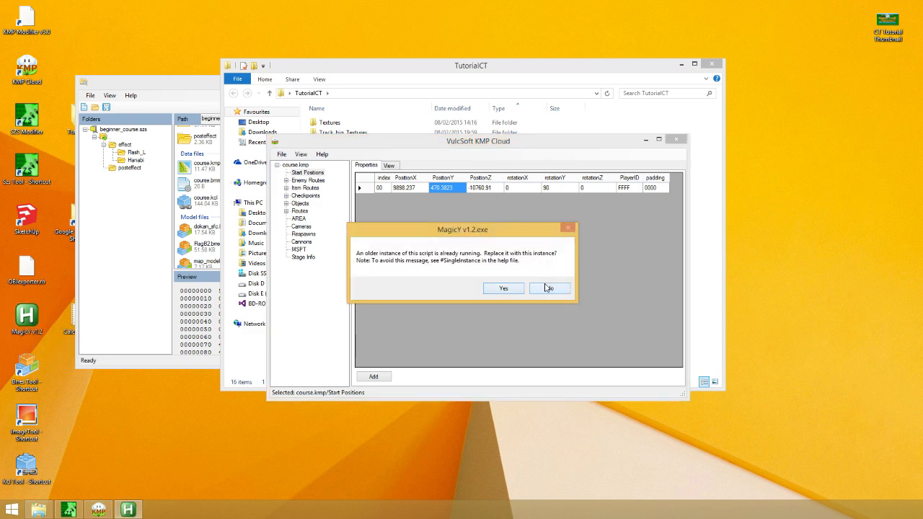
Decline replacing the running Magic Y instance, leaving the start position table loaded
left_click(548, 289)
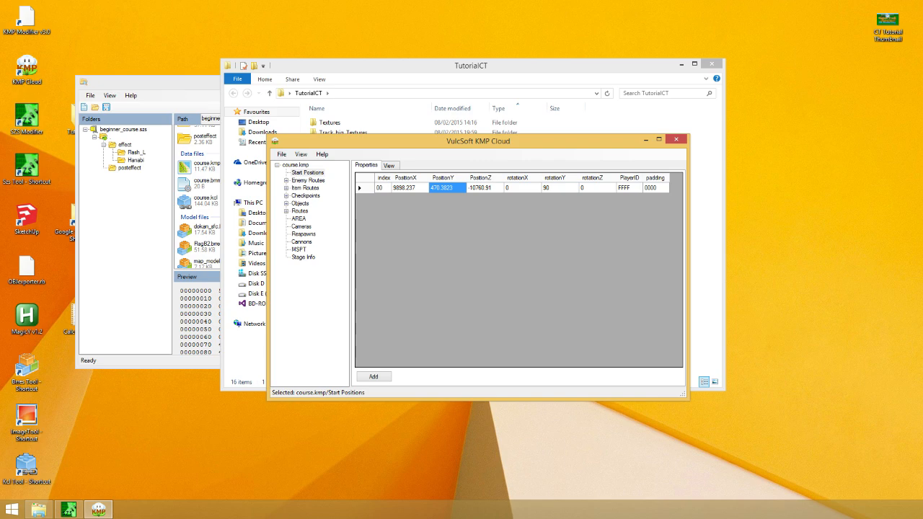
left_click(26, 319)
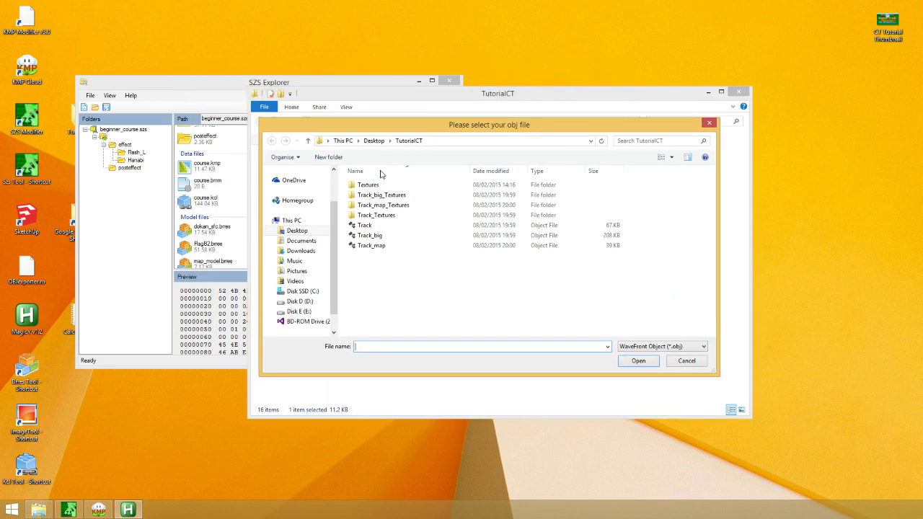
Load the Track OBJ from TutorialCT into Magic Y with a model scale of 1
left_click(372, 235)
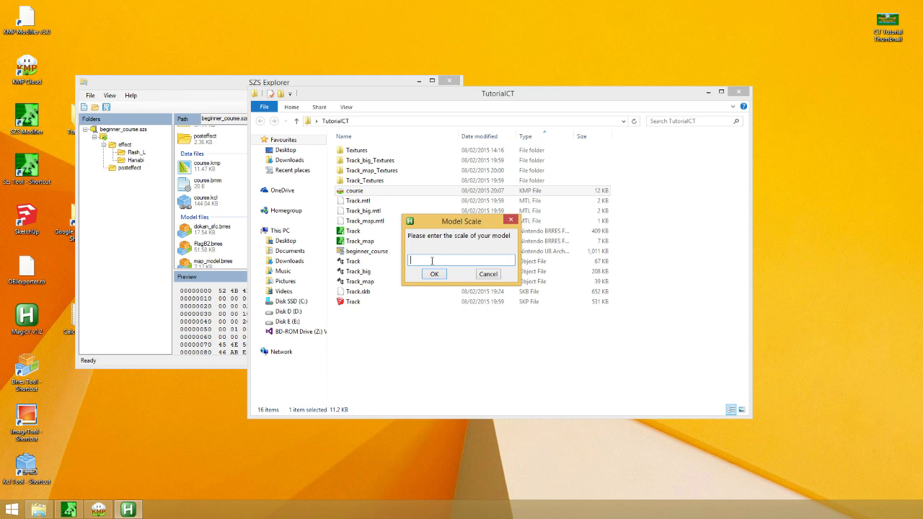
type("1")
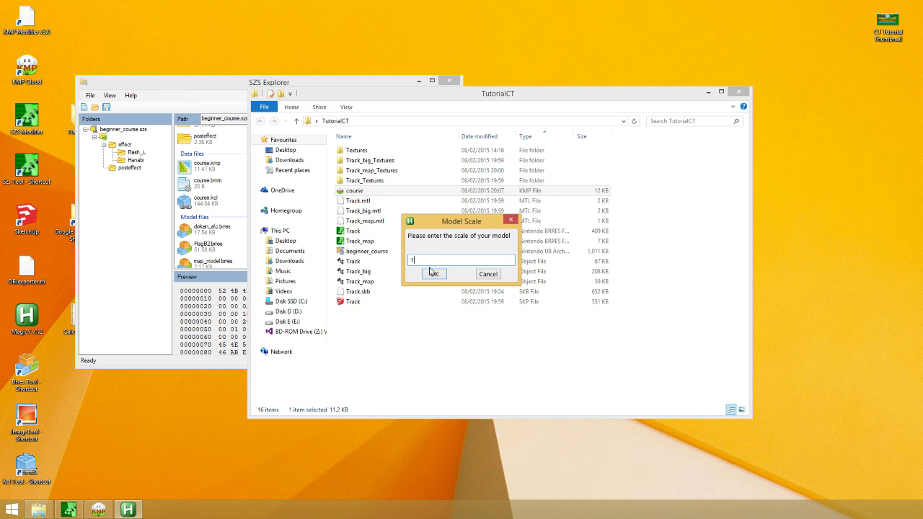
left_click(433, 274)
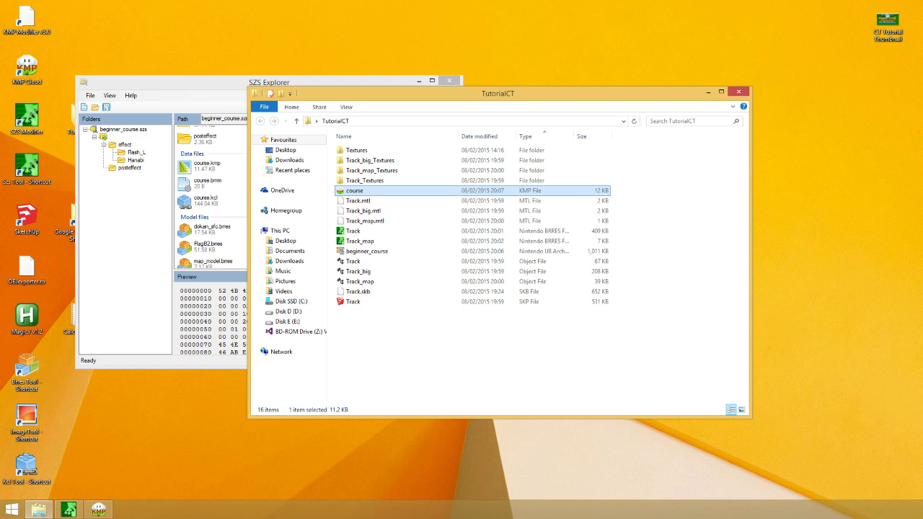
mouse_move(892, 515)
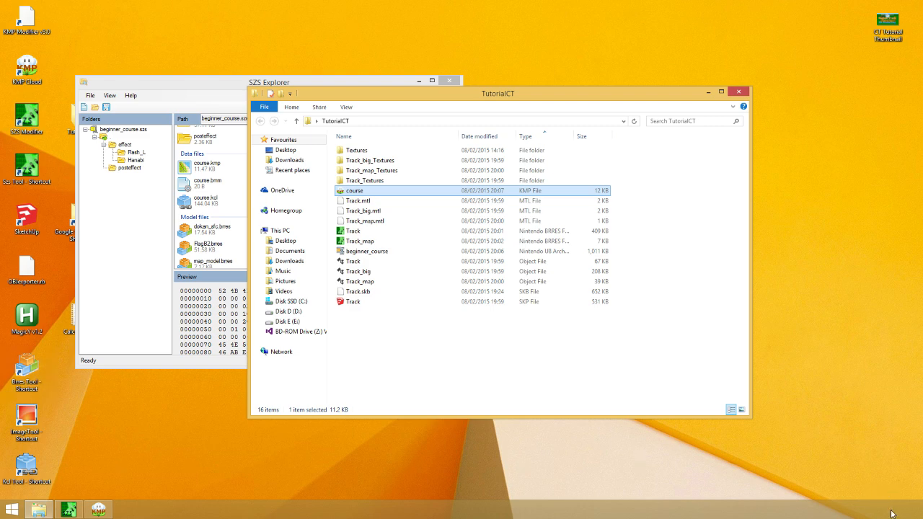
mouse_move(383, 98)
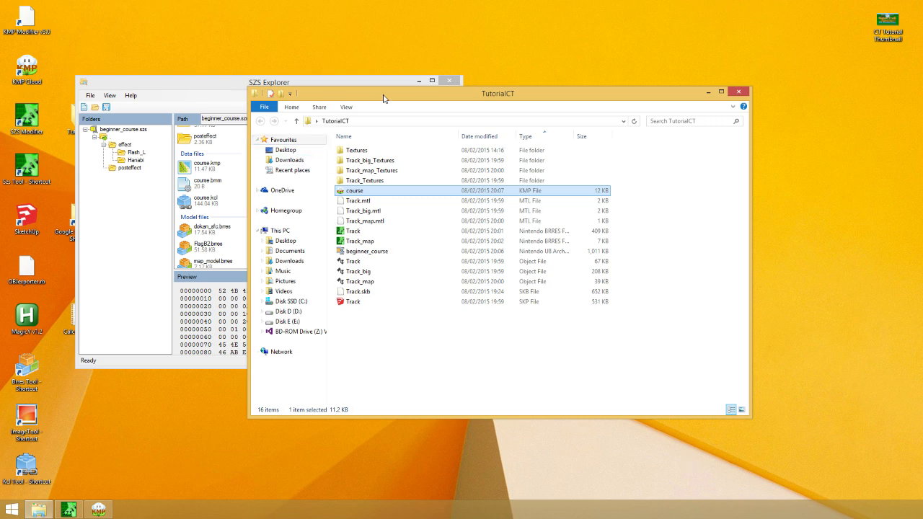
Edit the start position's PositionY to its new value, then show the top-down course map
double_click(353, 190)
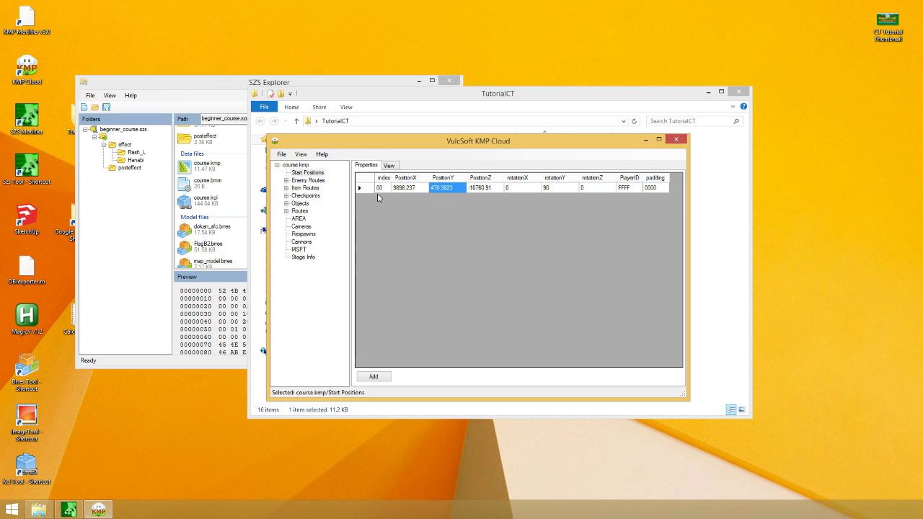
left_click(362, 187)
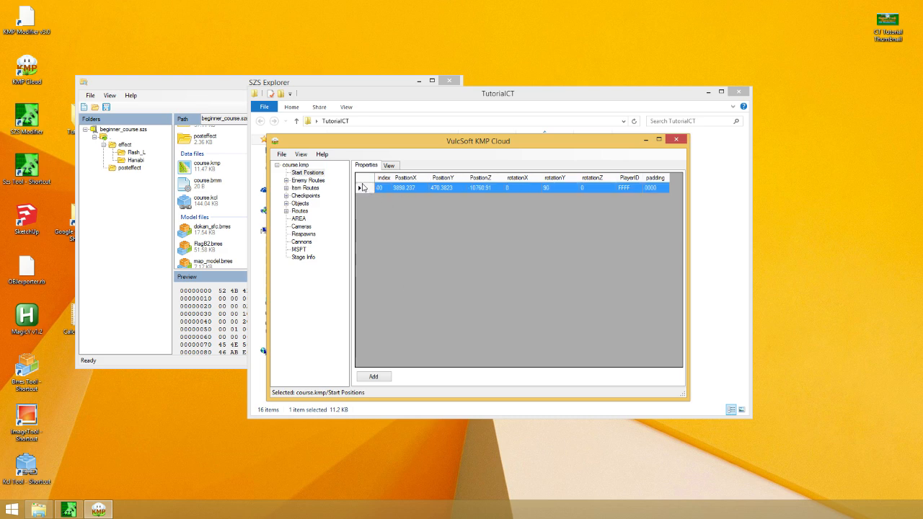
mouse_move(363, 189)
type("4204.22")
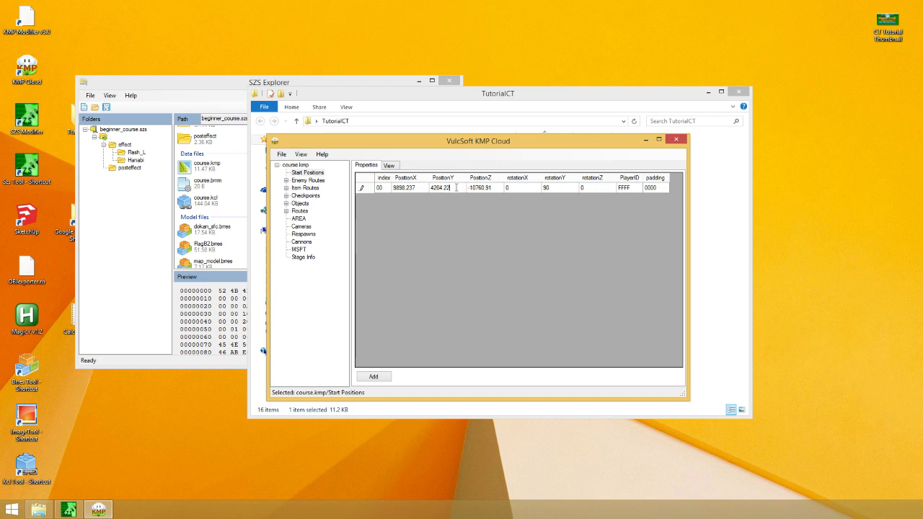
left_click(389, 164)
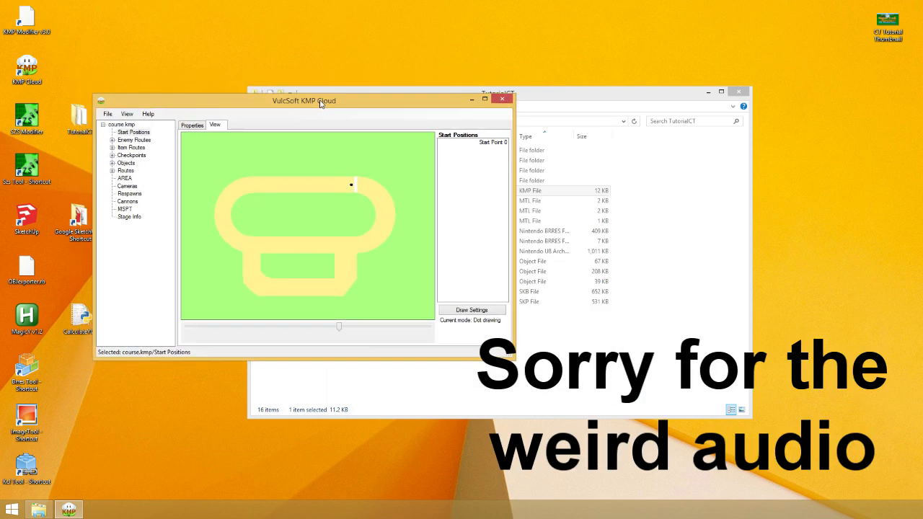
left_click_drag(303, 101, 444, 104)
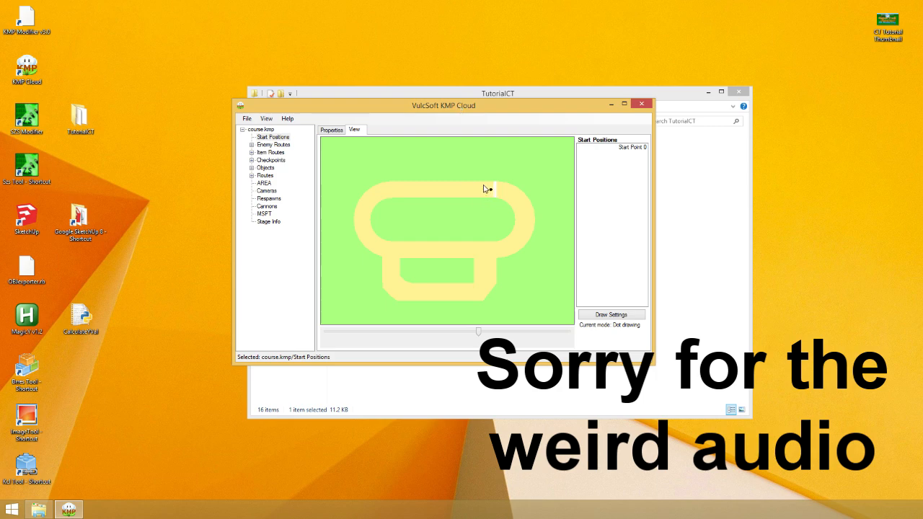
left_click(266, 119)
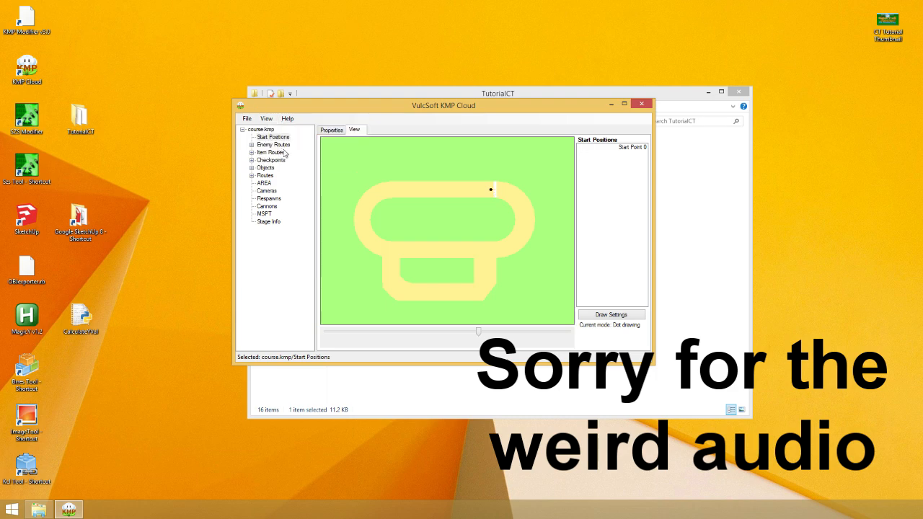
mouse_move(652, 116)
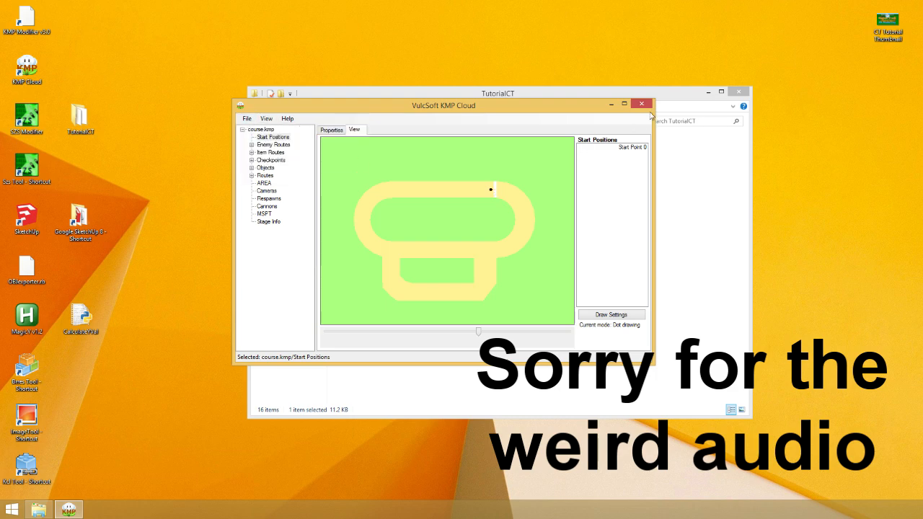
Replace course.kmp inside beginner_course.szs with the edited course.kmp from TutorialCT
left_click(640, 104)
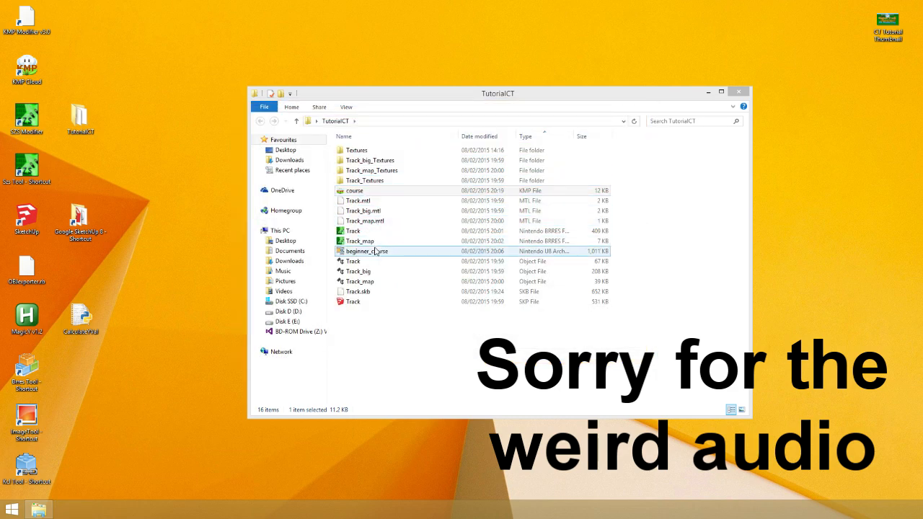
double_click(367, 251)
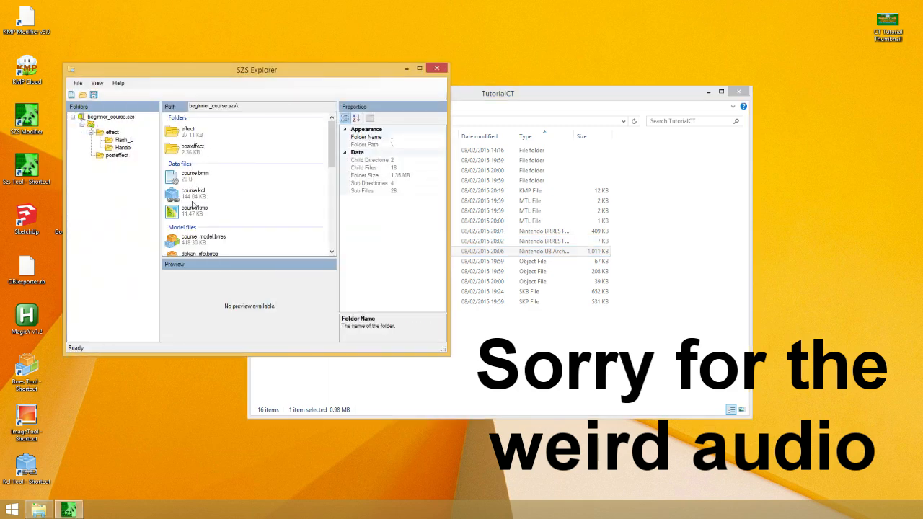
right_click(194, 210)
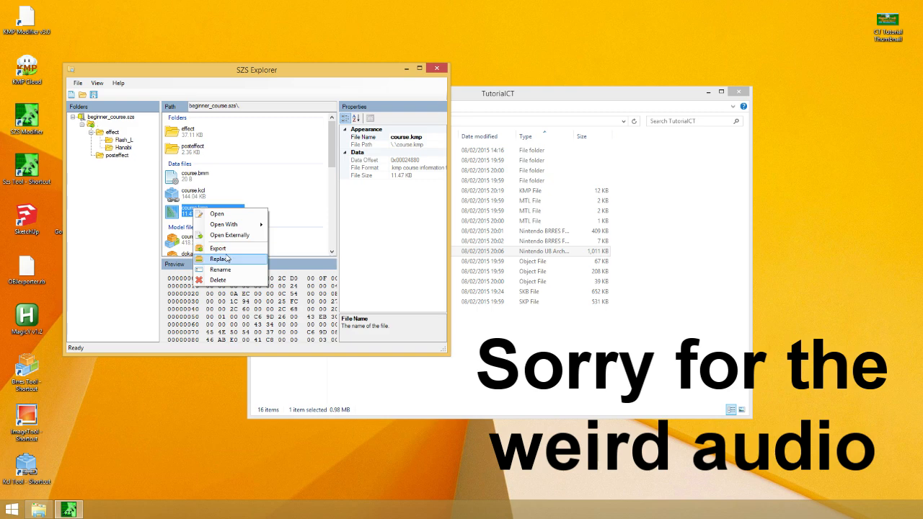
left_click(219, 259)
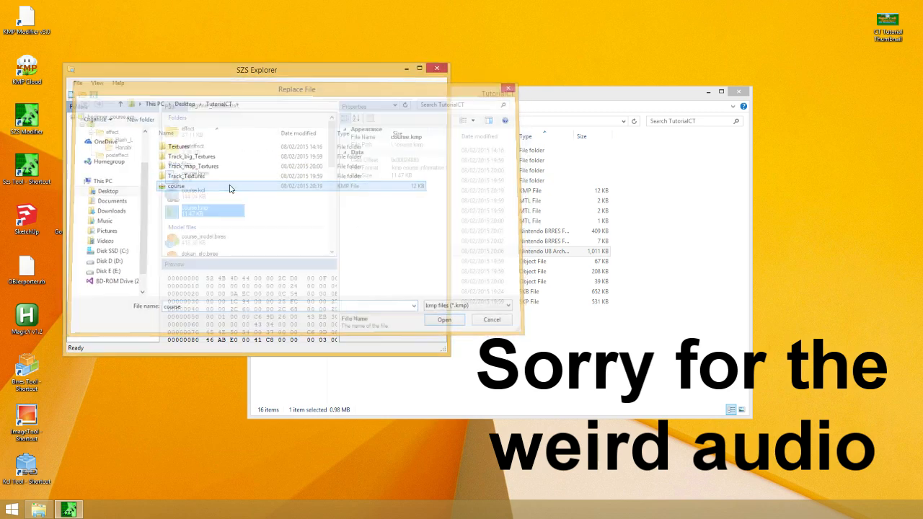
left_click(444, 320)
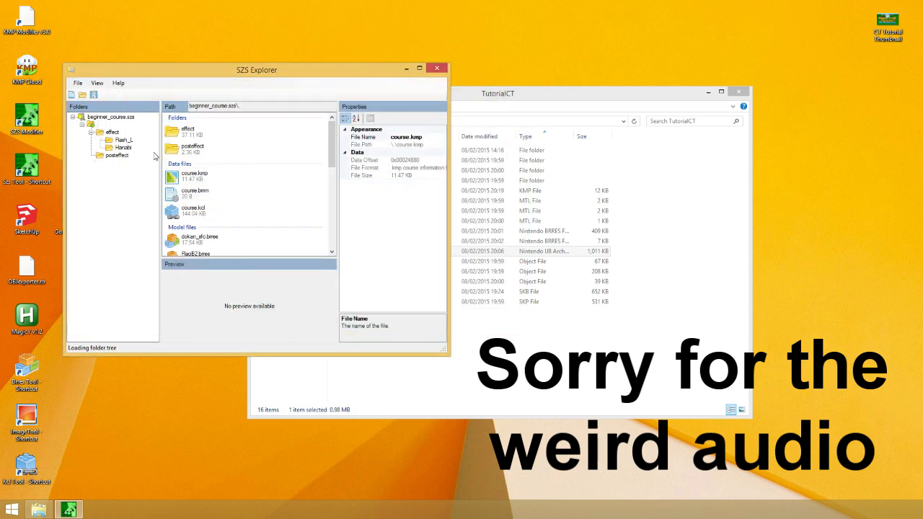
Review the archive contents, selecting the course collision file, and move the SZS Explorer window aside
scroll("down", 3)
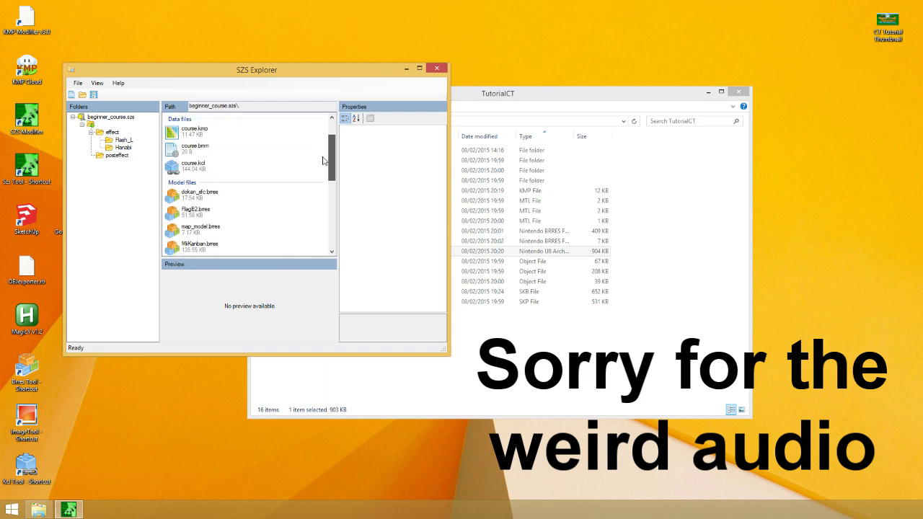
left_click(193, 210)
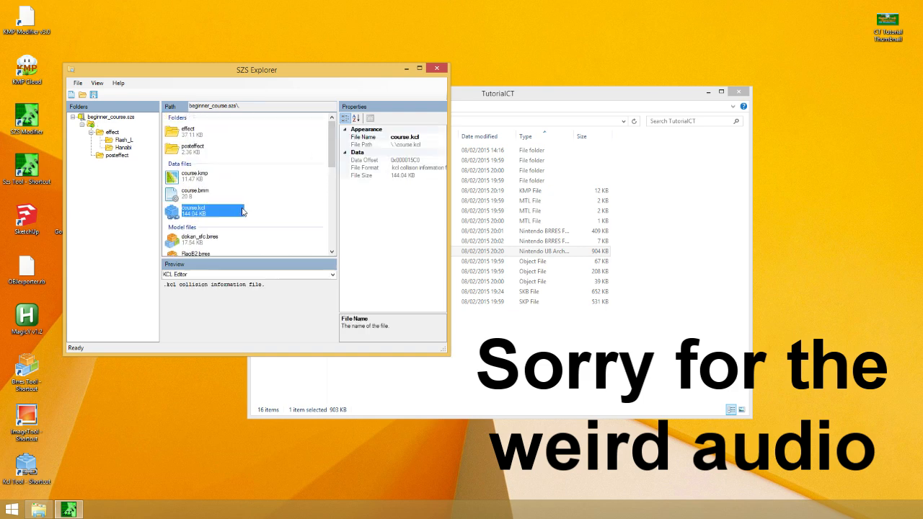
scroll("down", 3)
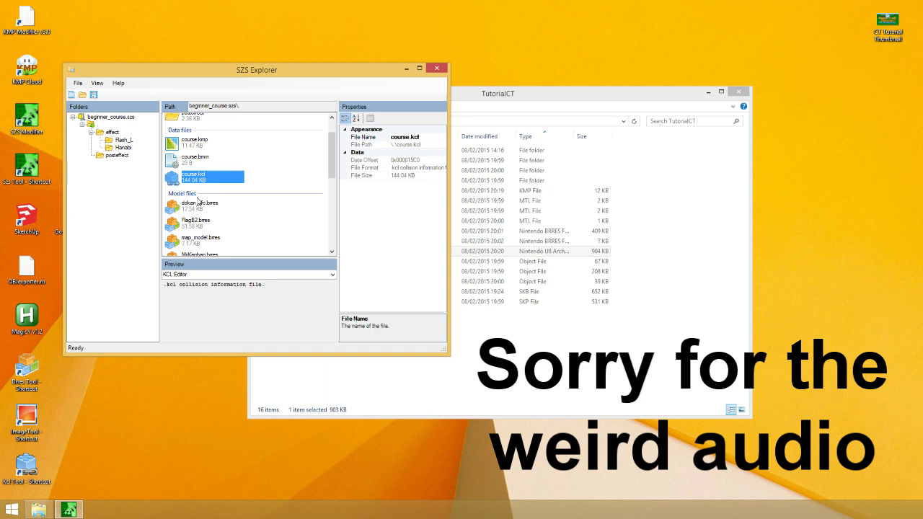
scroll("up", 3)
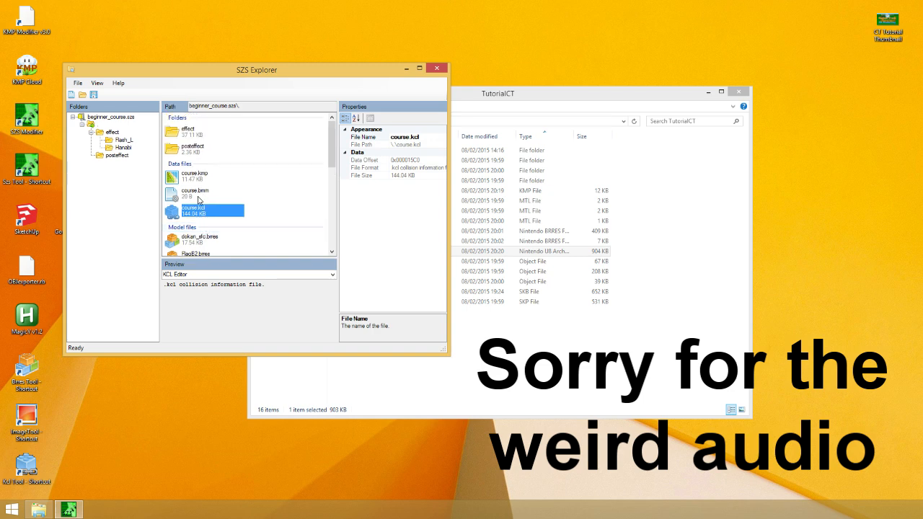
mouse_move(75, 80)
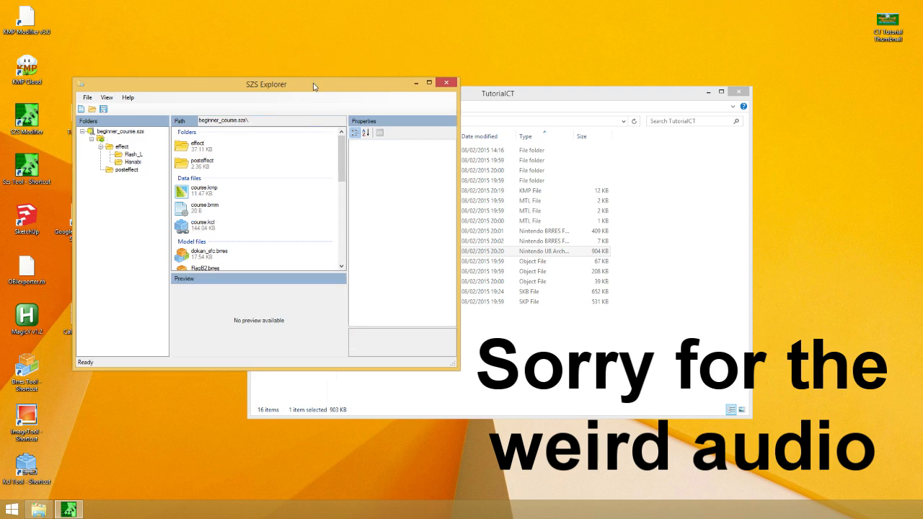
left_click_drag(265, 84, 452, 148)
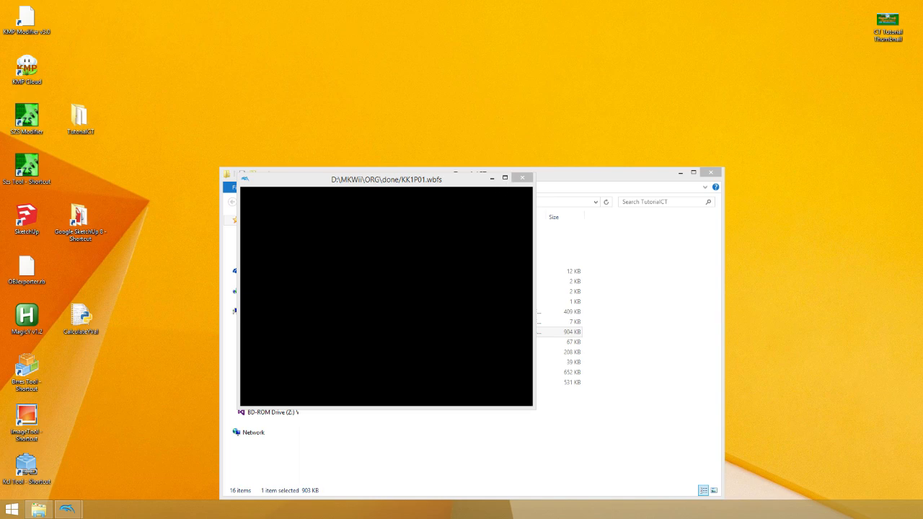
mouse_move(476, 207)
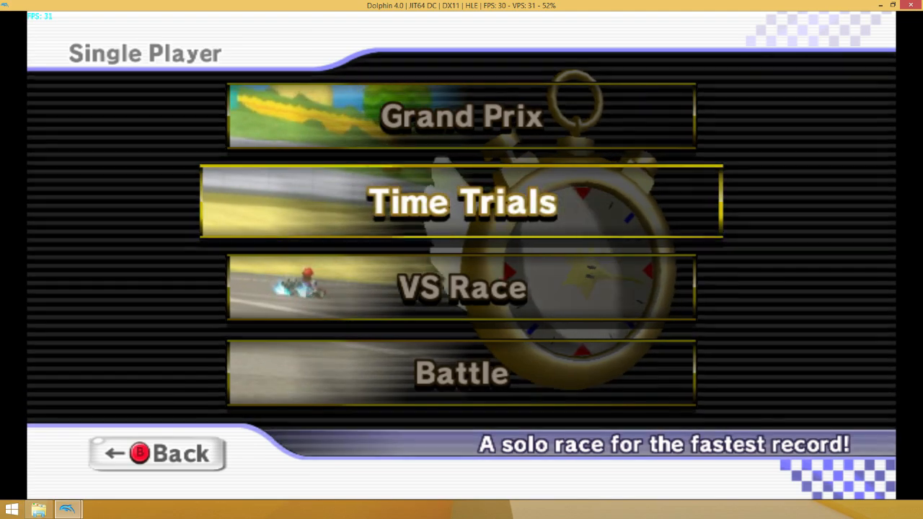
Choose Time Trials mode and Mario as the racer in Mario Kart Wii
left_click(462, 201)
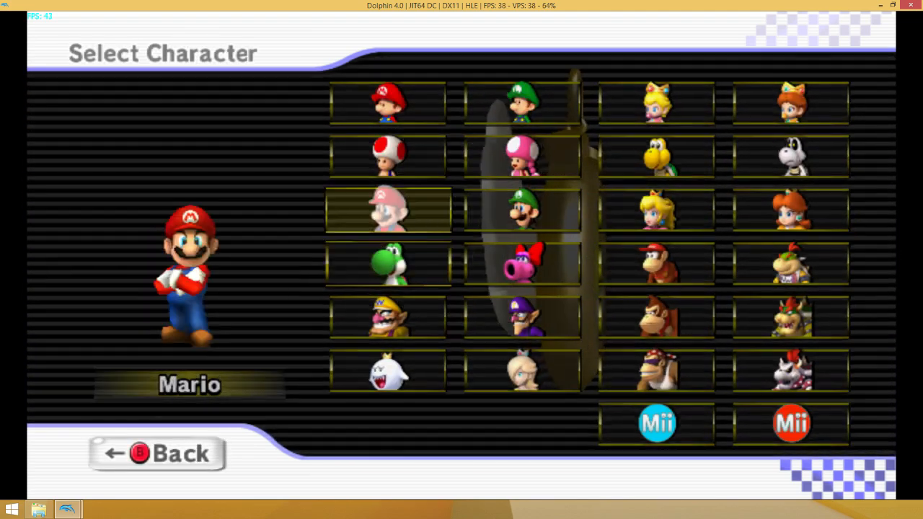
left_click(657, 369)
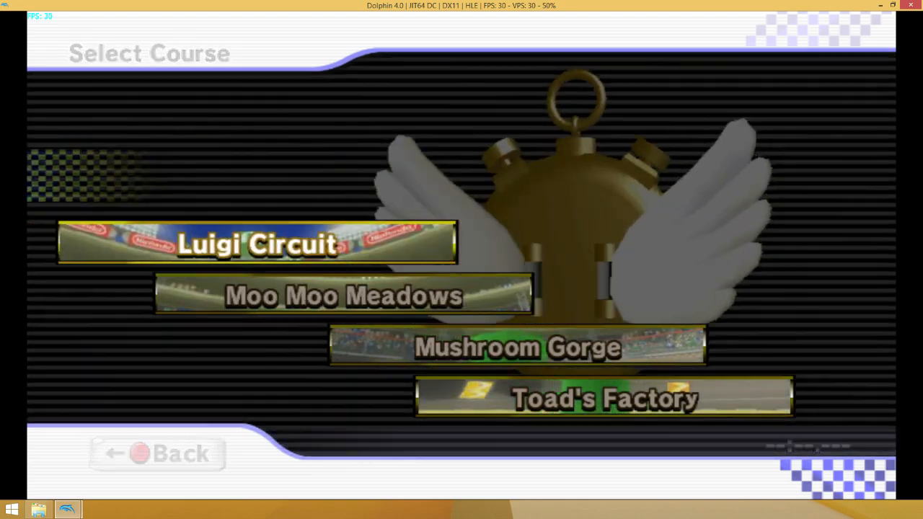
Start a solo time trial on Luigi Circuit, which loads the custom course
left_click(257, 242)
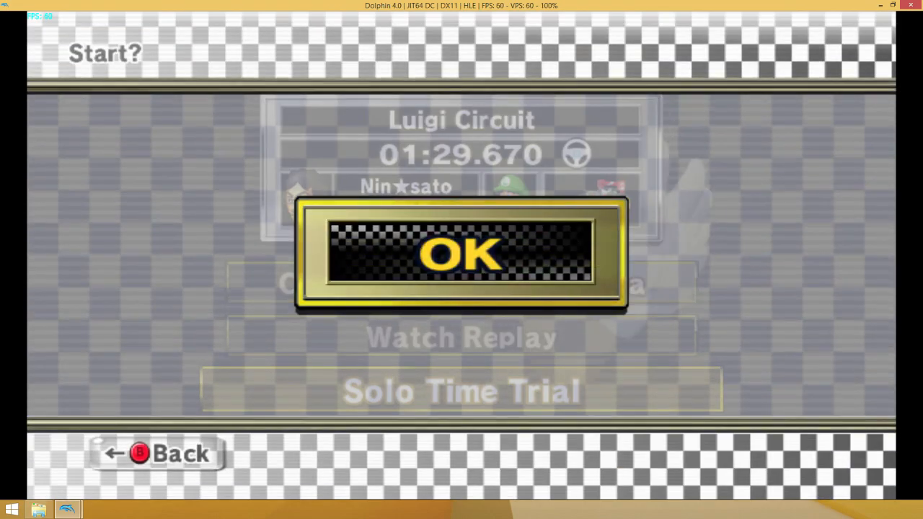
left_click(462, 253)
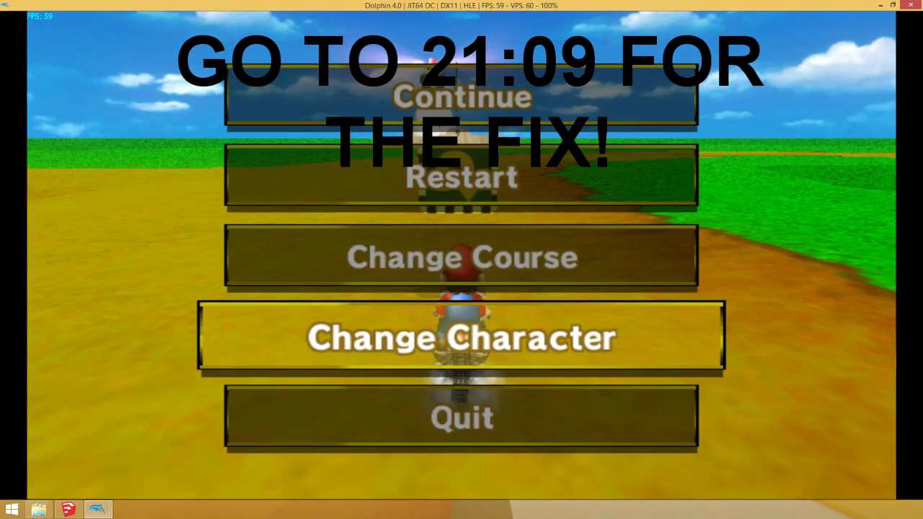
key("down")
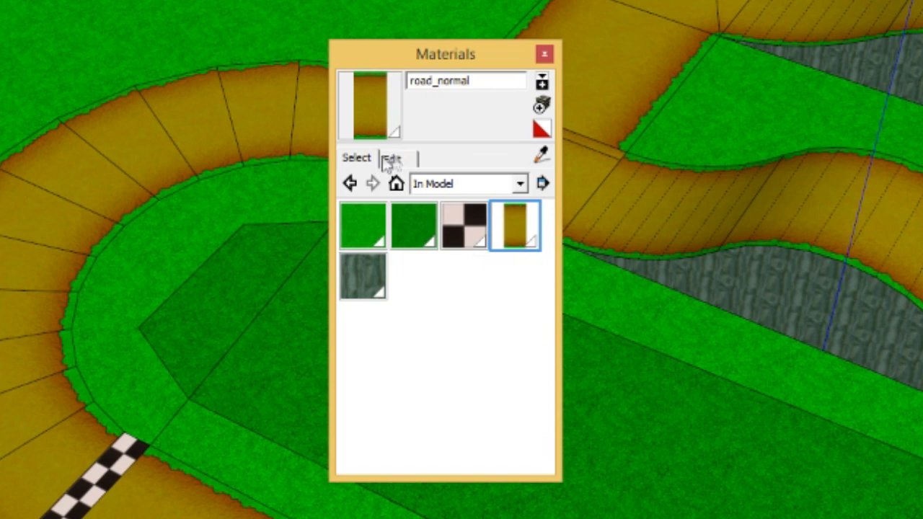
Open road_normal's Edit settings and begin editing the road.png texture width of 1735
left_click(392, 157)
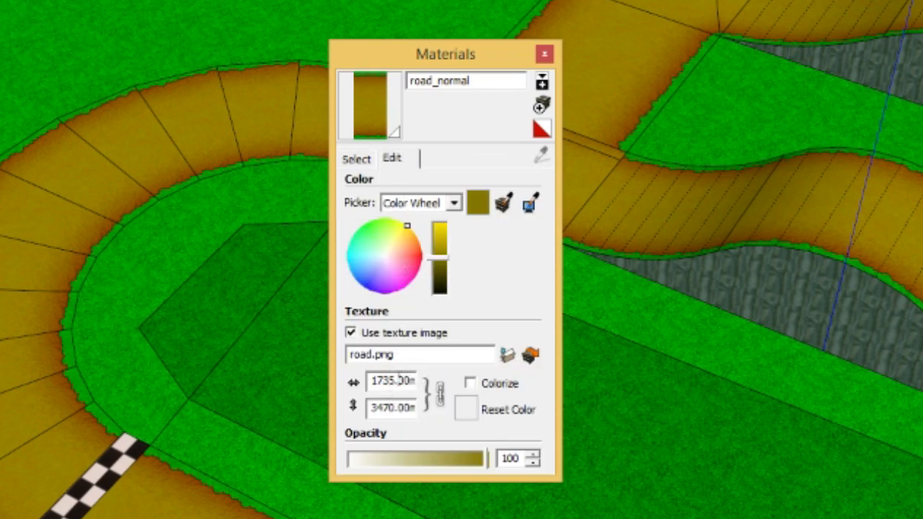
left_click(392, 380)
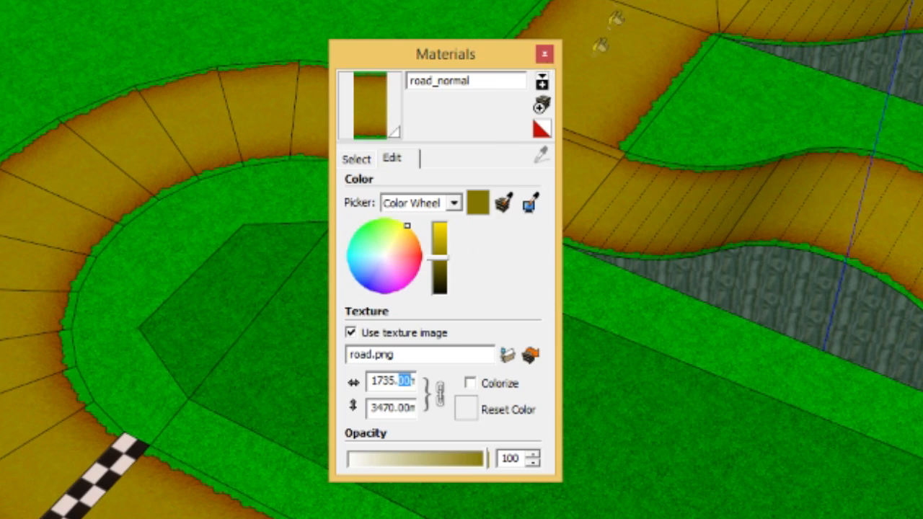
mouse_move(534, 58)
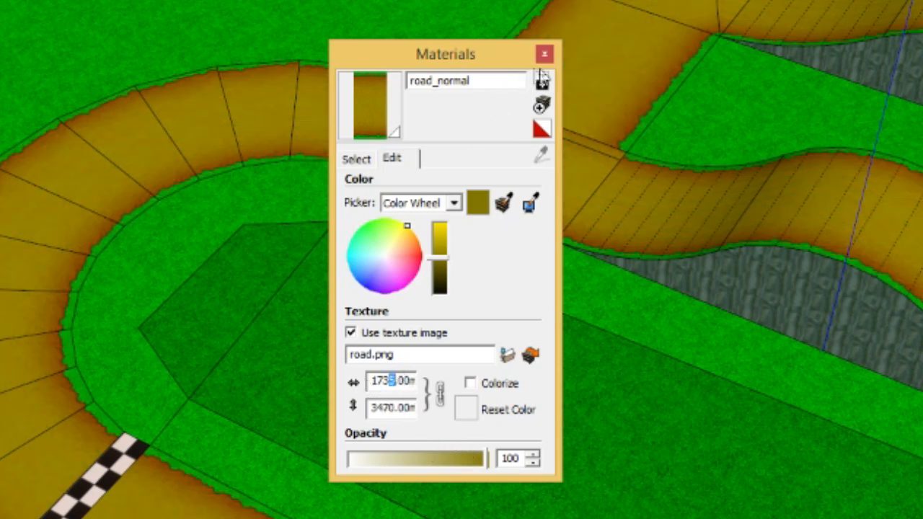
left_click(544, 53)
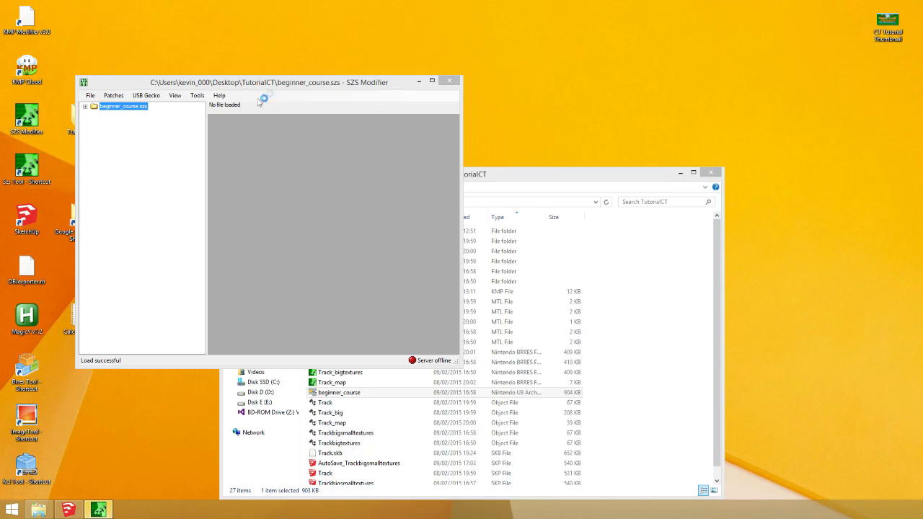
Preview the grass texture in course_model.brres and bring it up in Texture Edit
left_click(433, 81)
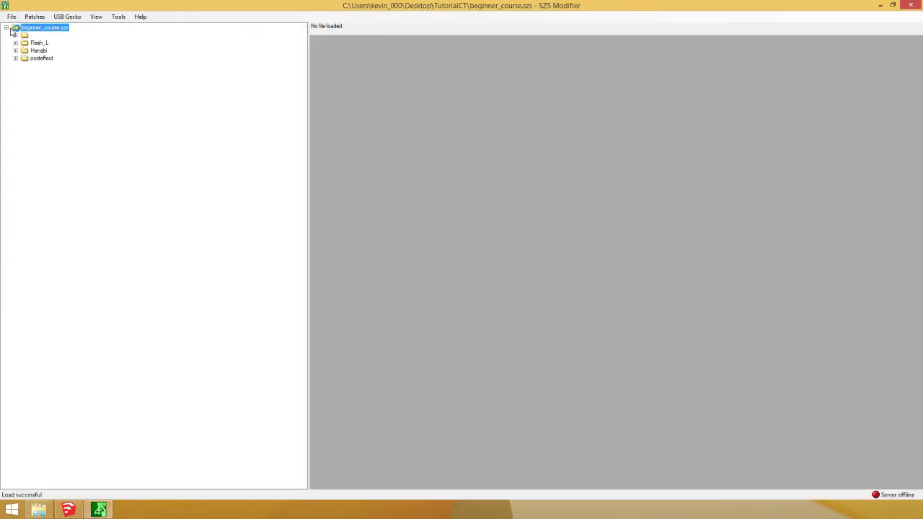
left_click(6, 28)
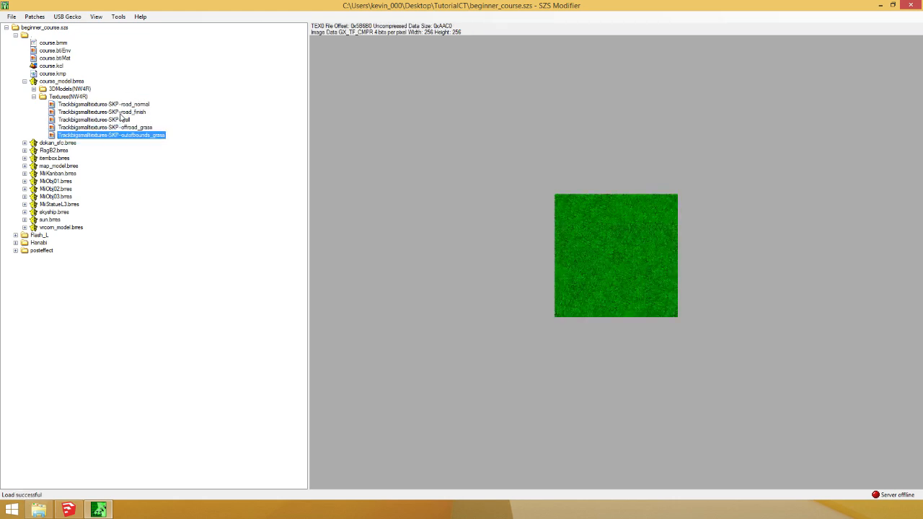
double_click(111, 136)
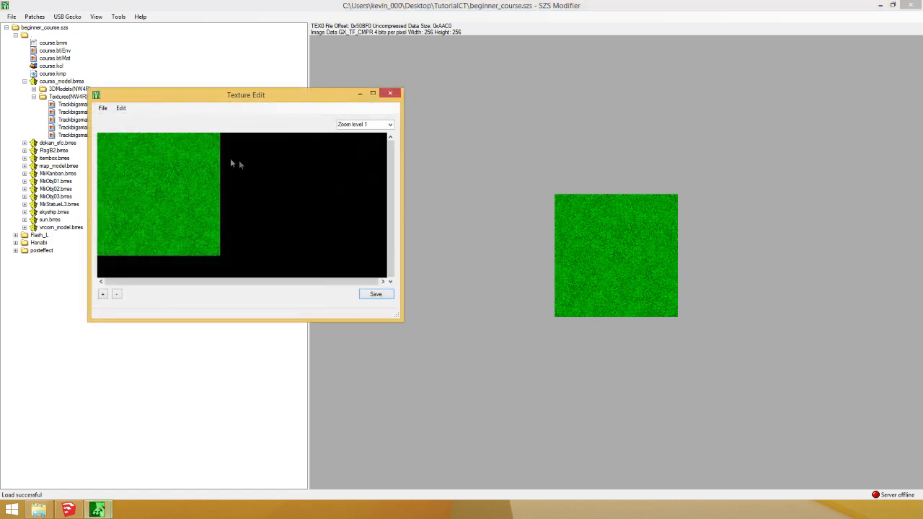
mouse_move(263, 208)
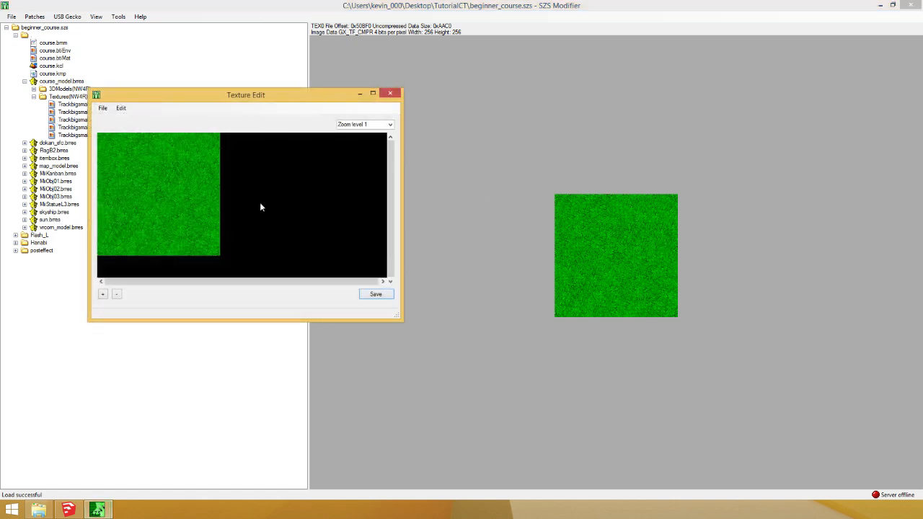
Export each mipmap level of the grass texture as numbered grass images up to grass5, then close the editor
left_click(364, 124)
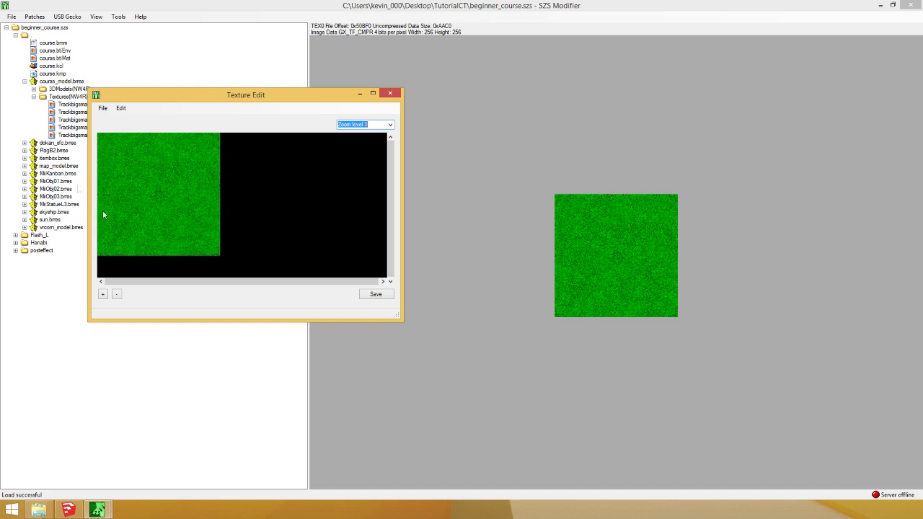
mouse_move(126, 176)
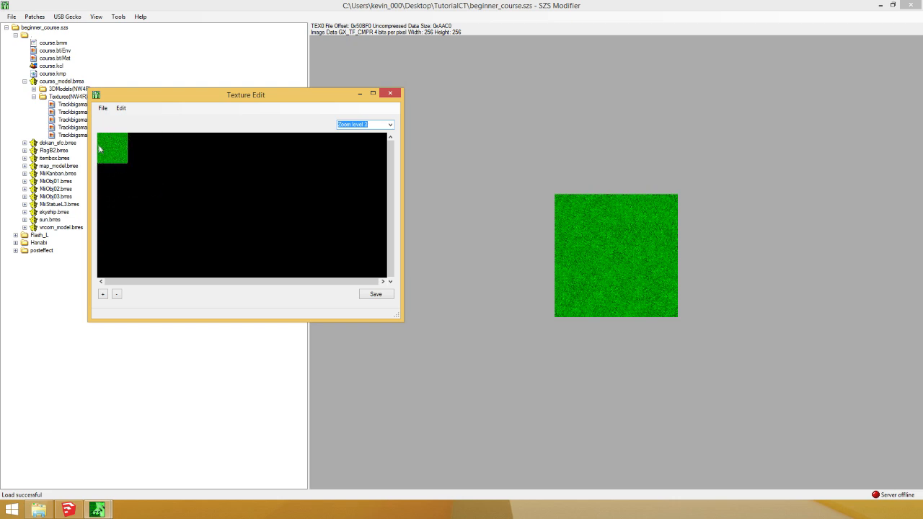
mouse_move(127, 152)
type("grass")
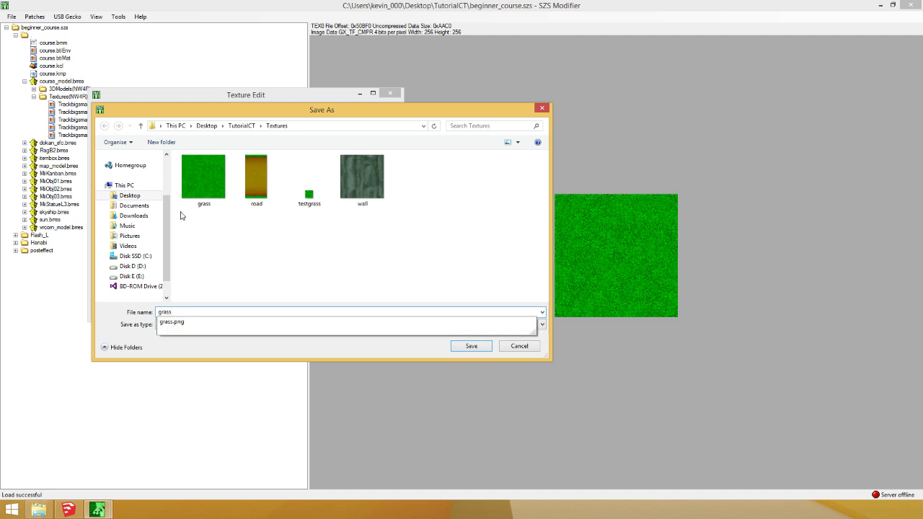
left_click(471, 347)
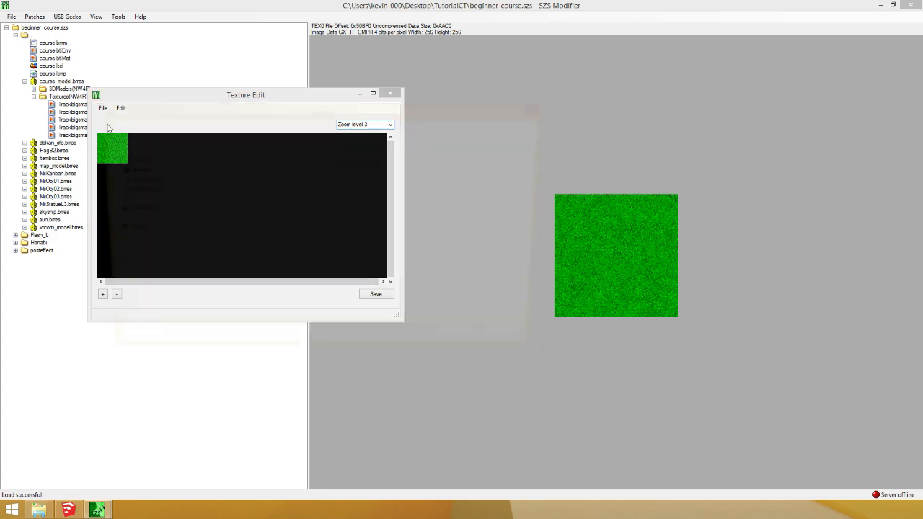
left_click(375, 294)
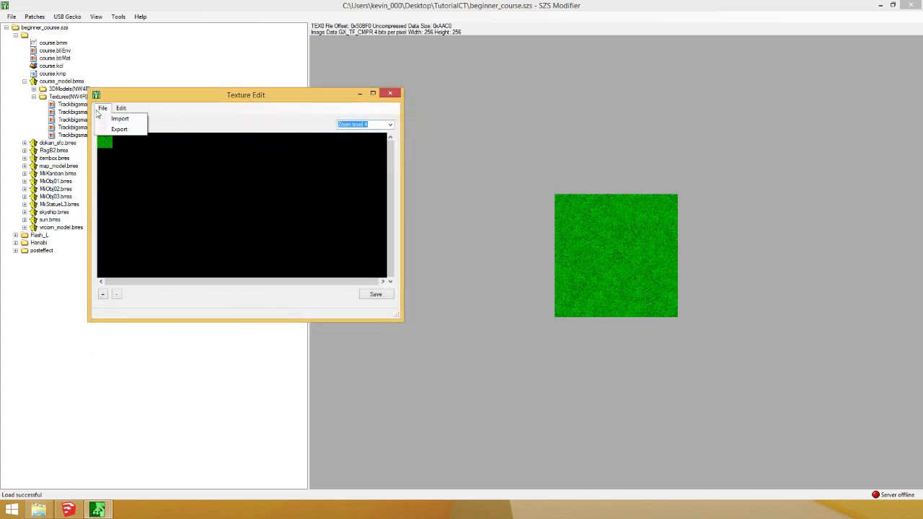
left_click(119, 130)
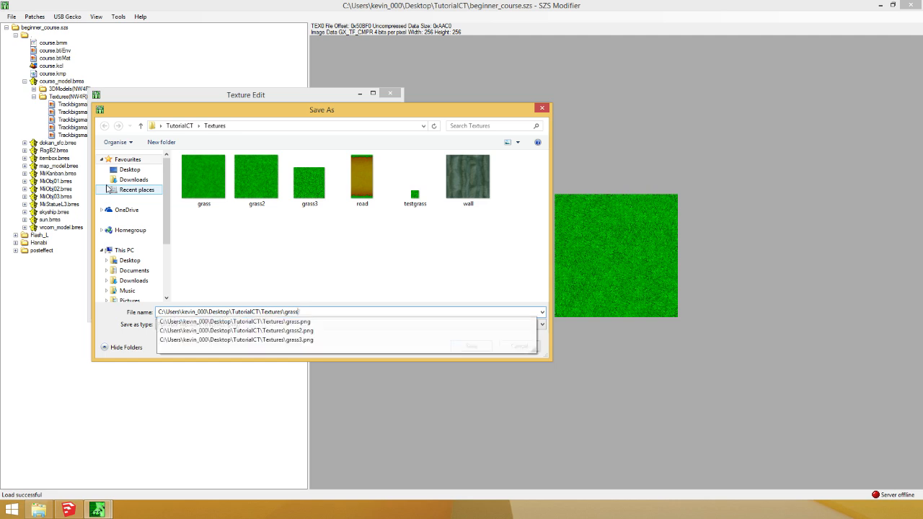
left_click(471, 346)
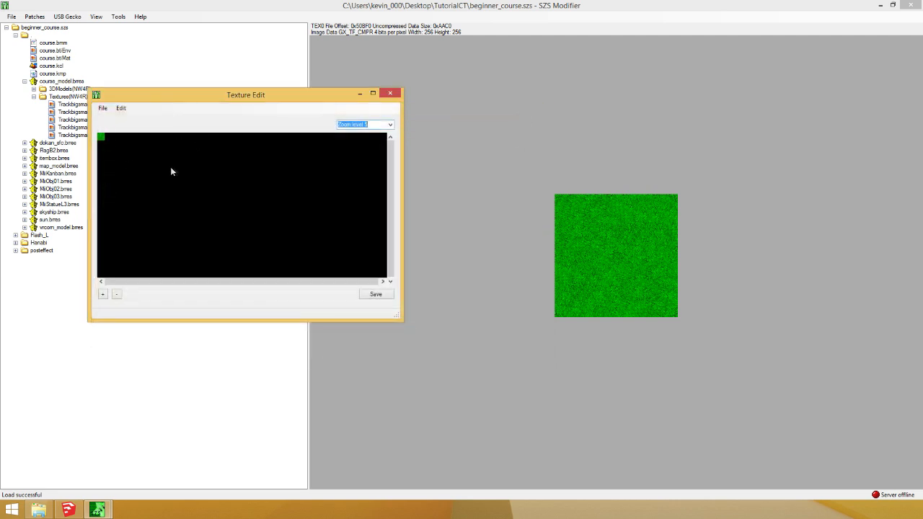
left_click(375, 295)
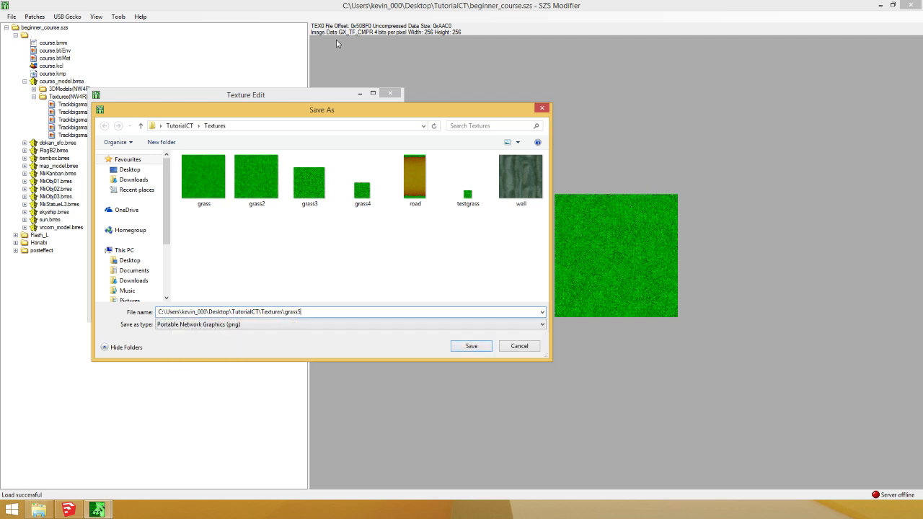
left_click(467, 176)
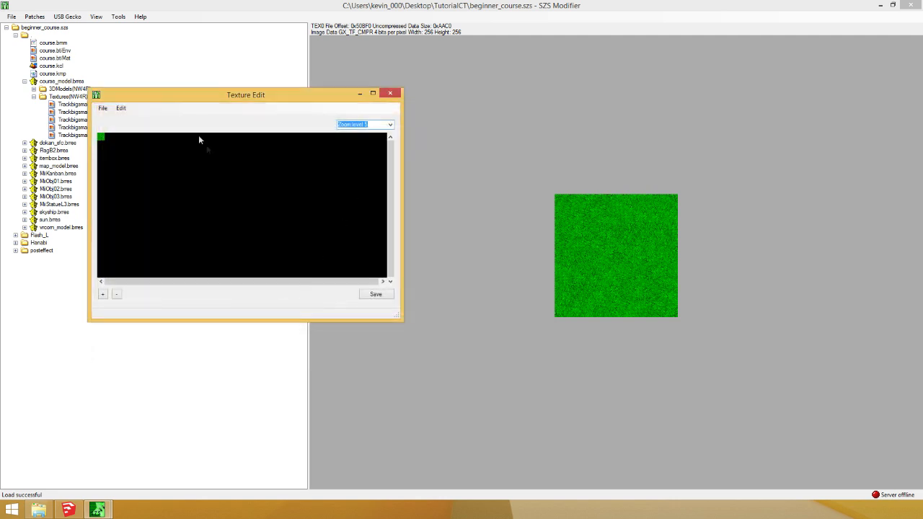
left_click(390, 93)
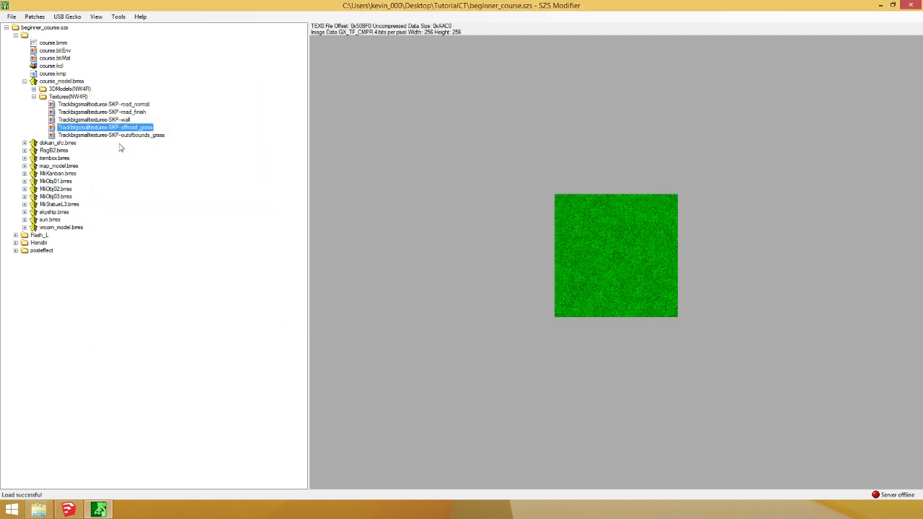
Export the offroad grass texture's mipmap levels as numbered dgrass images into the Textures folder
left_click(127, 132)
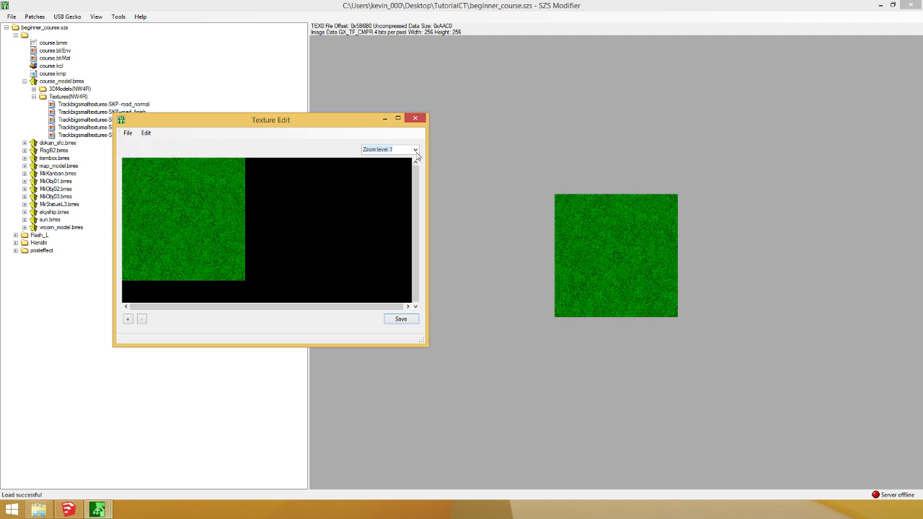
left_click(127, 133)
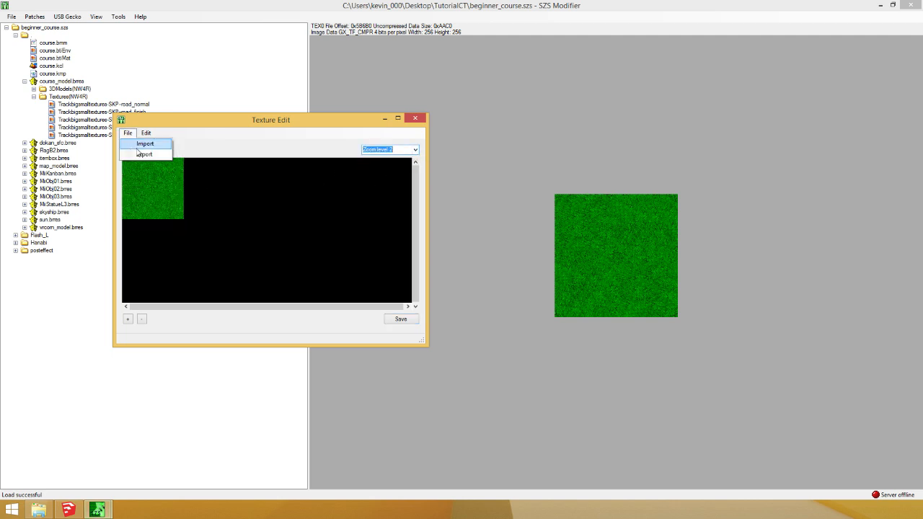
left_click(144, 153)
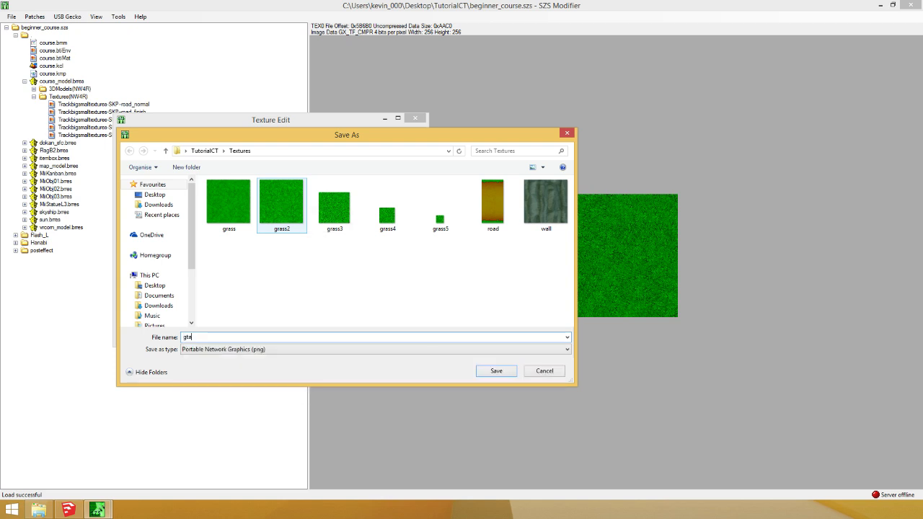
type("dgress")
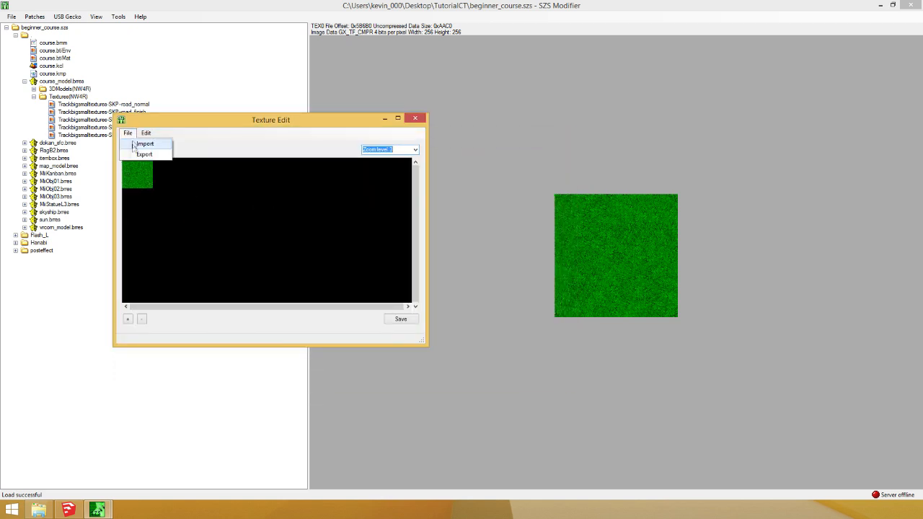
left_click(144, 153)
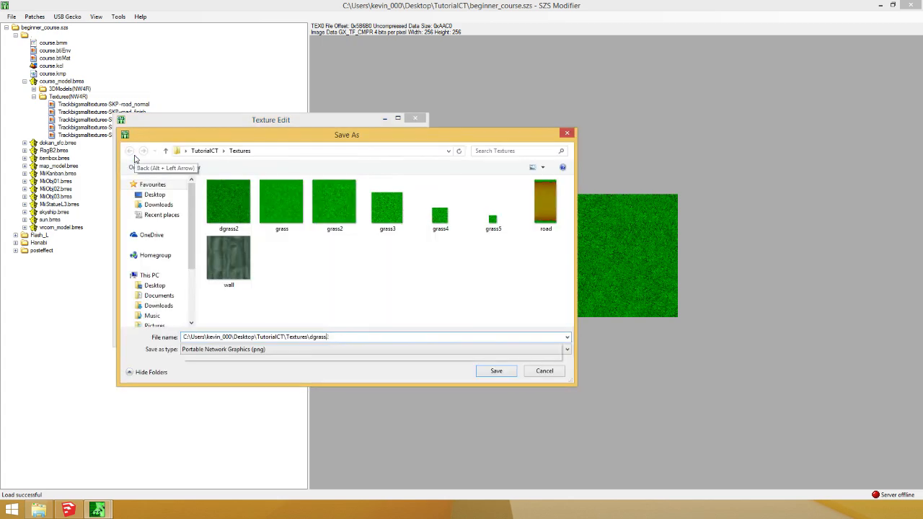
left_click(127, 133)
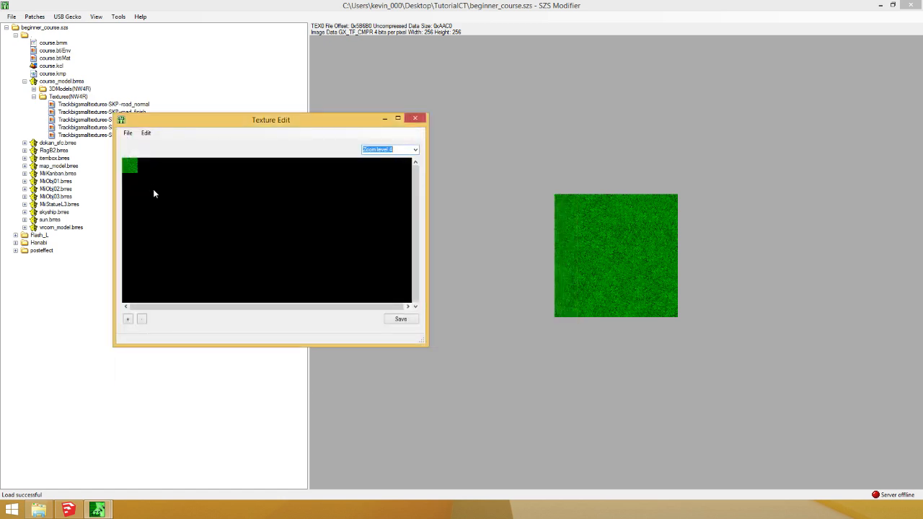
left_click(127, 132)
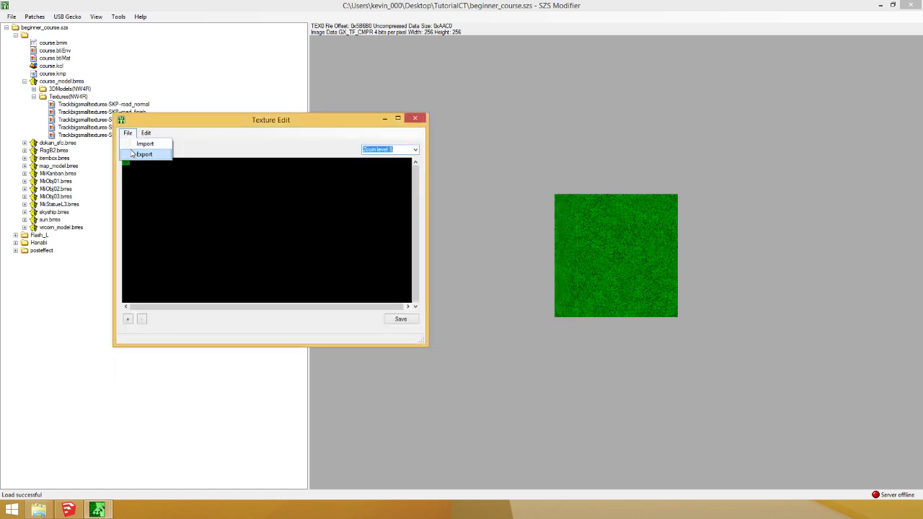
left_click(271, 214)
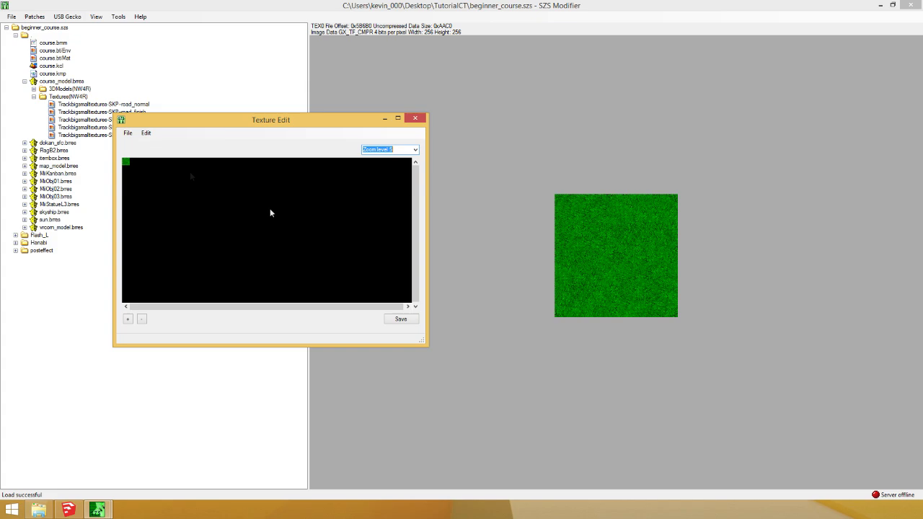
left_click(416, 119)
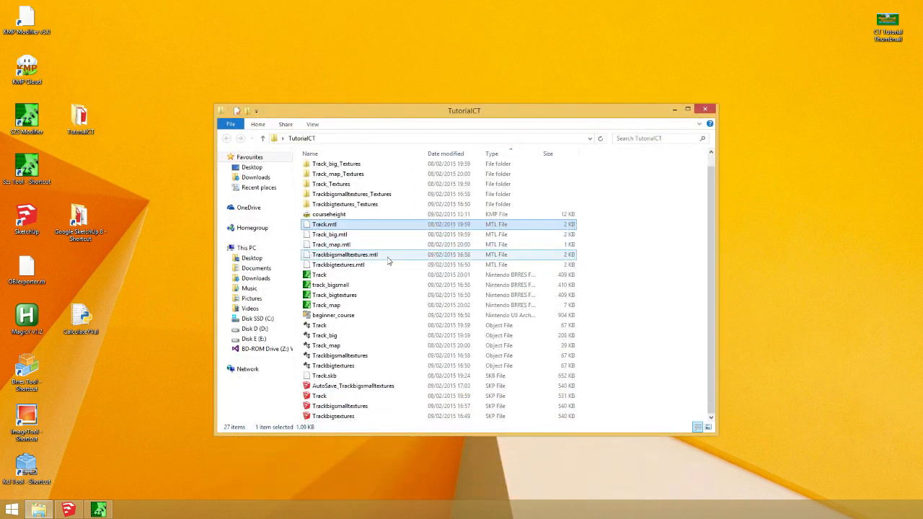
Enter TutorialCT's Textures folder and select an exported dgrass image
double_click(332, 184)
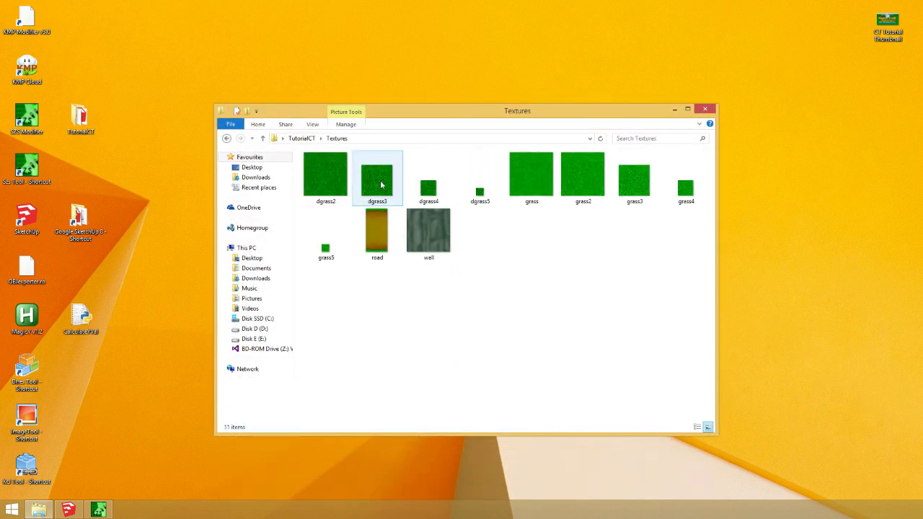
left_click(428, 176)
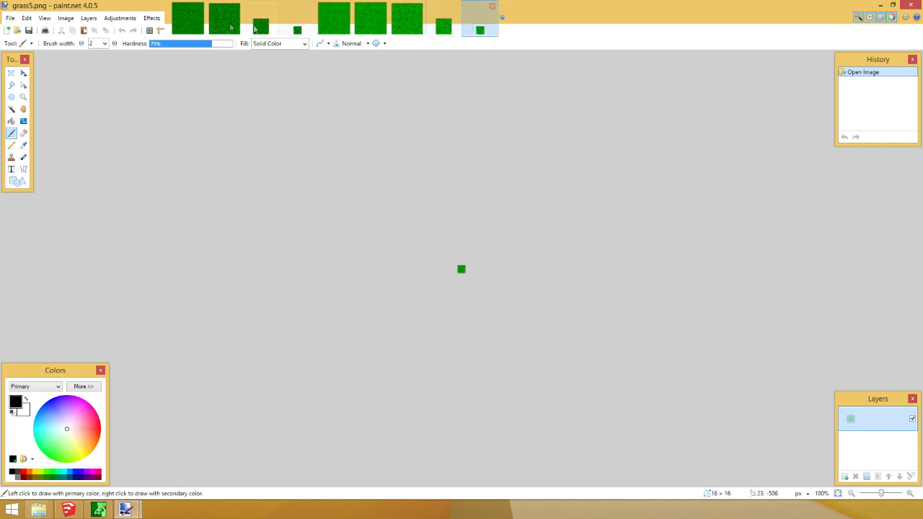
Switch to the dgrass image and back out of the Zoom Blur effect without applying it
left_click(297, 16)
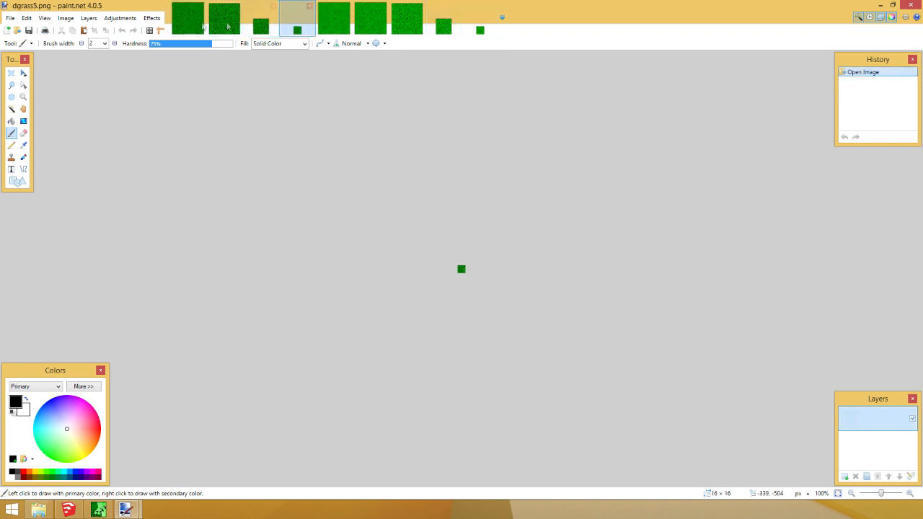
left_click(152, 17)
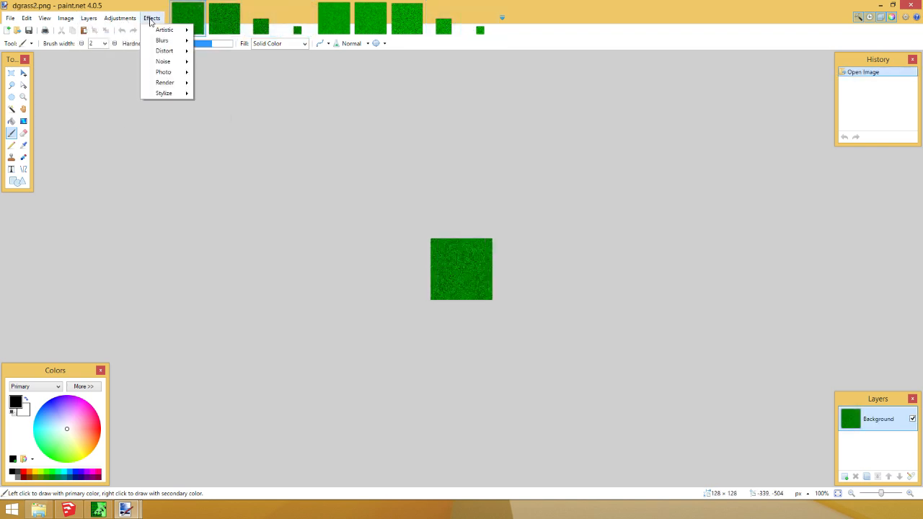
left_click(162, 40)
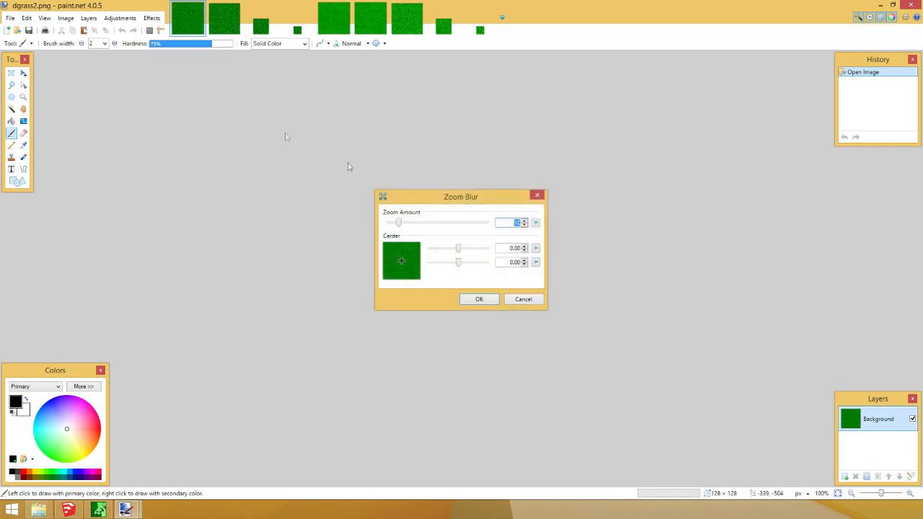
left_click(479, 298)
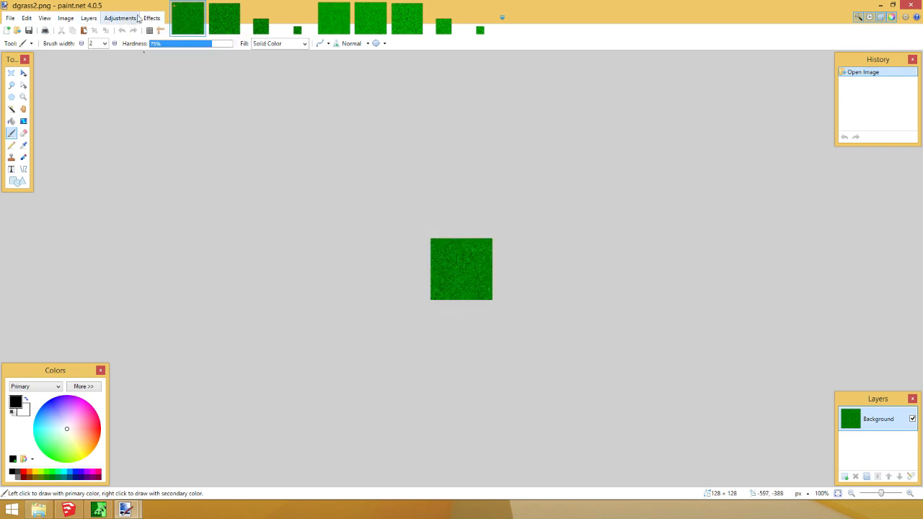
mouse_move(230, 101)
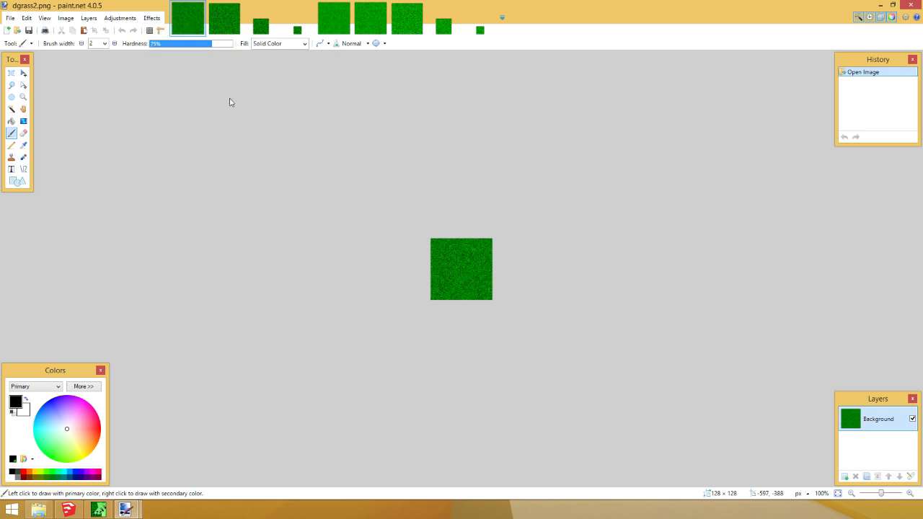
Soften the dgrass2 image with Effects > Photo > Unfocus at an adjusted radius
left_click(152, 17)
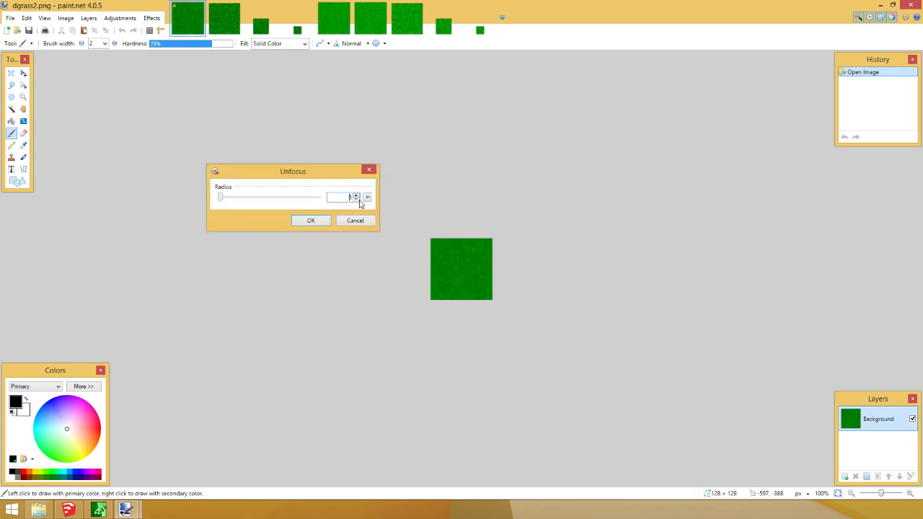
left_click(355, 196)
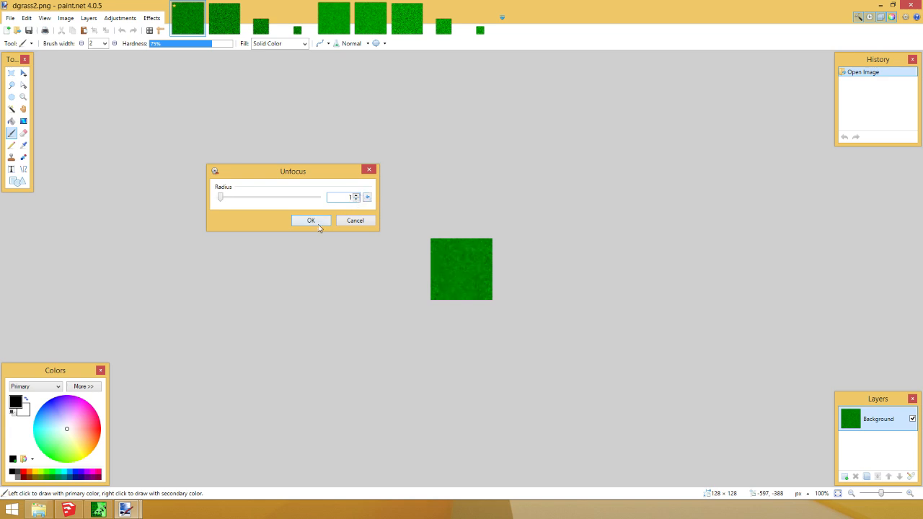
left_click(311, 220)
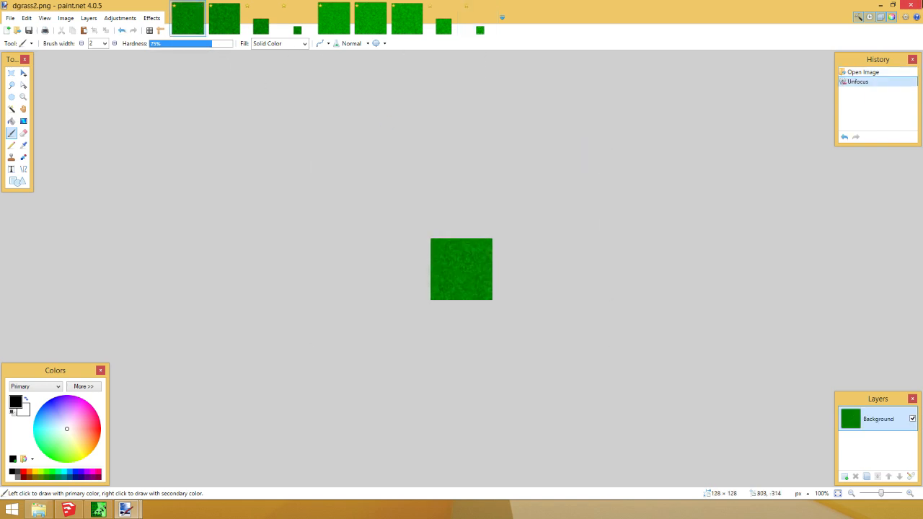
Save the softened dgrass2 image to its PNG with Auto-detect bit depth
left_click(29, 29)
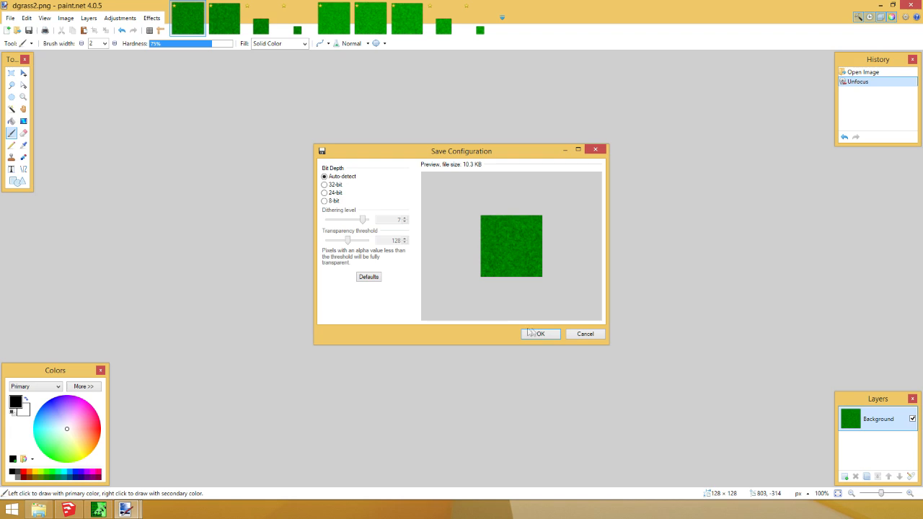
left_click(540, 334)
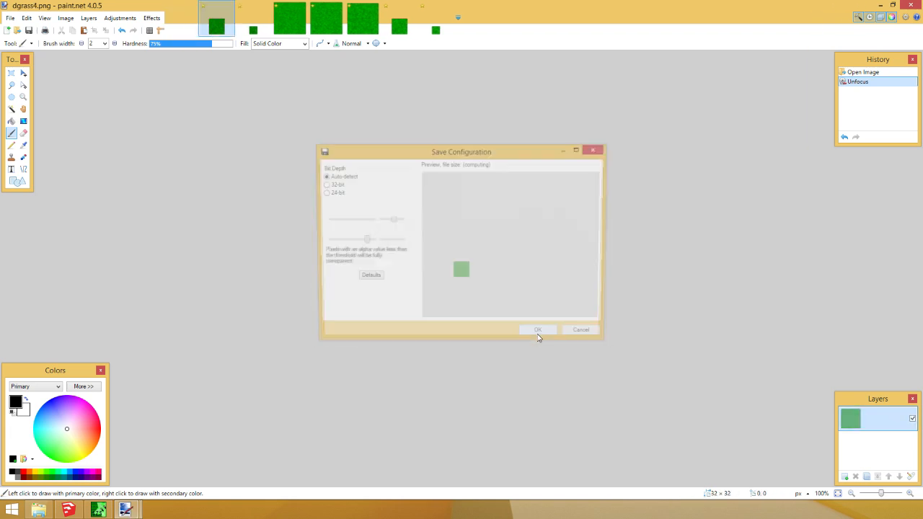
left_click(536, 329)
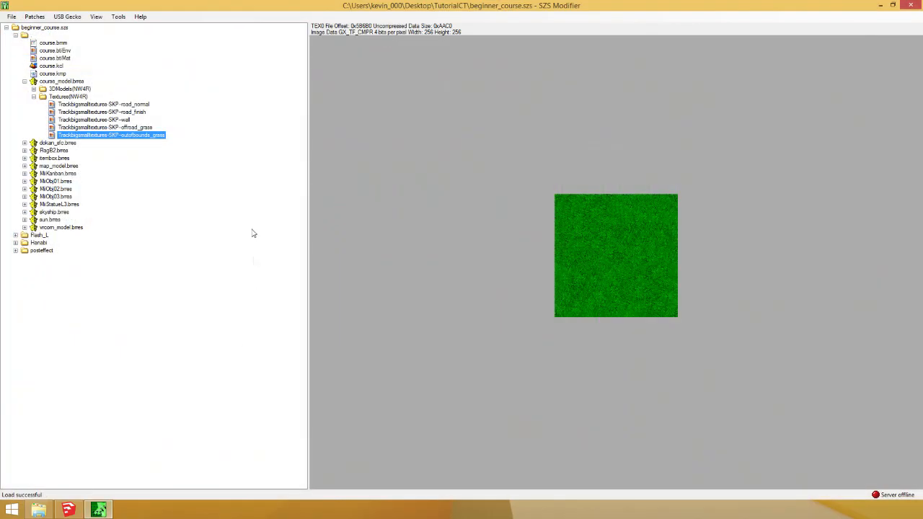
Import the edited grass and grass3 images into their zoom levels of the grass texture, this level only
left_click(94, 118)
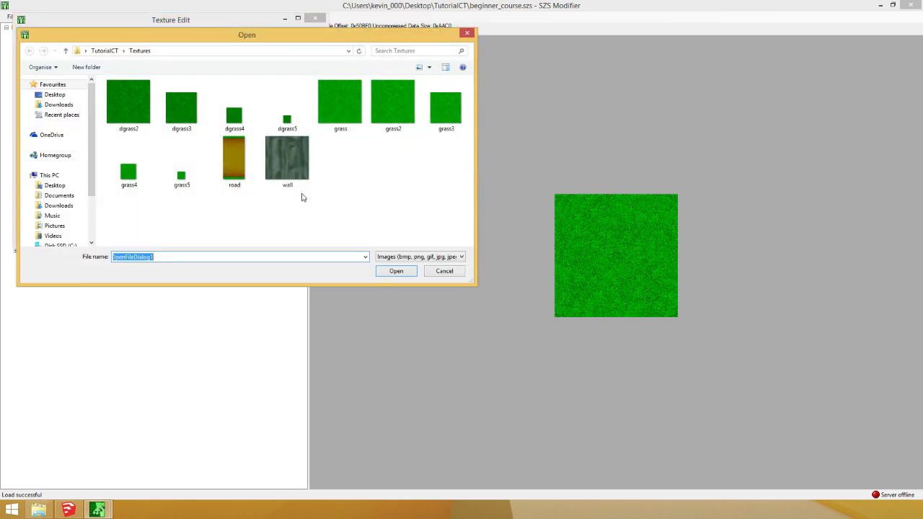
left_click(396, 271)
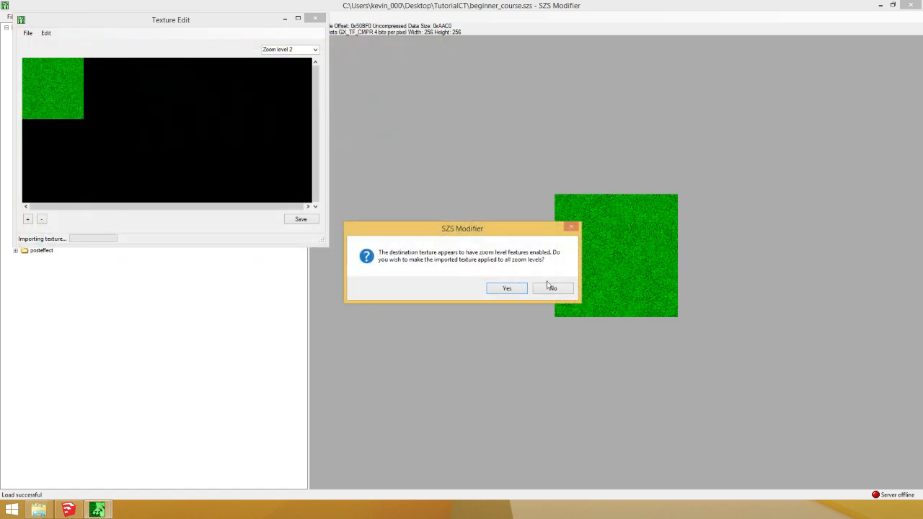
left_click(506, 288)
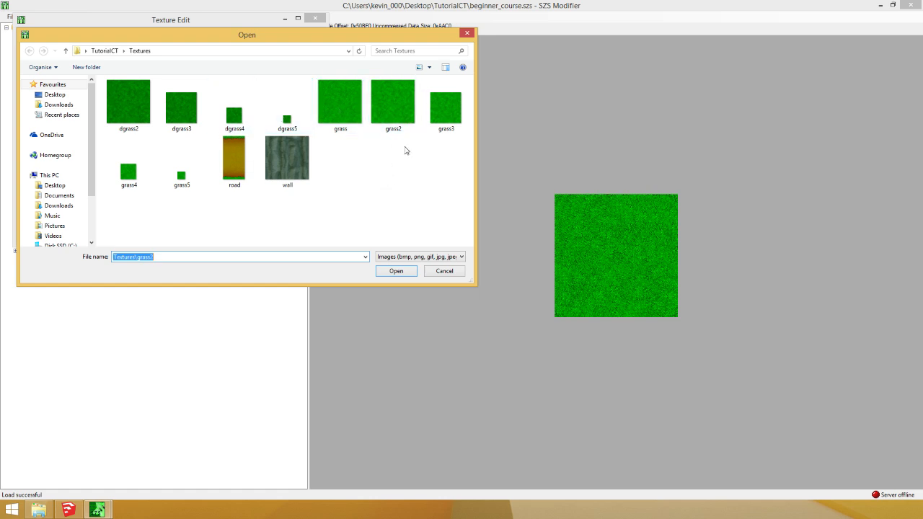
left_click(444, 101)
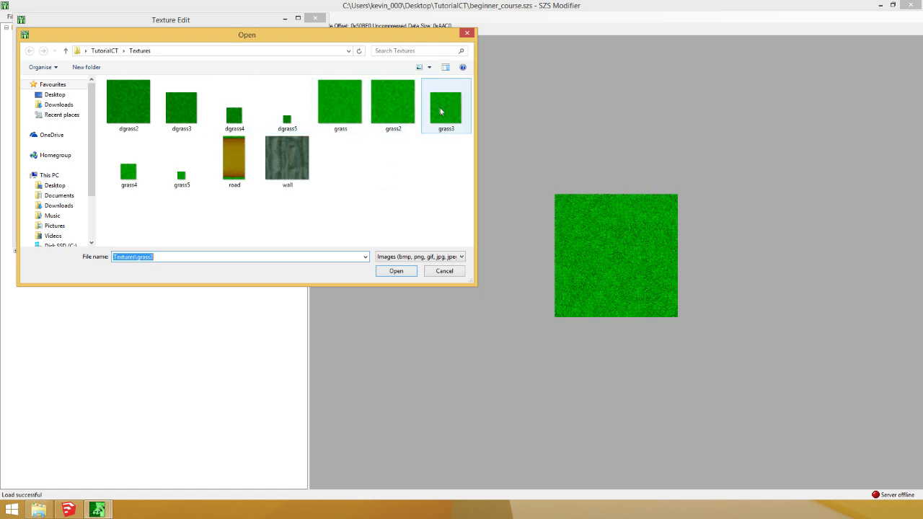
left_click(444, 101)
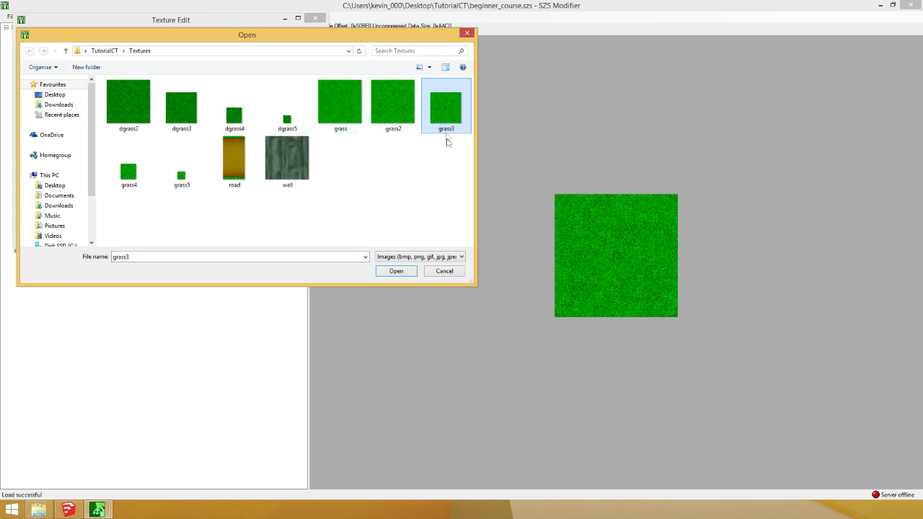
left_click(395, 271)
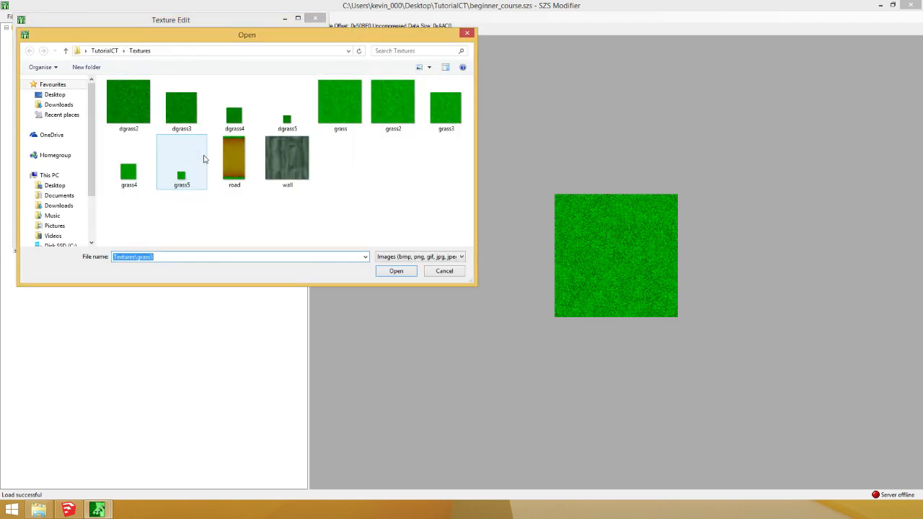
Import the remaining levels through grass5 and save the texture, marking beginner_course.szs modified
left_click(395, 271)
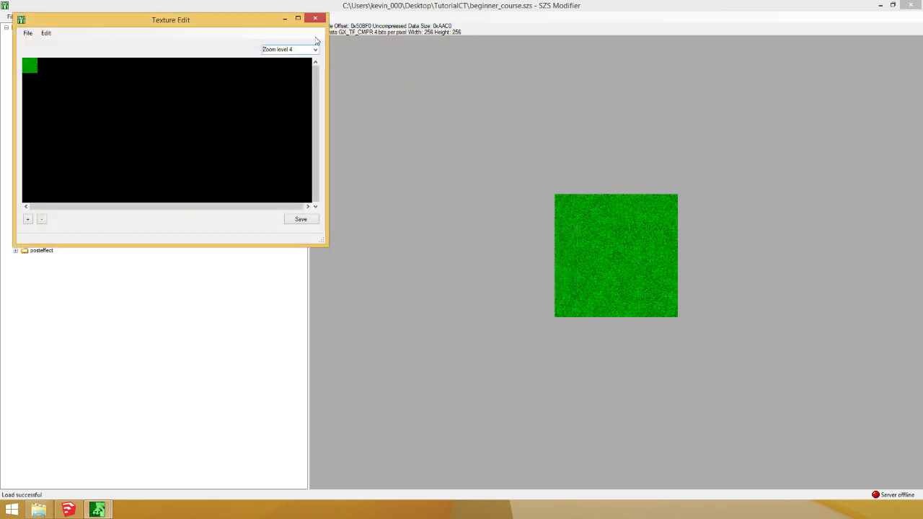
left_click(27, 34)
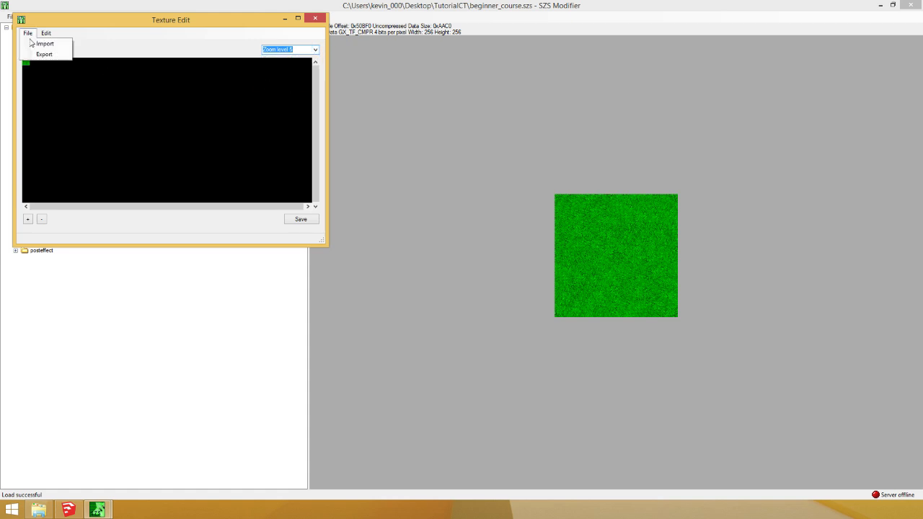
left_click(43, 44)
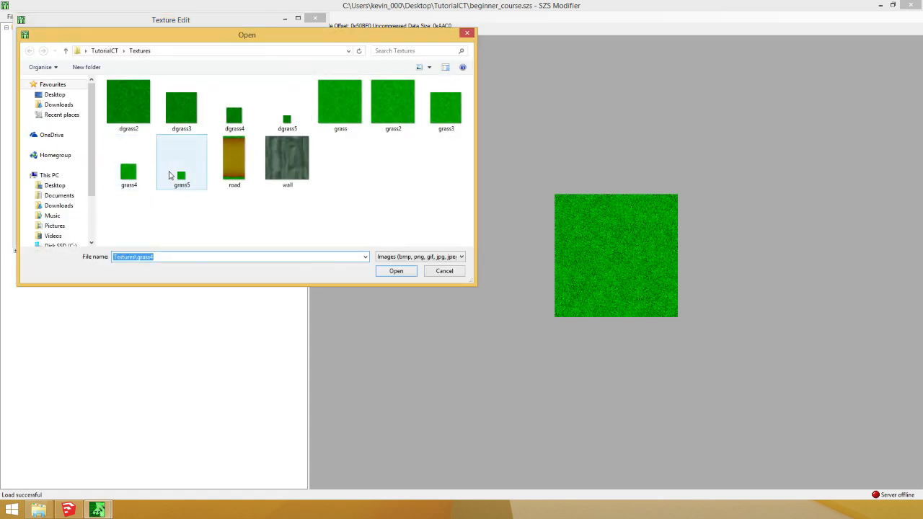
left_click(395, 271)
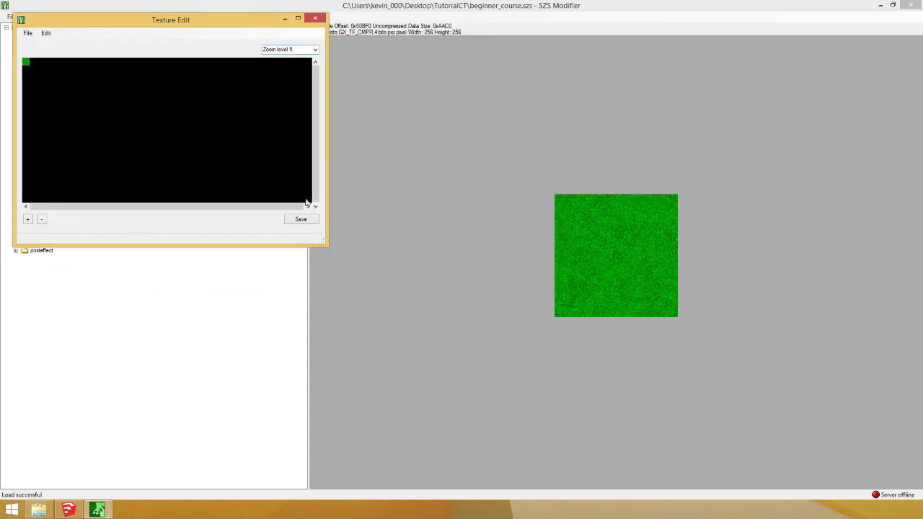
left_click(315, 17)
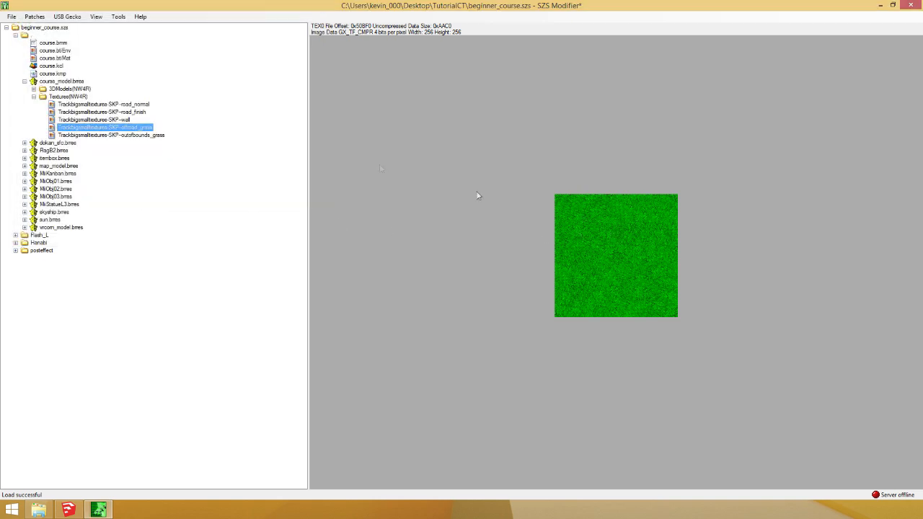
left_click(326, 61)
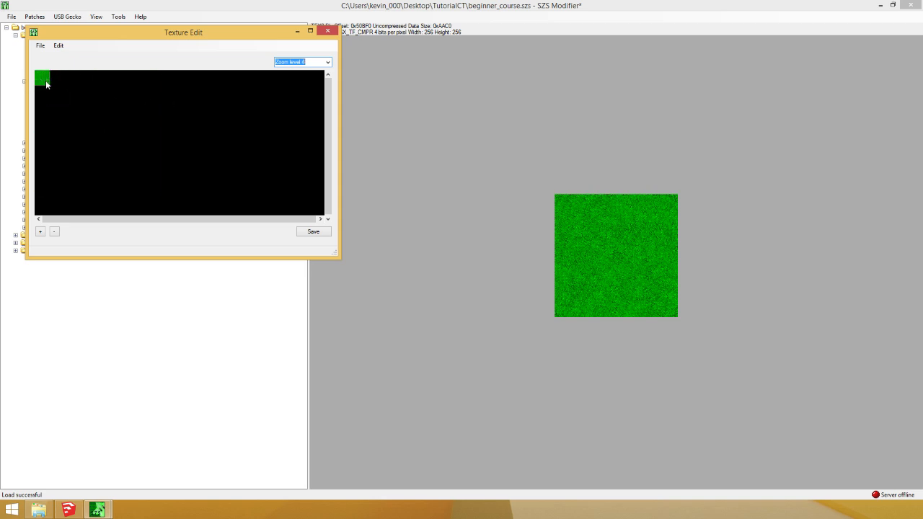
mouse_move(93, 136)
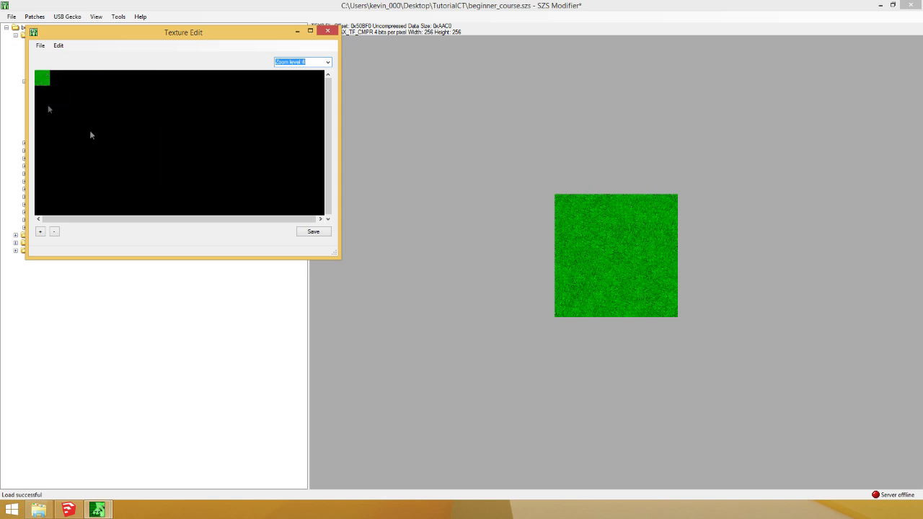
left_click(326, 31)
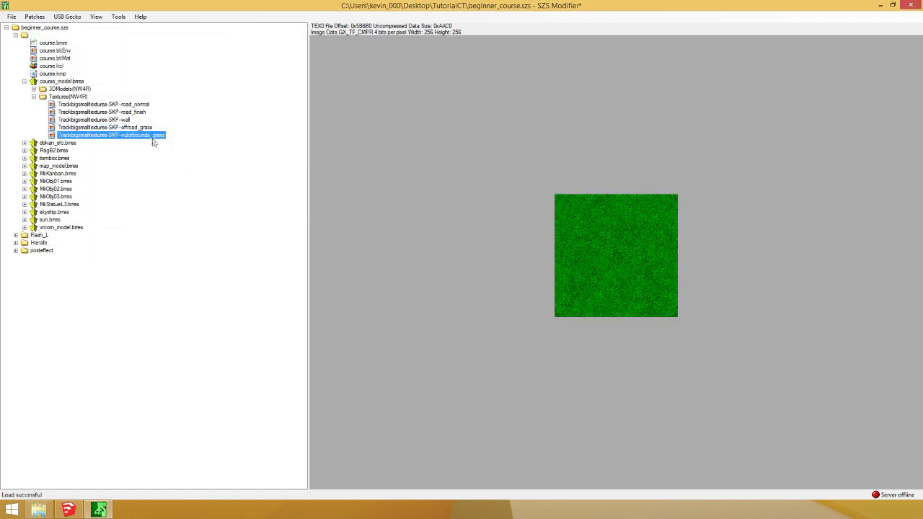